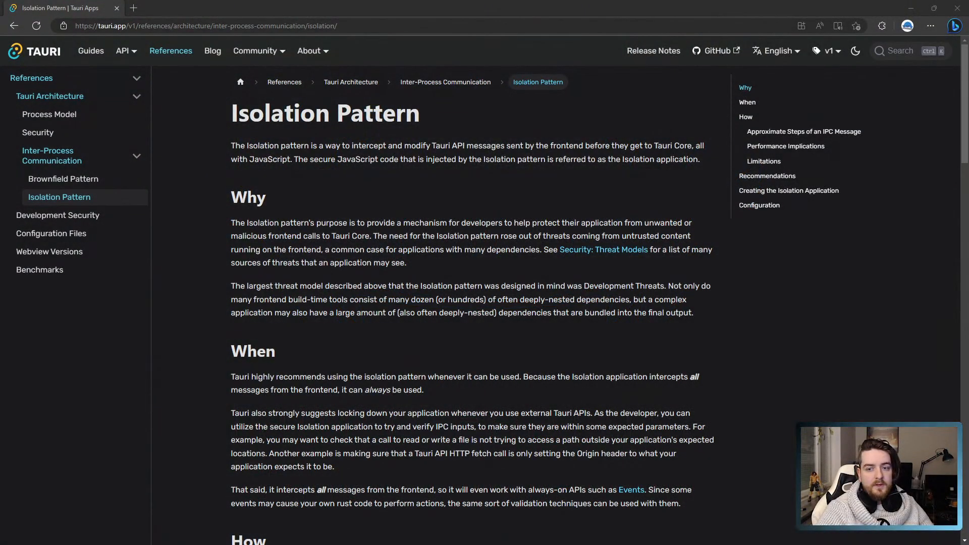
mouse_move(876, 355)
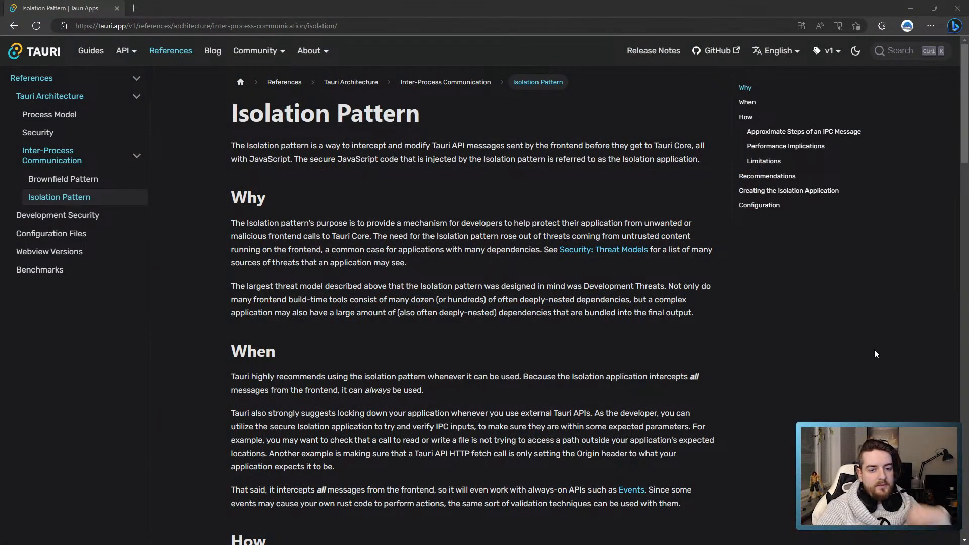
mouse_move(880, 362)
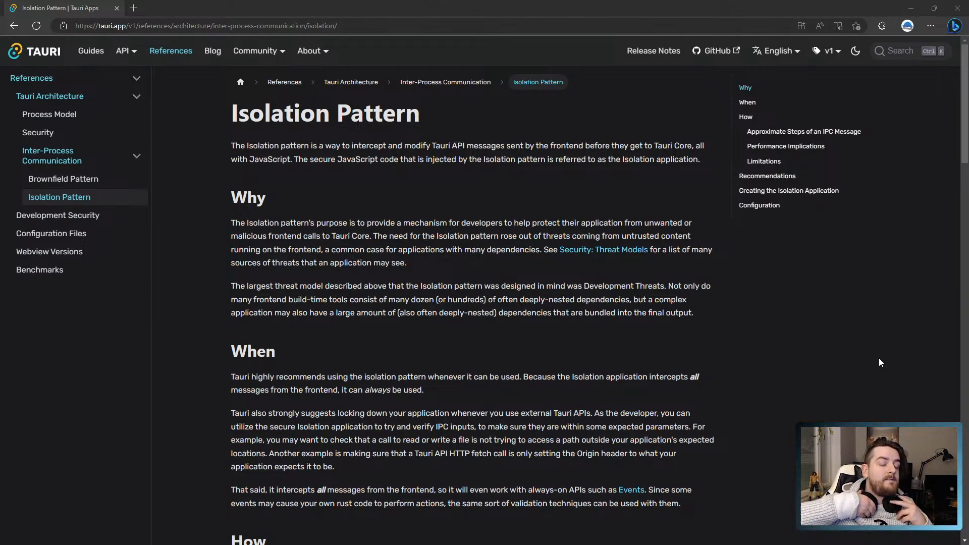
mouse_move(908, 350)
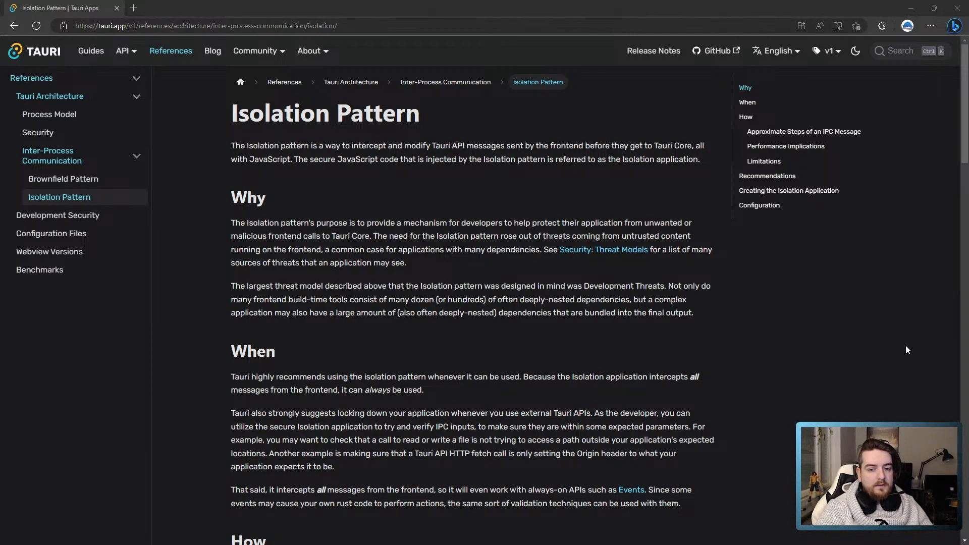
mouse_move(865, 345)
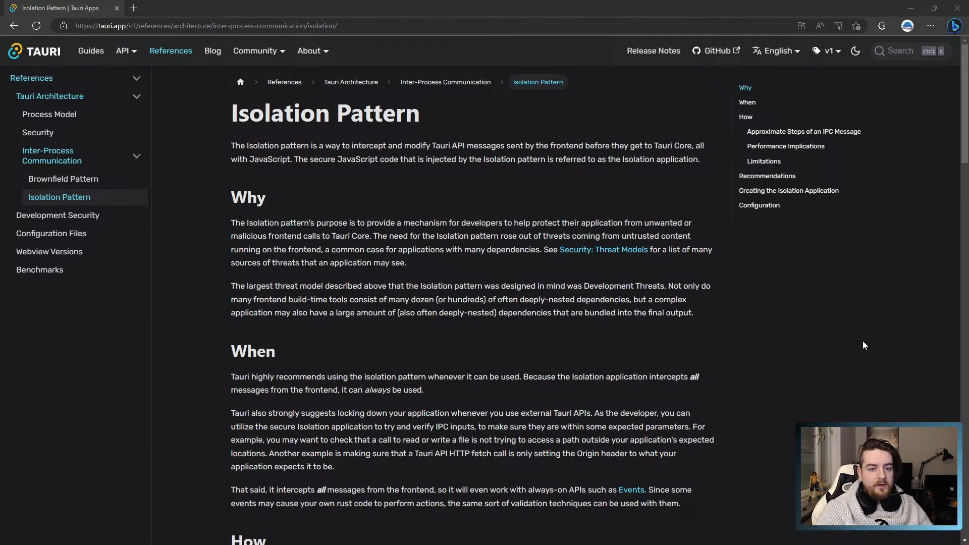
mouse_move(817, 329)
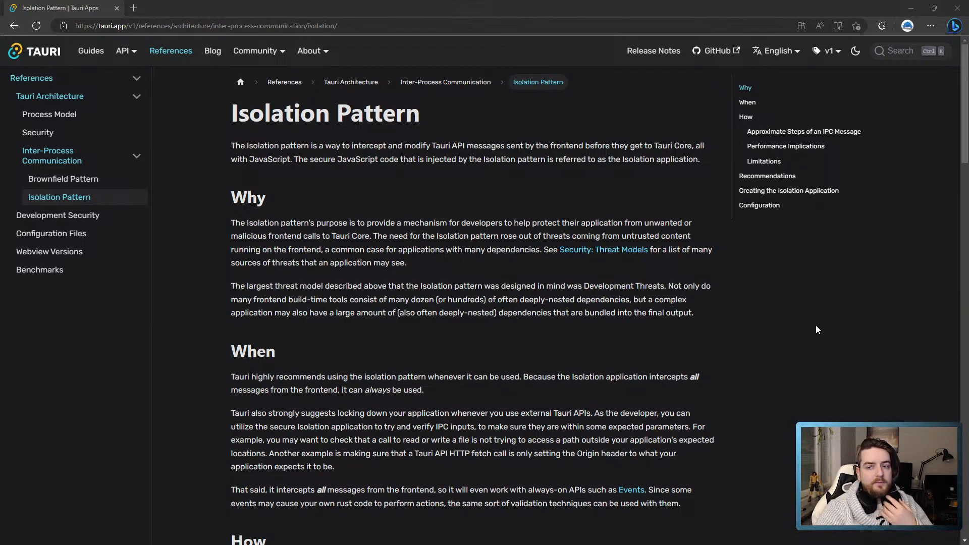
mouse_move(181, 121)
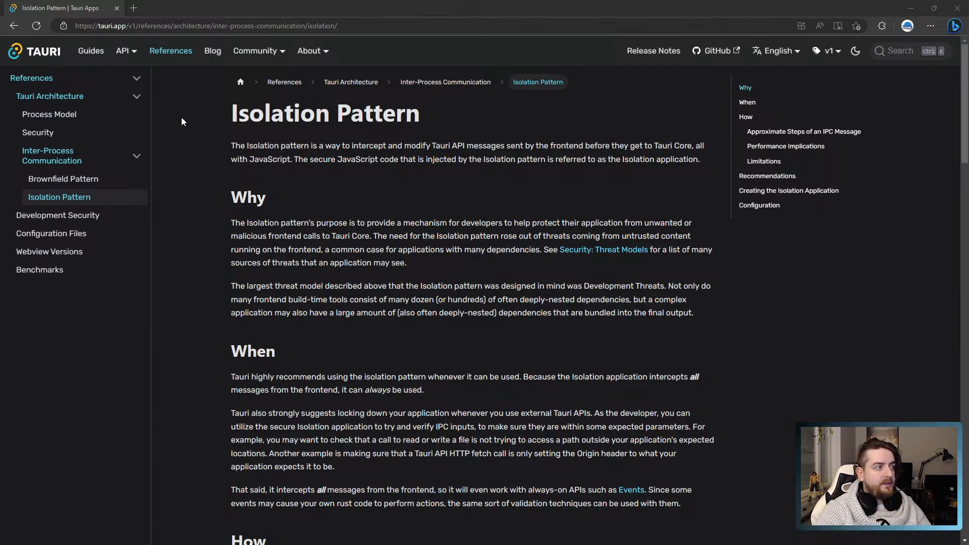
Step: Read the Isolation Pattern introduction and Development Threats, highlighting key sentences along the way
double_click(324, 113)
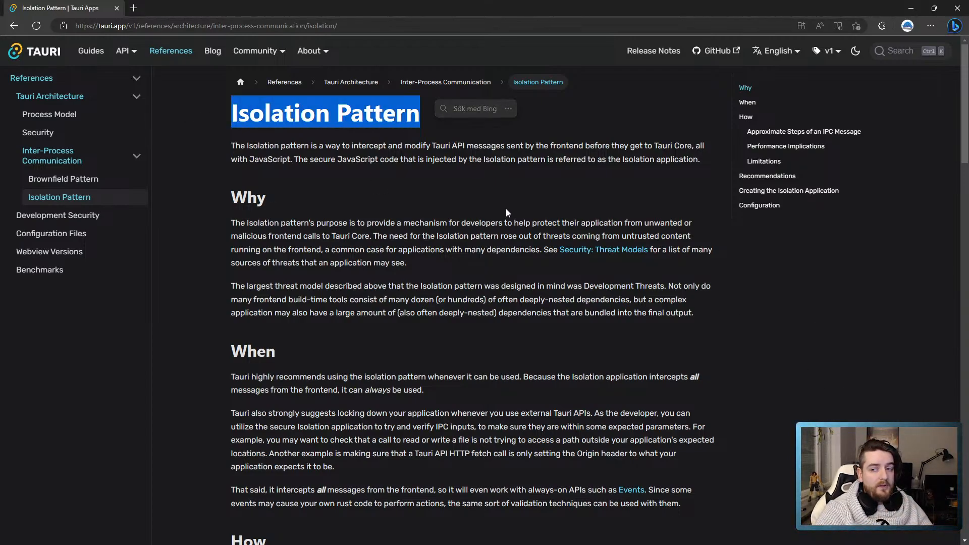
click(505, 213)
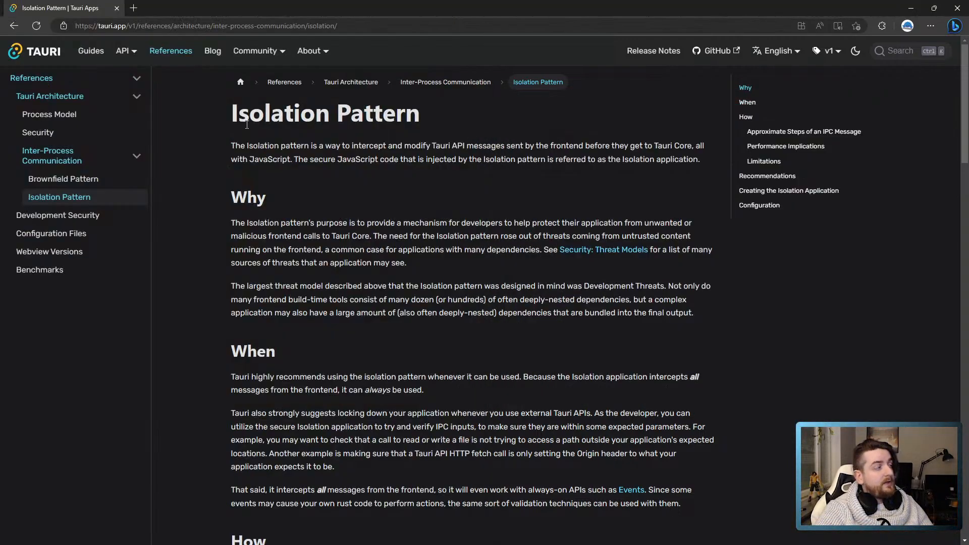
mouse_move(229, 114)
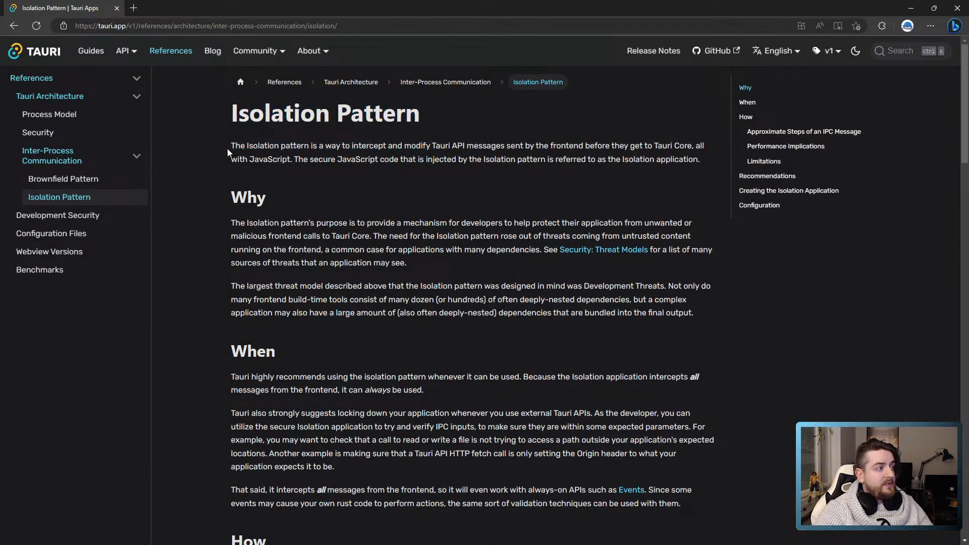
drag(231, 145, 365, 146)
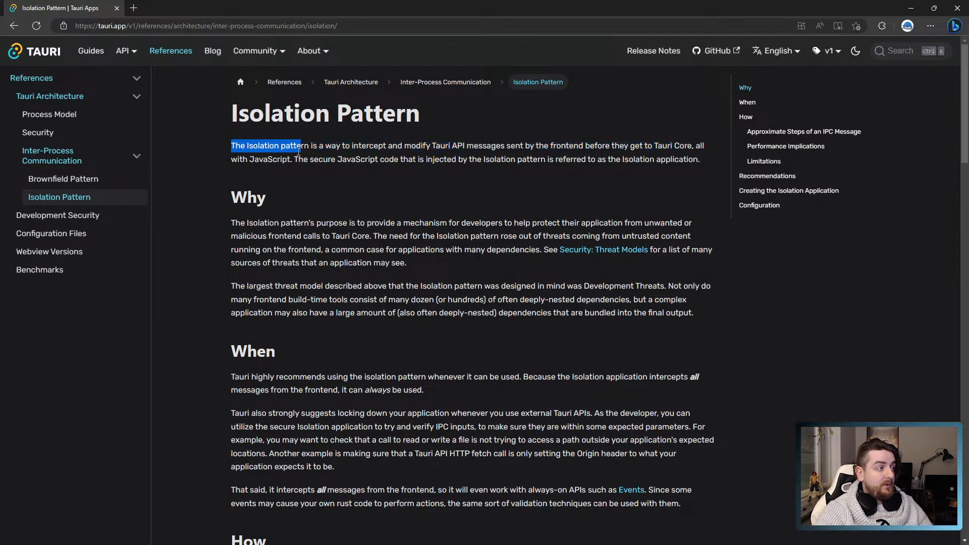
drag(298, 145, 268, 159)
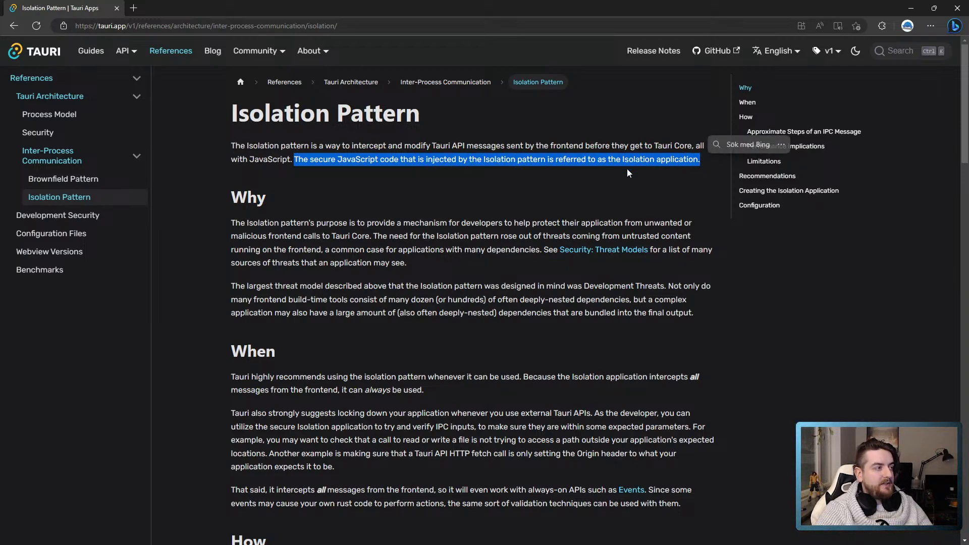
click(216, 211)
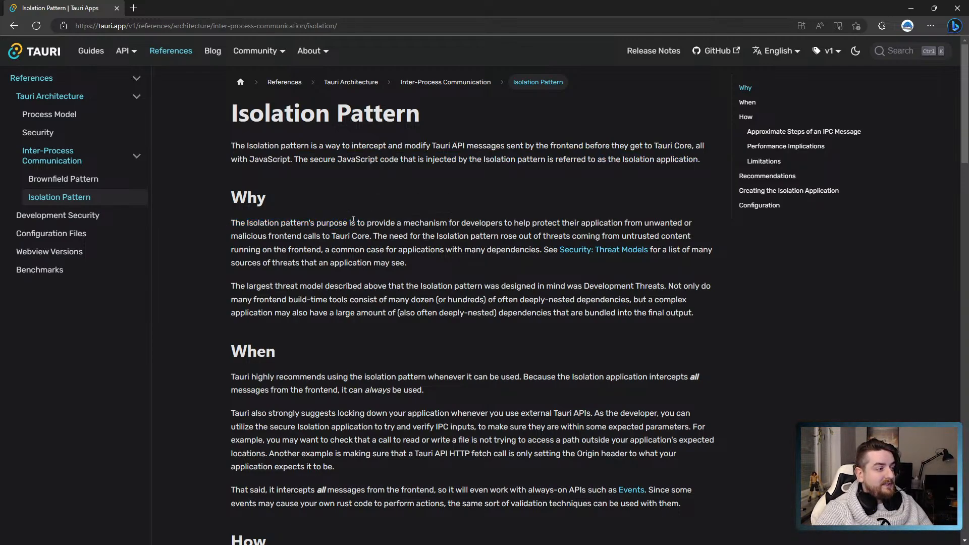
mouse_move(469, 224)
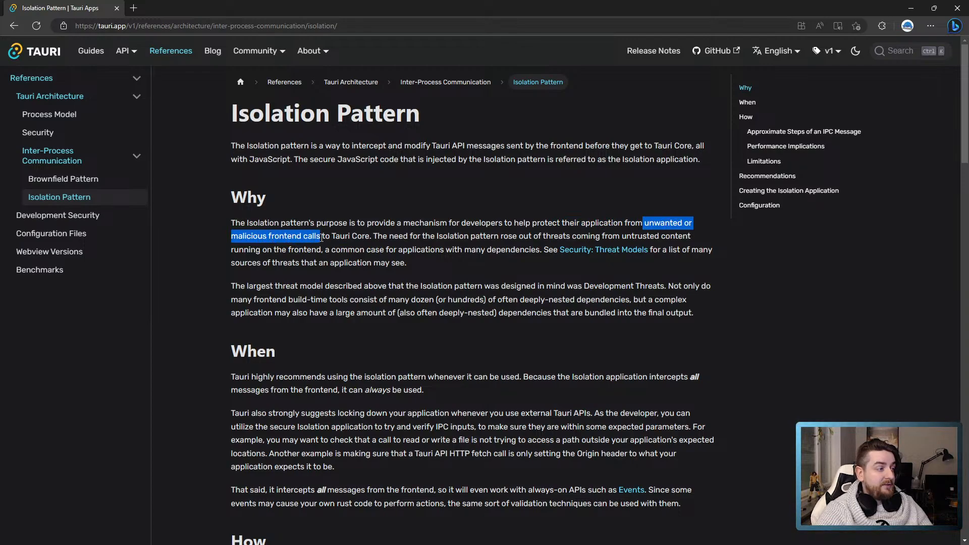
click(373, 238)
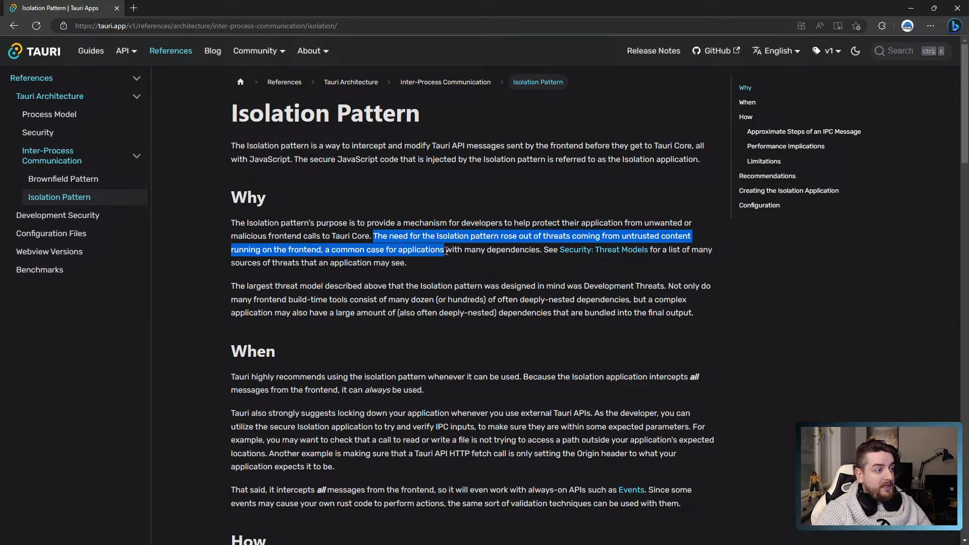
click(533, 260)
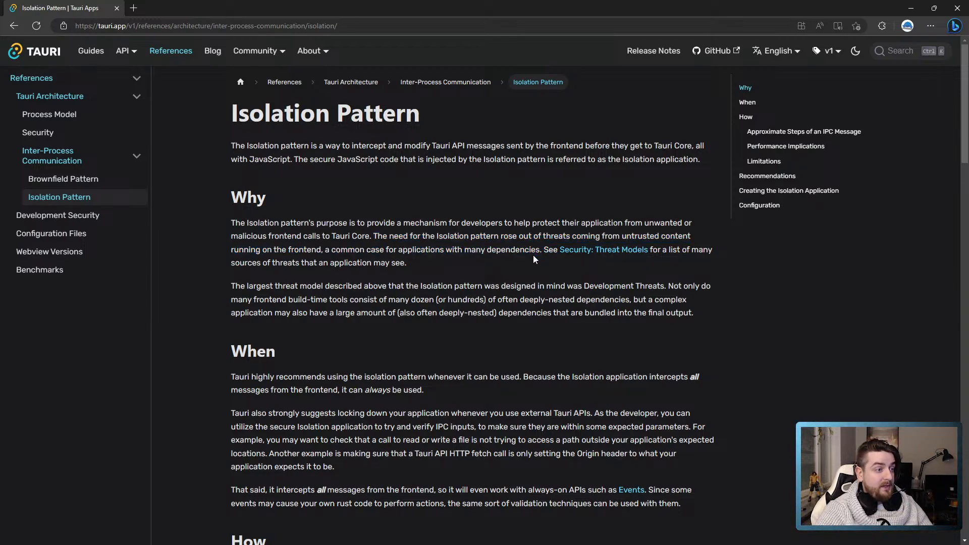
mouse_move(221, 289)
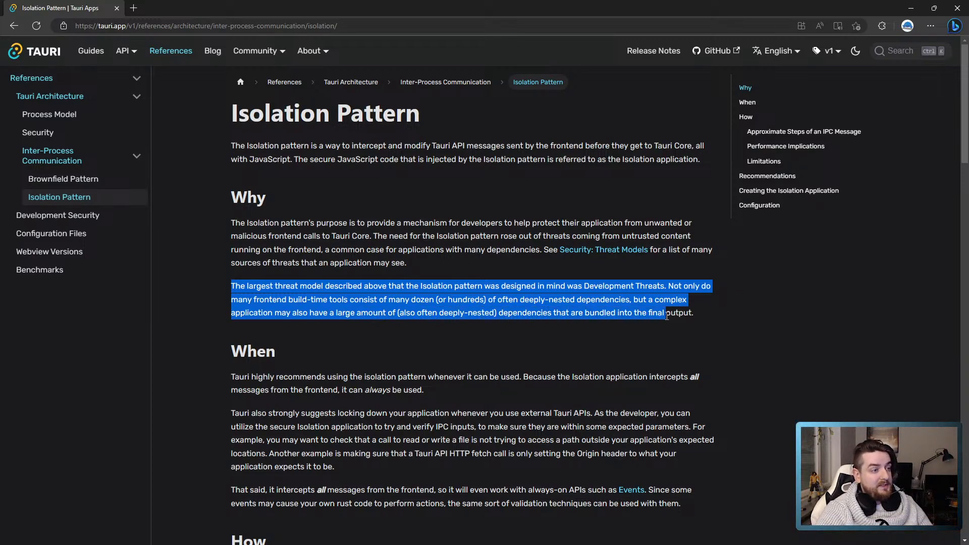
click(706, 320)
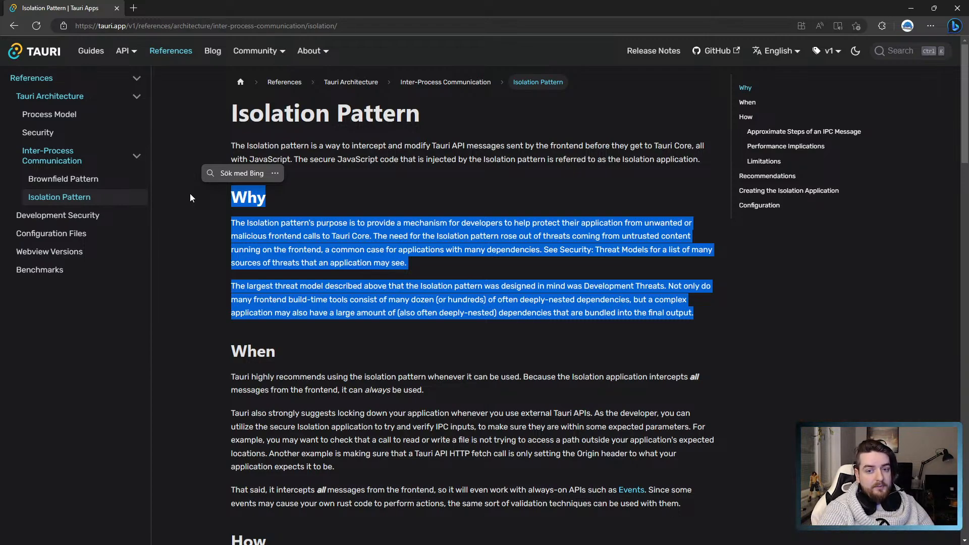
mouse_move(351, 235)
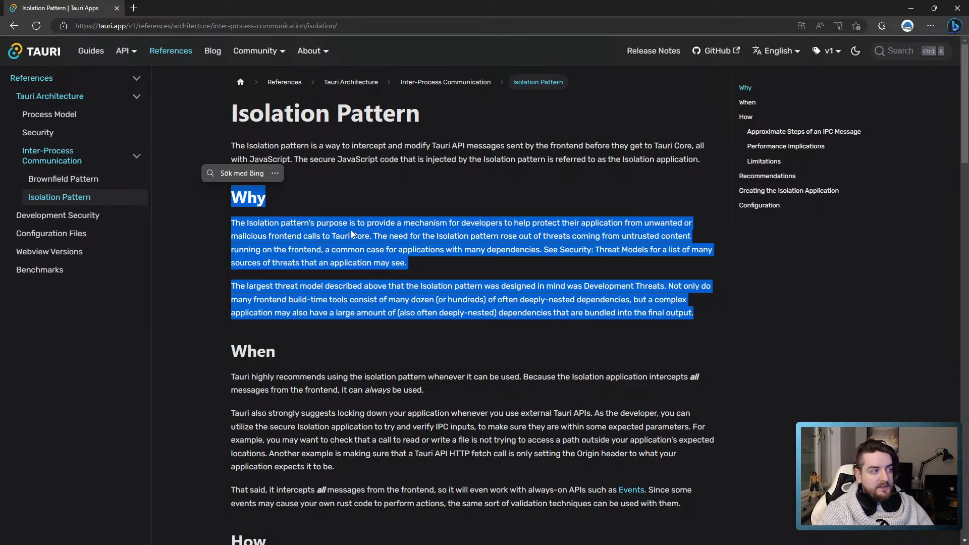
Step: Read the Why and When sections and the always-on APIs note further down the page
click(665, 285)
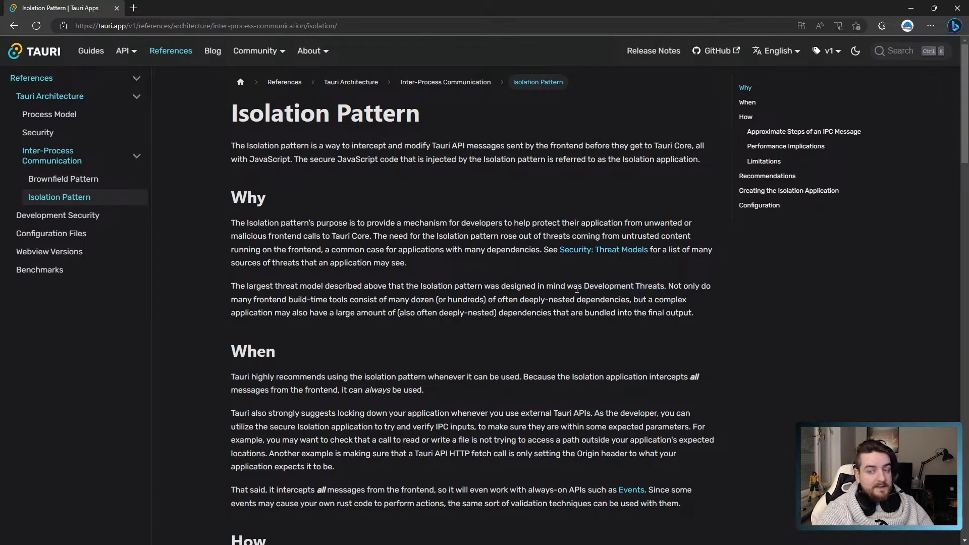
scroll(down, 3)
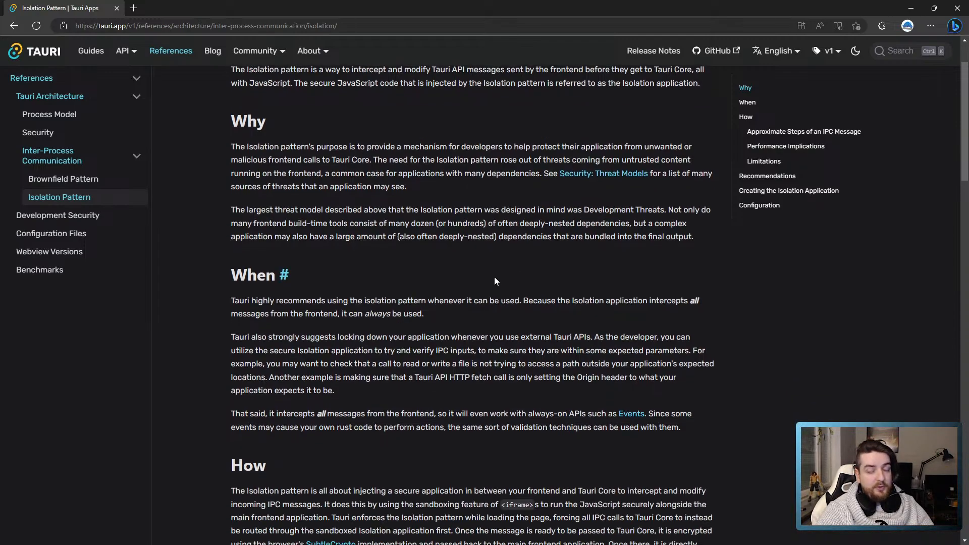
scroll(down, 3)
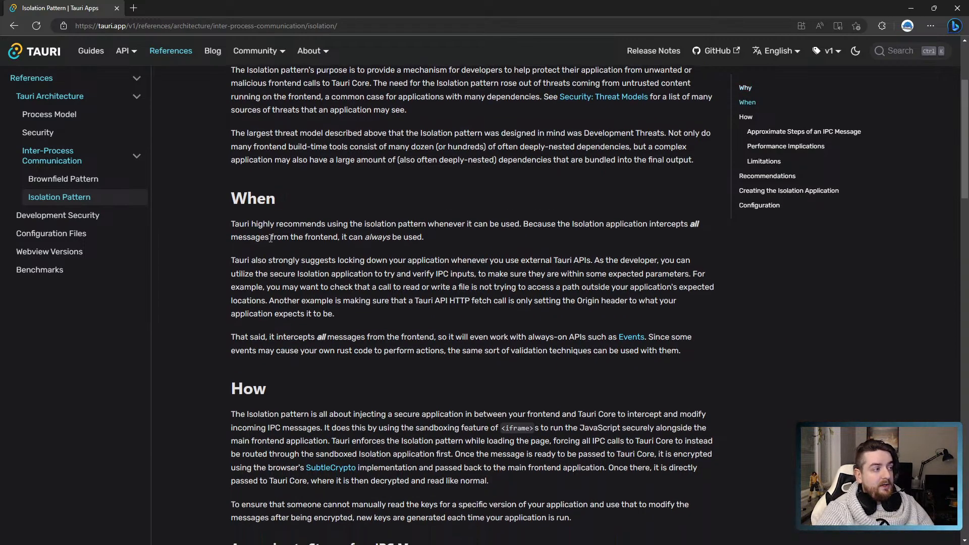
mouse_move(225, 226)
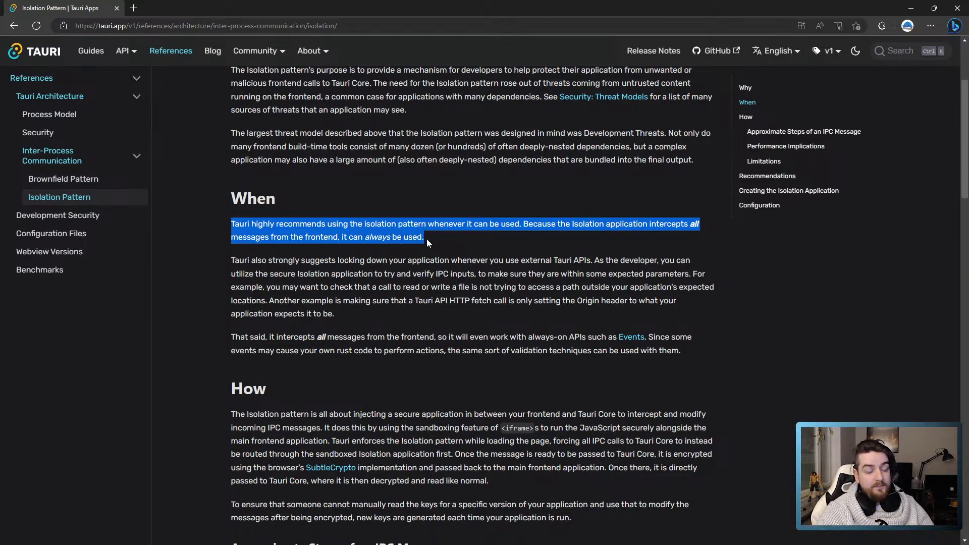
click(247, 259)
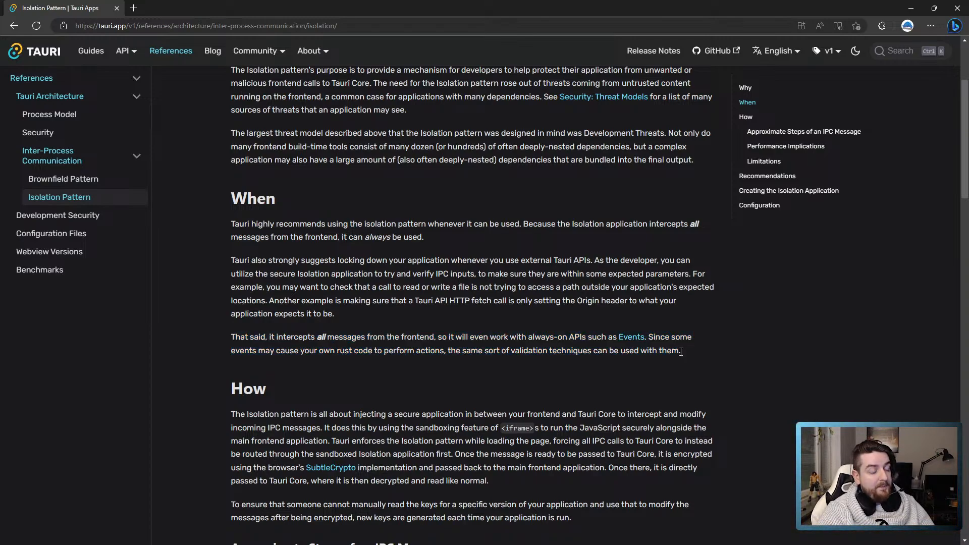
mouse_move(676, 332)
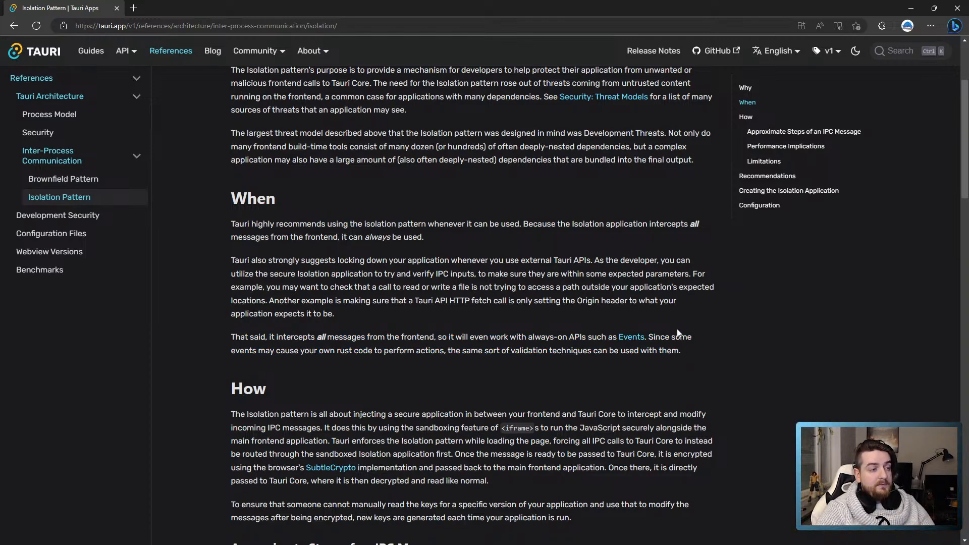
mouse_move(200, 337)
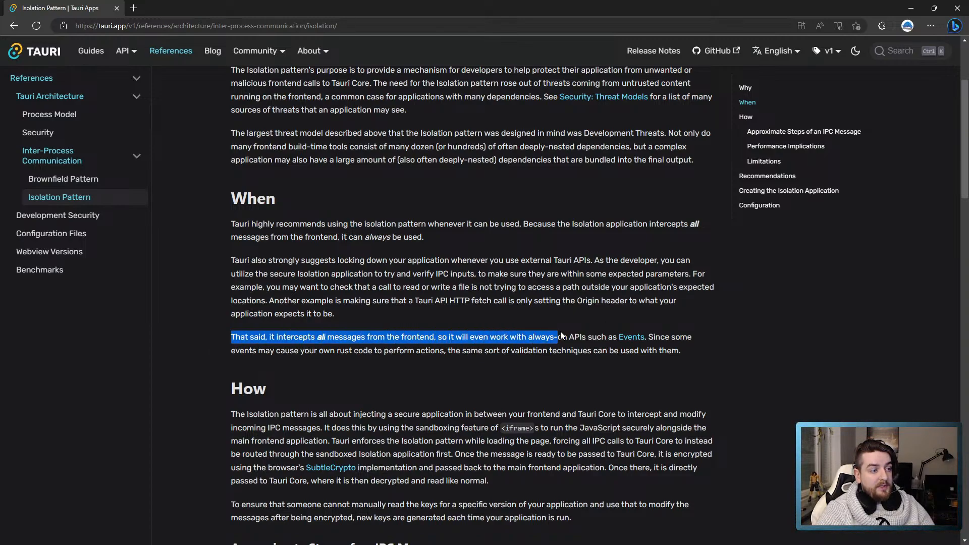
click(425, 300)
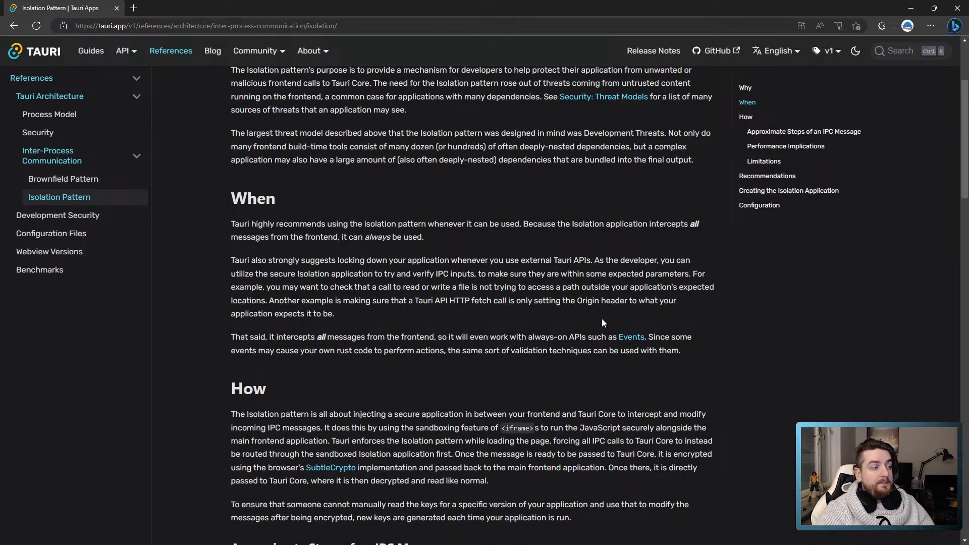
mouse_move(206, 197)
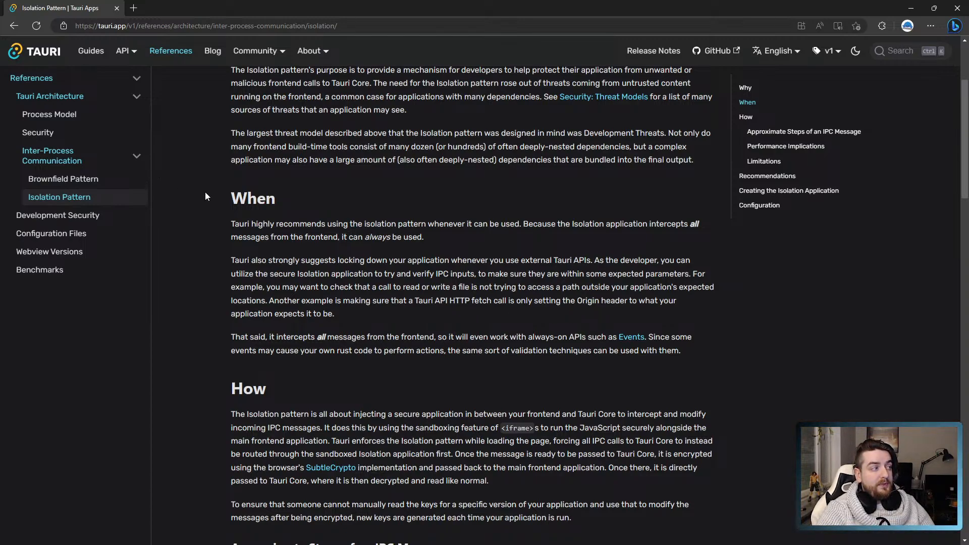
mouse_move(689, 355)
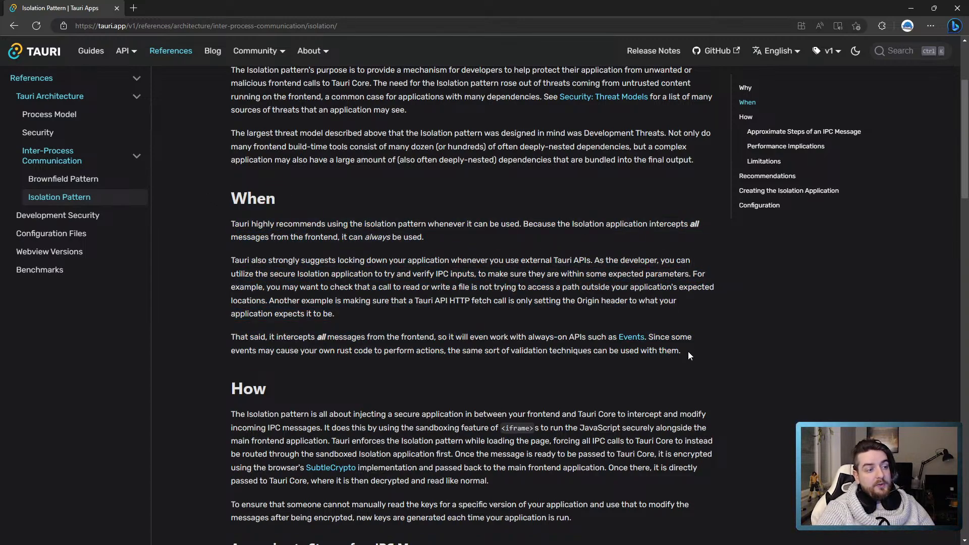
mouse_move(684, 355)
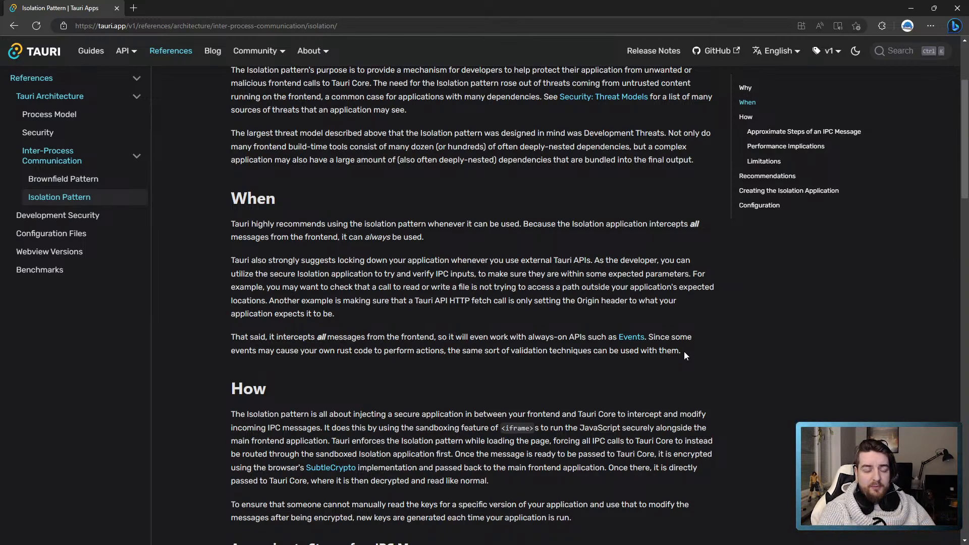
mouse_move(2, 155)
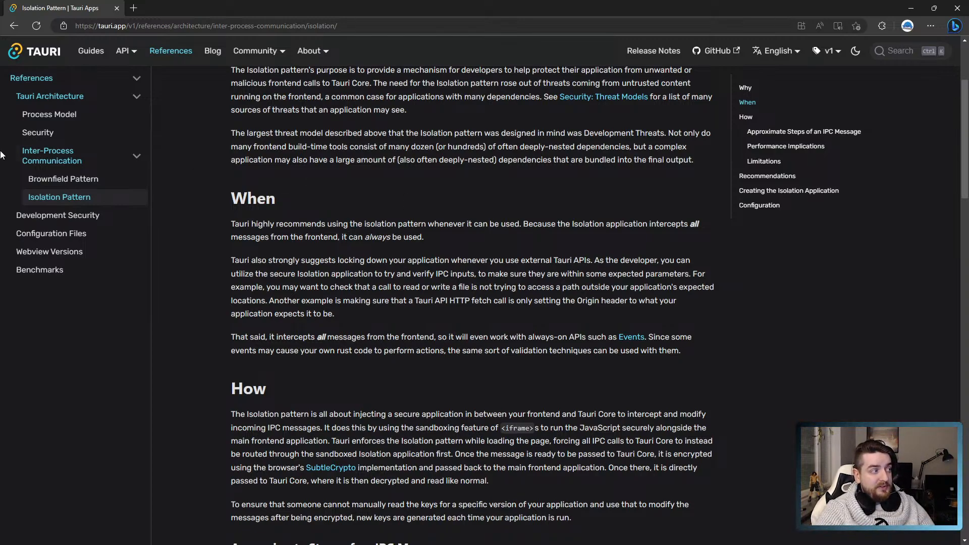
Step: Browse the Brownfield Pattern documentation page from the sidebar
click(63, 179)
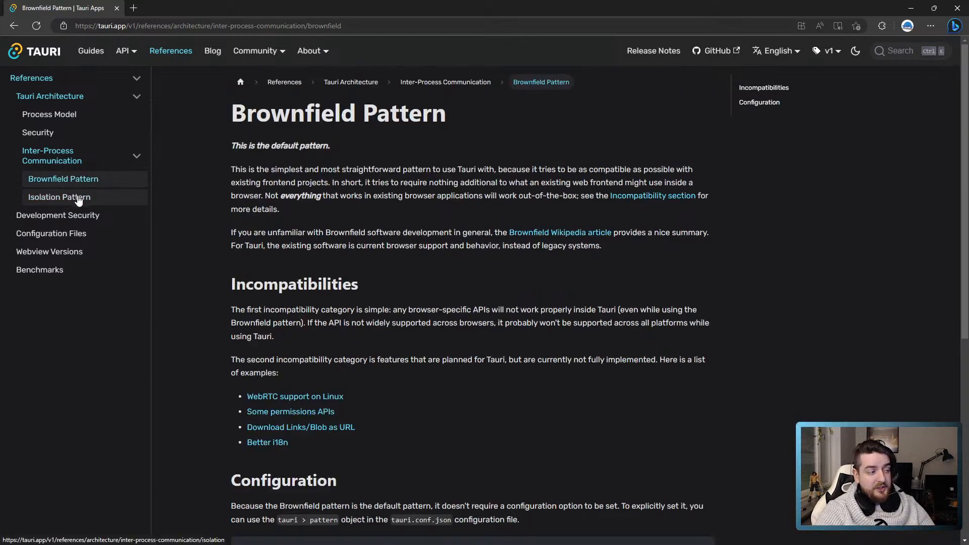
click(60, 196)
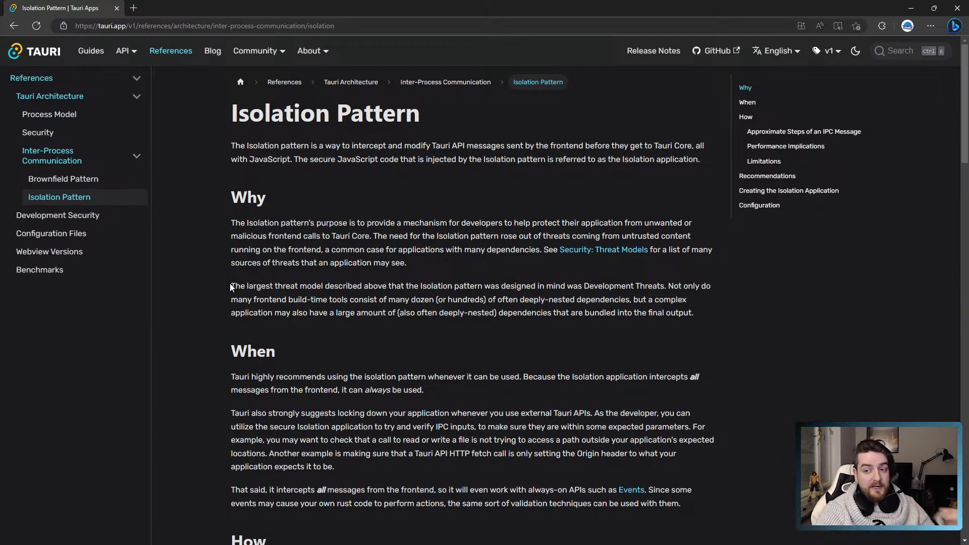
mouse_move(420, 288)
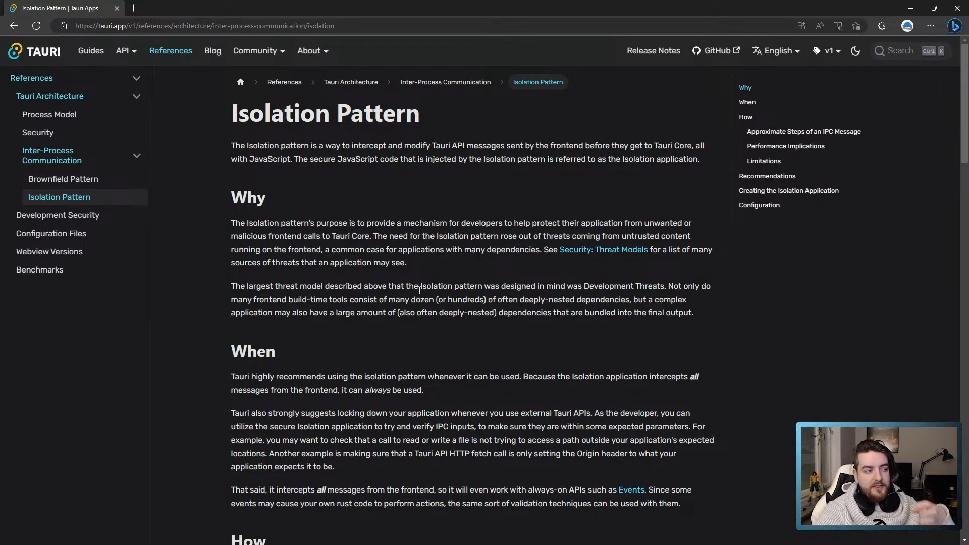
scroll(down, 3)
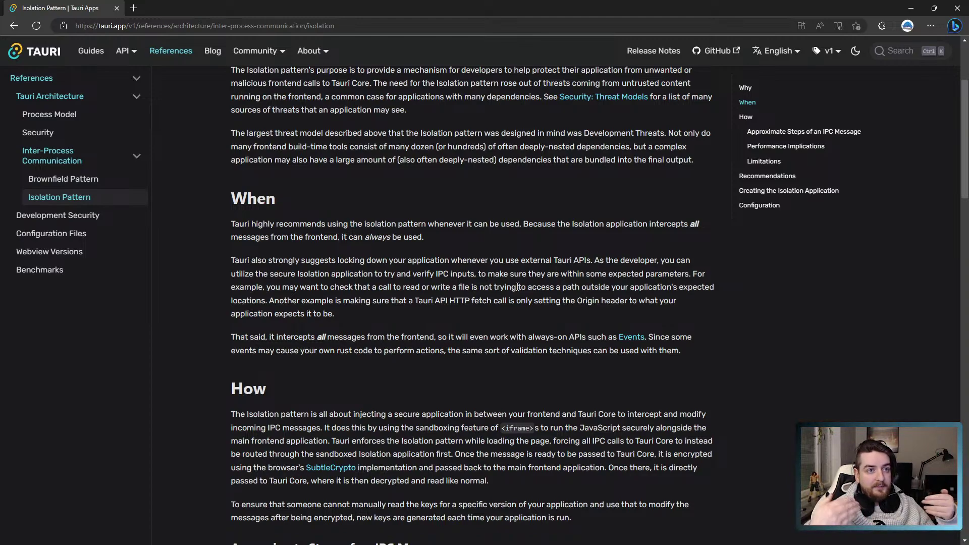
click(122, 50)
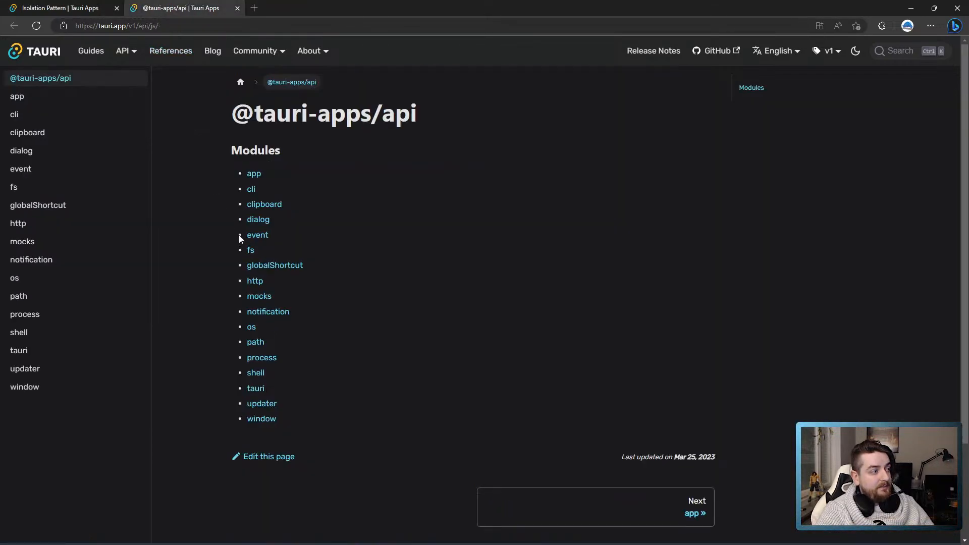
click(250, 249)
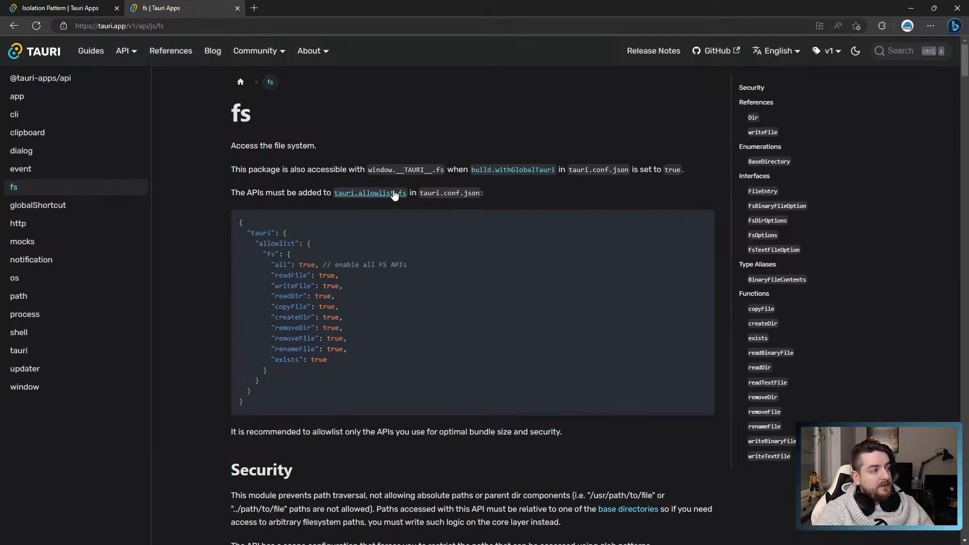
click(370, 193)
text(sco)
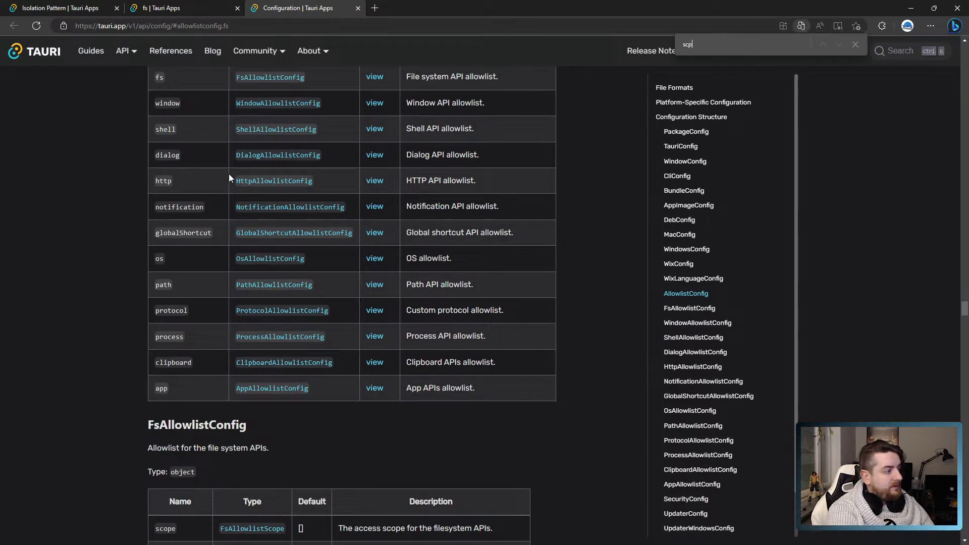
Step: Visit PathAllowlistConfig, then return to the FsAllowlistConfig table listing scope through exists
click(855, 44)
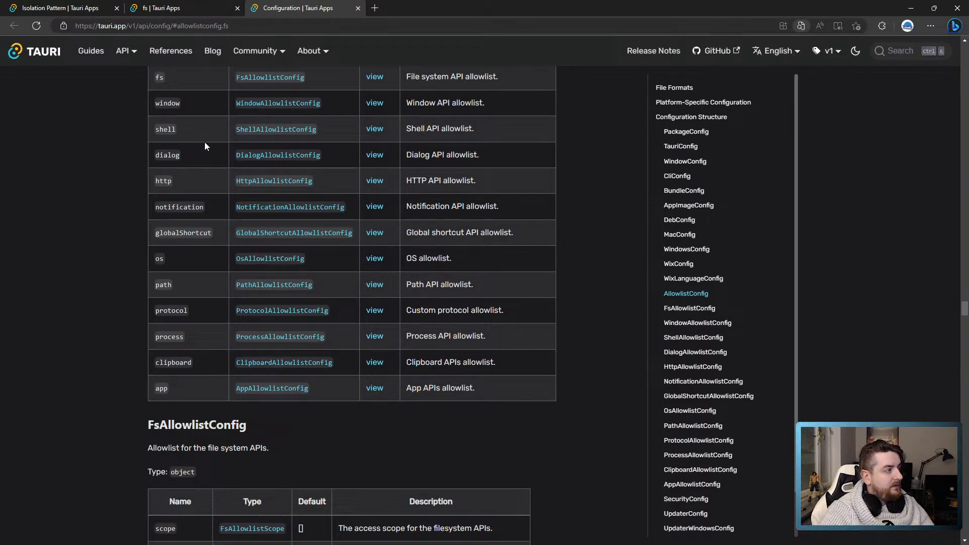
mouse_move(165, 354)
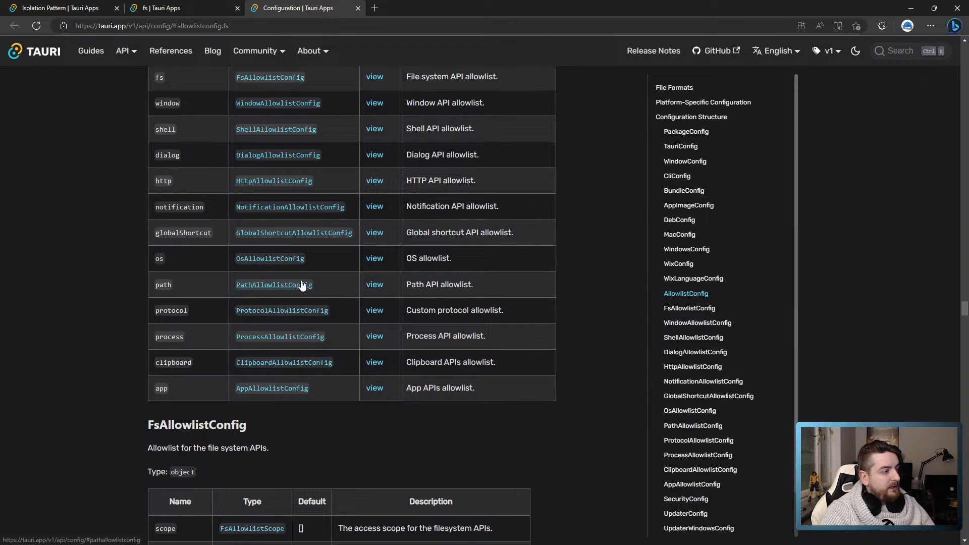
click(274, 285)
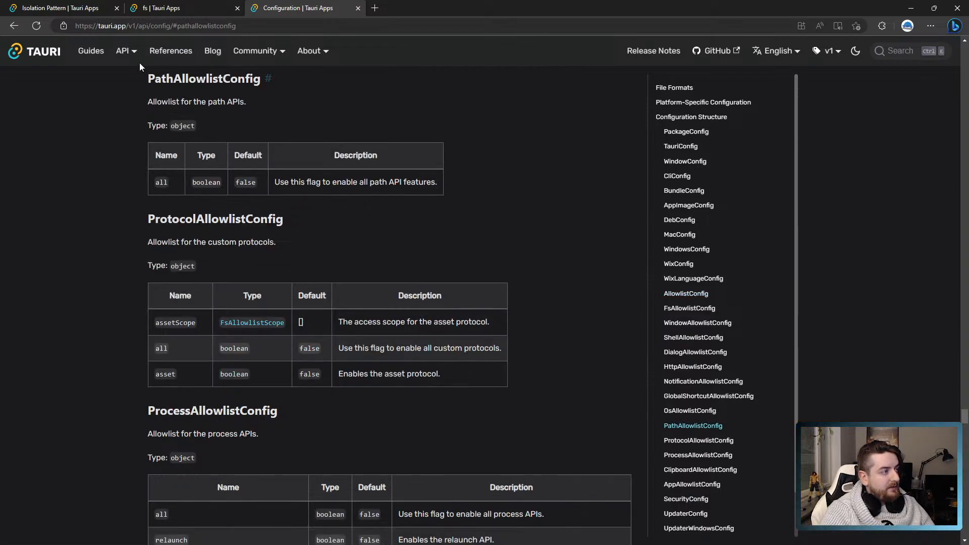
mouse_move(294, 240)
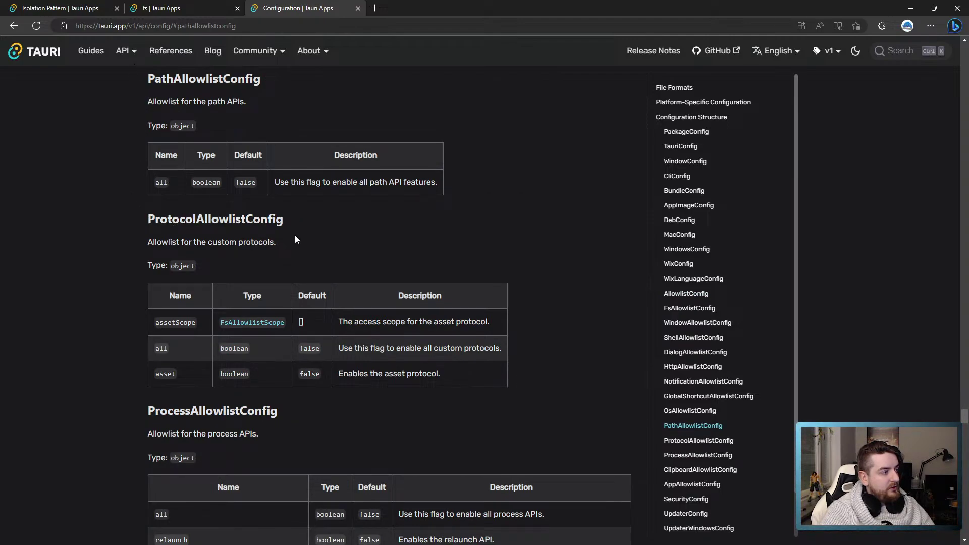
click(686, 292)
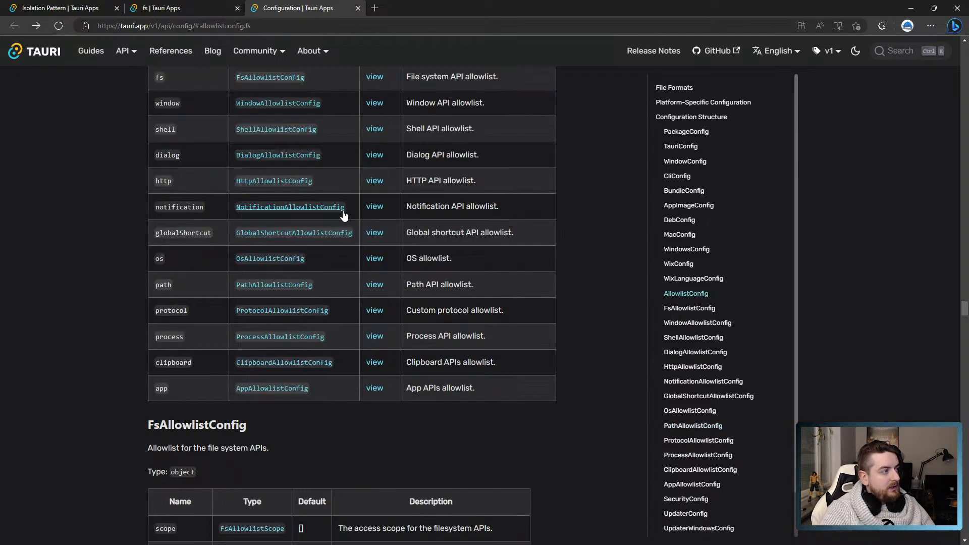
scroll(up, 3)
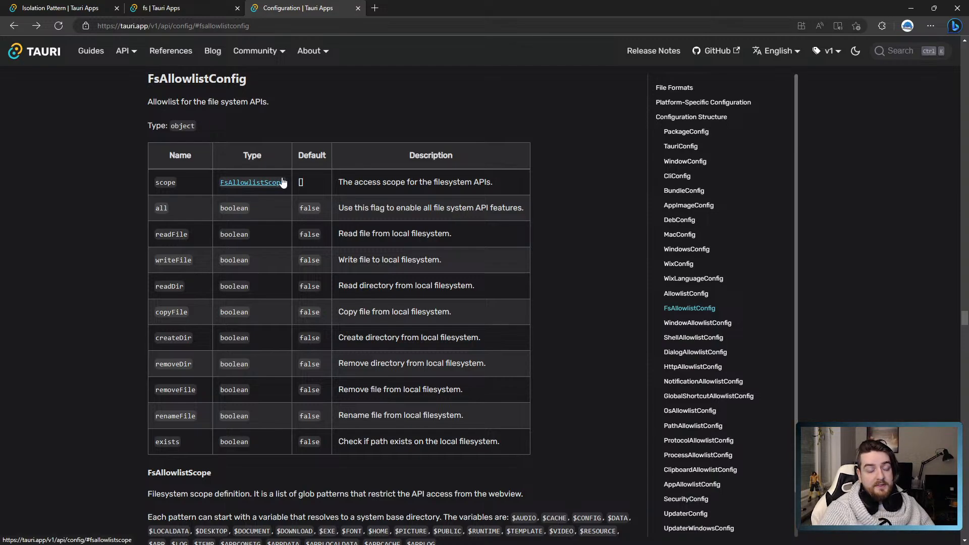
mouse_move(249, 58)
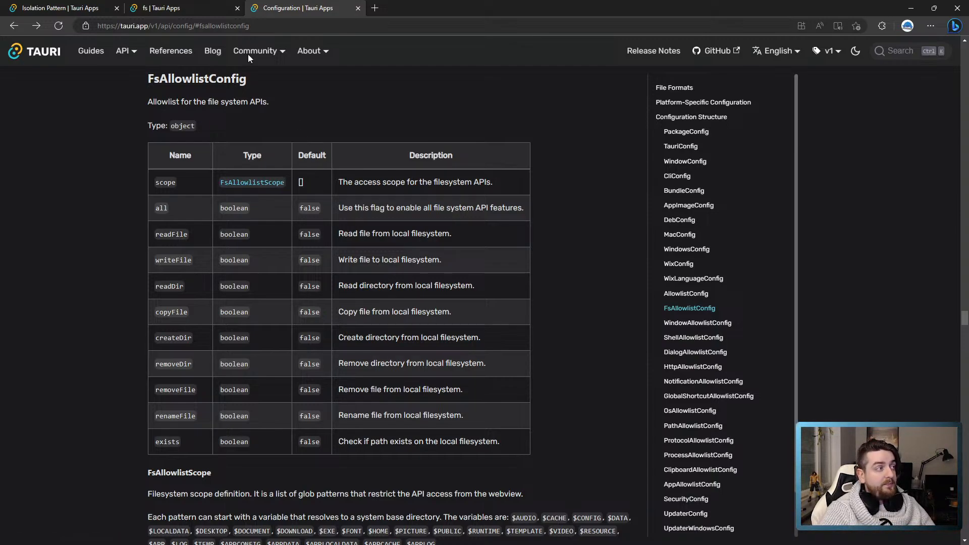
Step: Switch to the fs module tab showing the tauri.conf.json allowlist example with all flags true
click(180, 8)
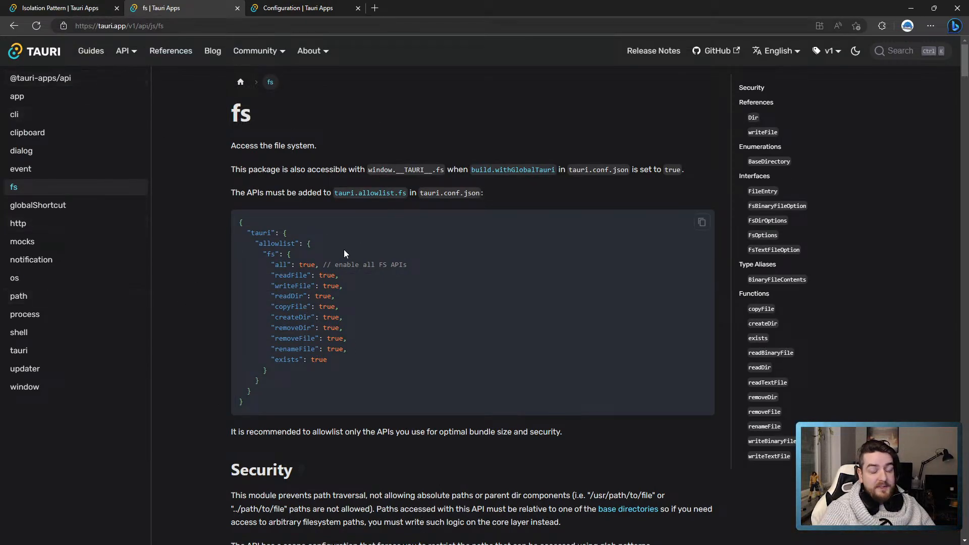
mouse_move(343, 244)
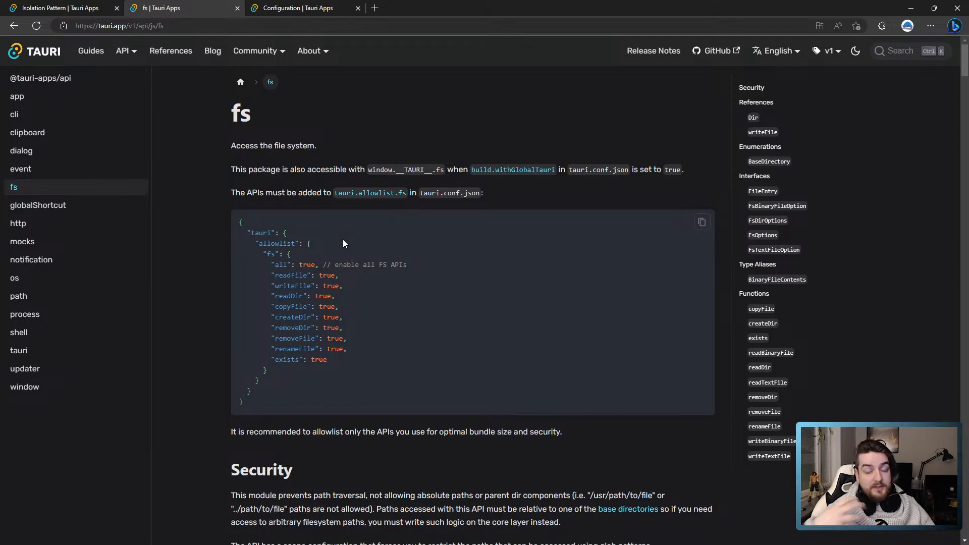
Step: Return to the Isolation Pattern tab and scroll to the How section's IPC message steps
click(58, 8)
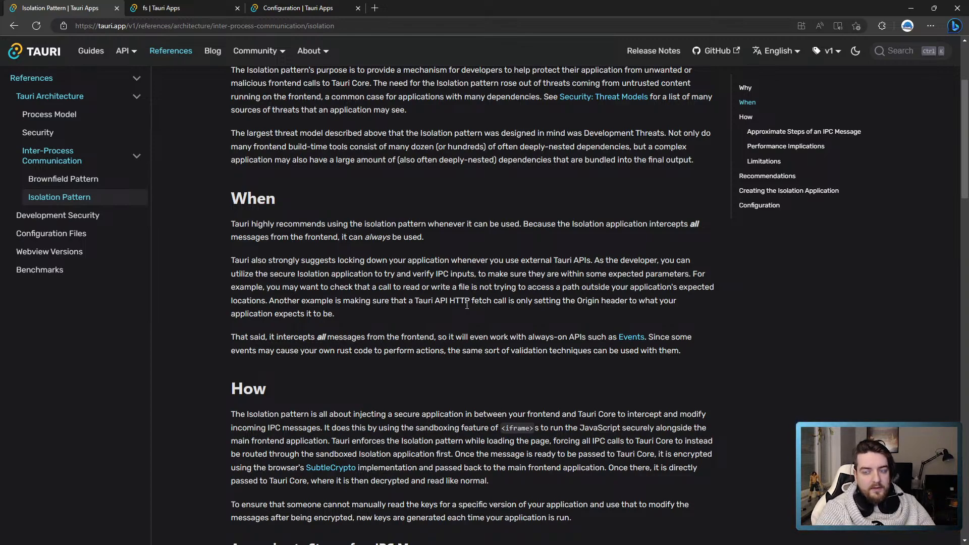
mouse_move(490, 364)
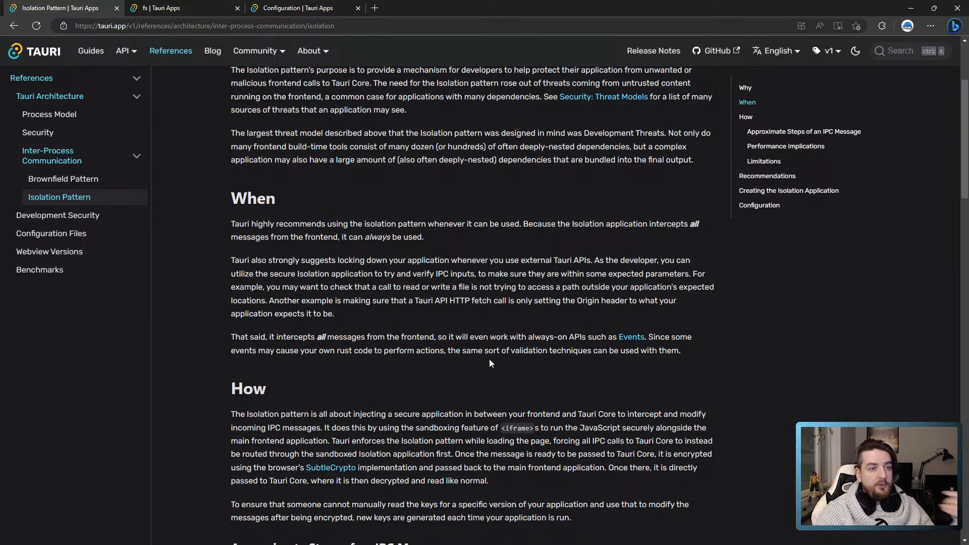
scroll(down, 3)
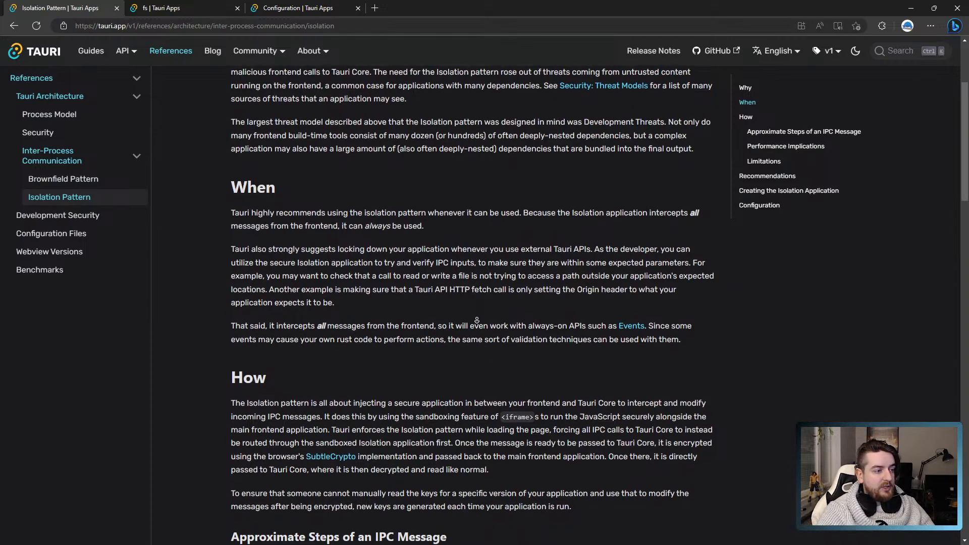
scroll(down, 3)
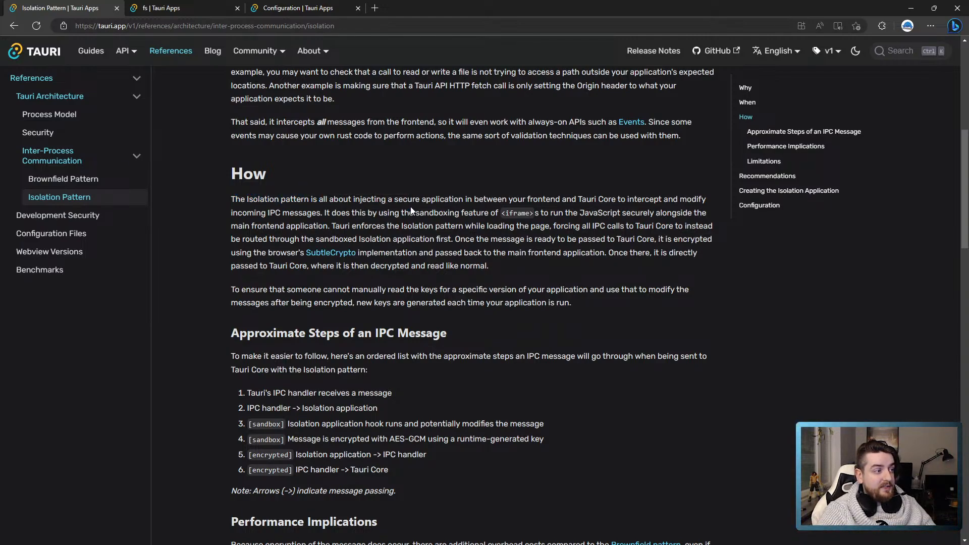
mouse_move(547, 200)
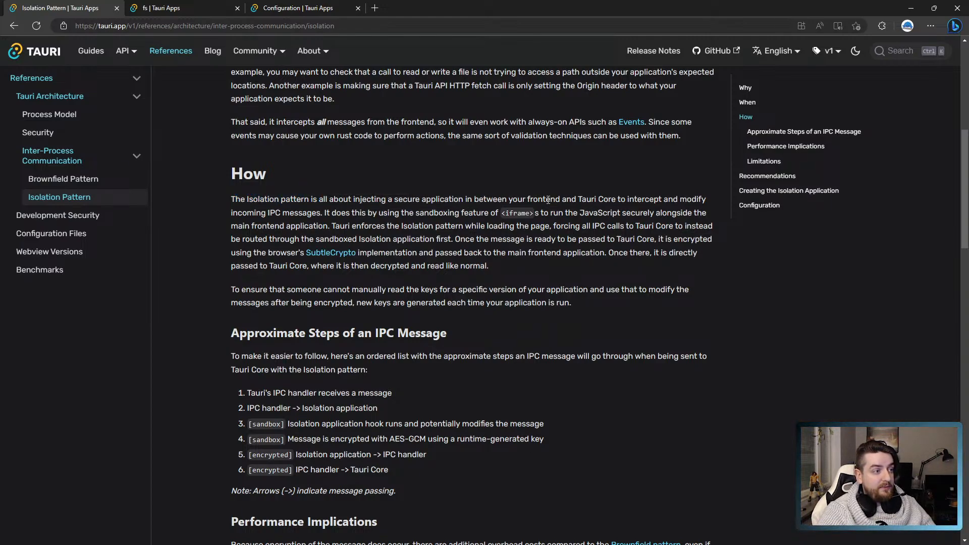
double_click(590, 199)
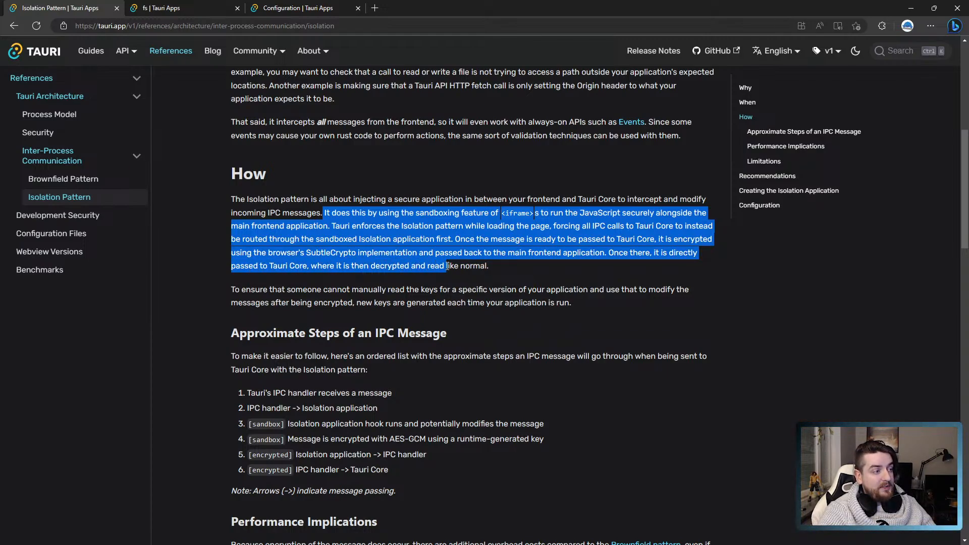
click(222, 290)
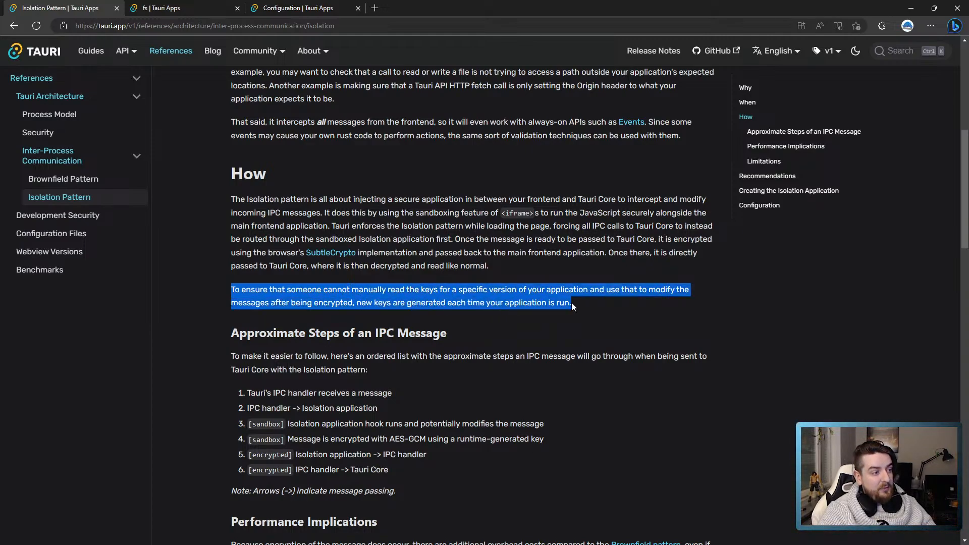
click(517, 301)
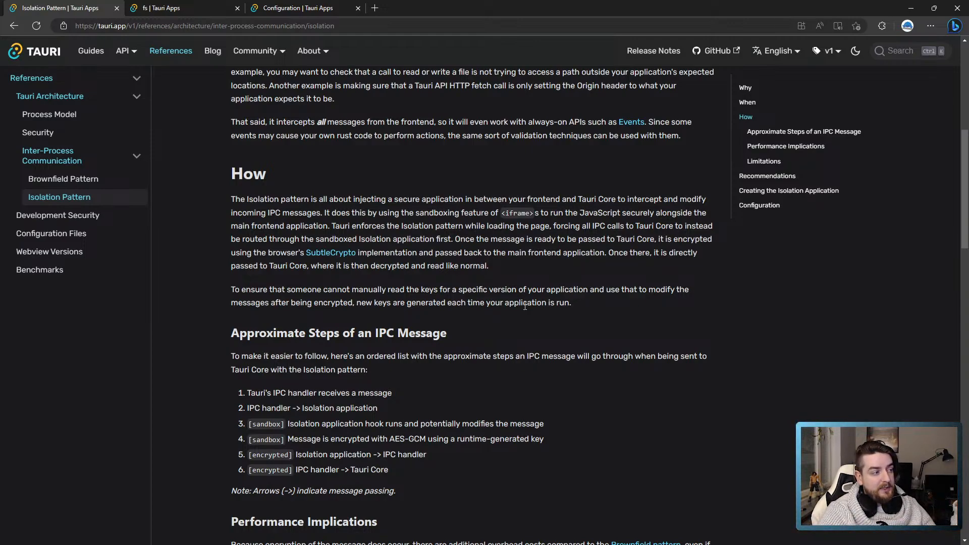
mouse_move(591, 320)
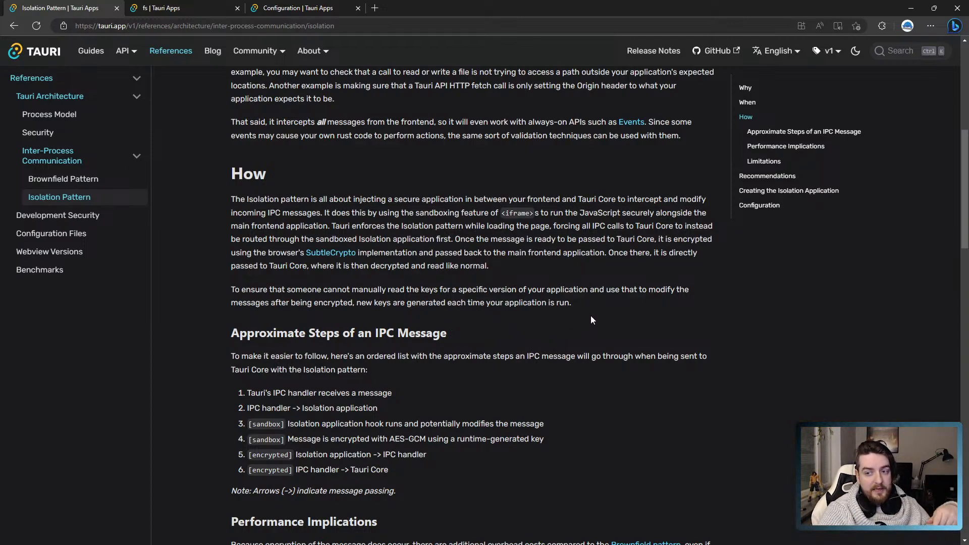
mouse_move(600, 332)
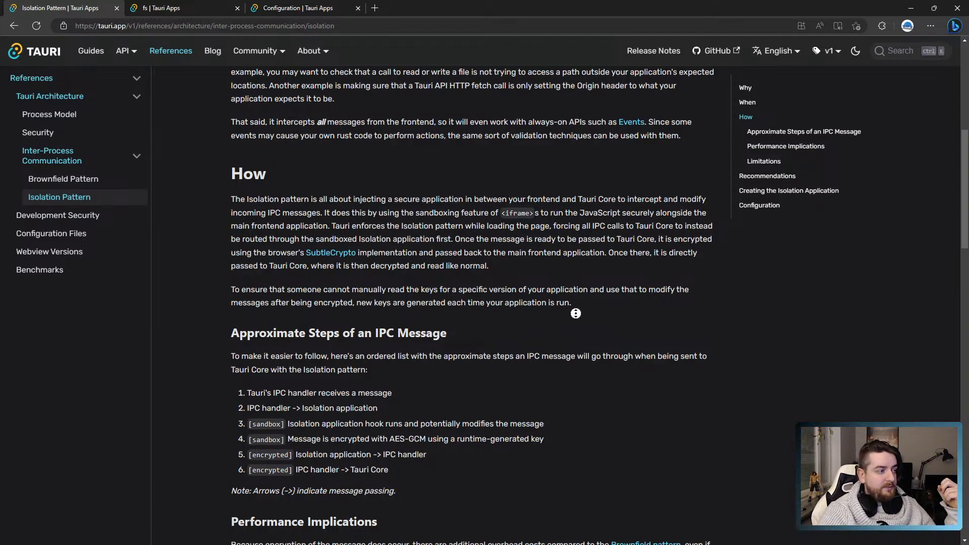
scroll(down, 3)
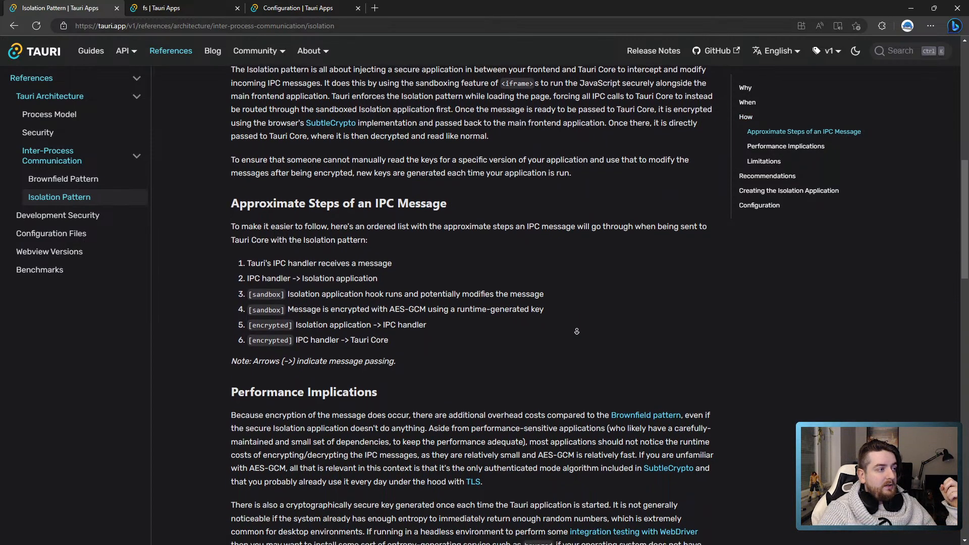
scroll(down, 3)
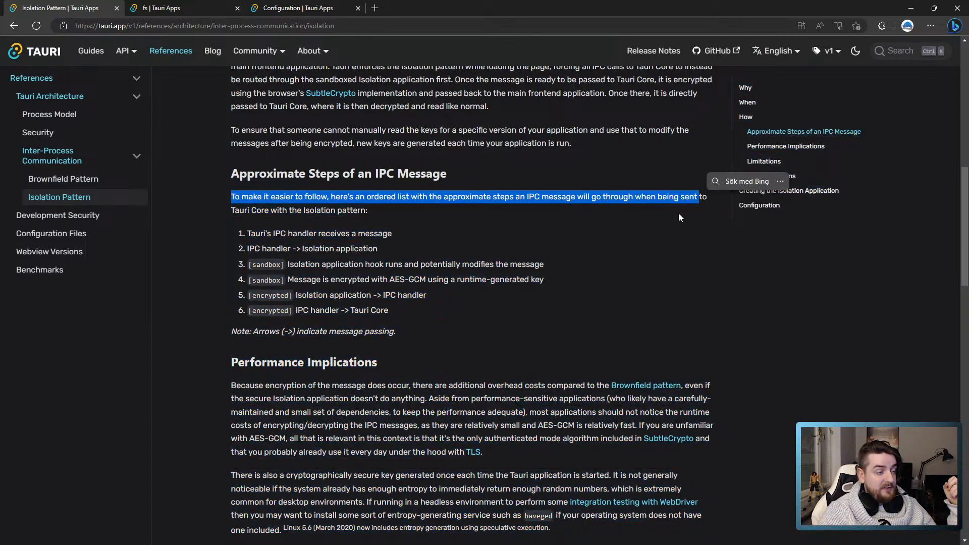
click(578, 227)
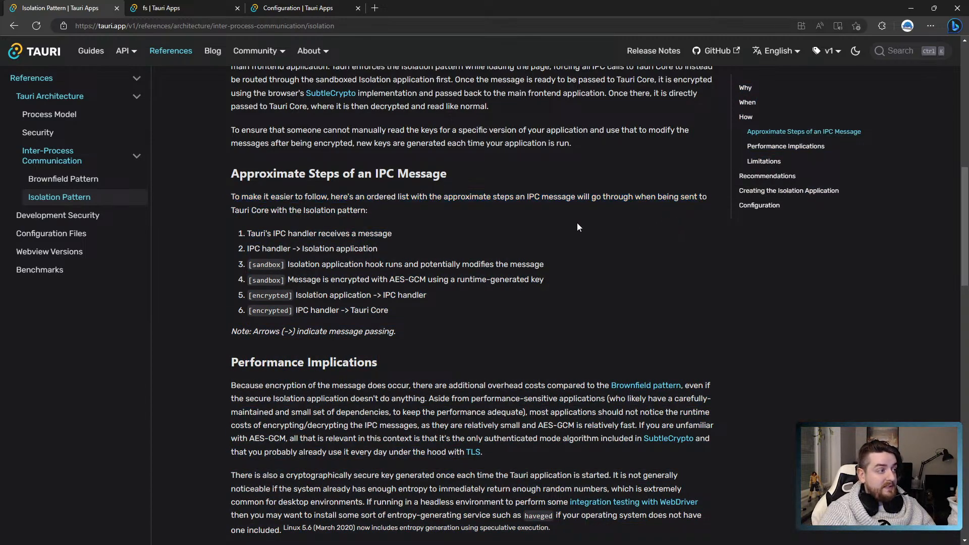
mouse_move(244, 236)
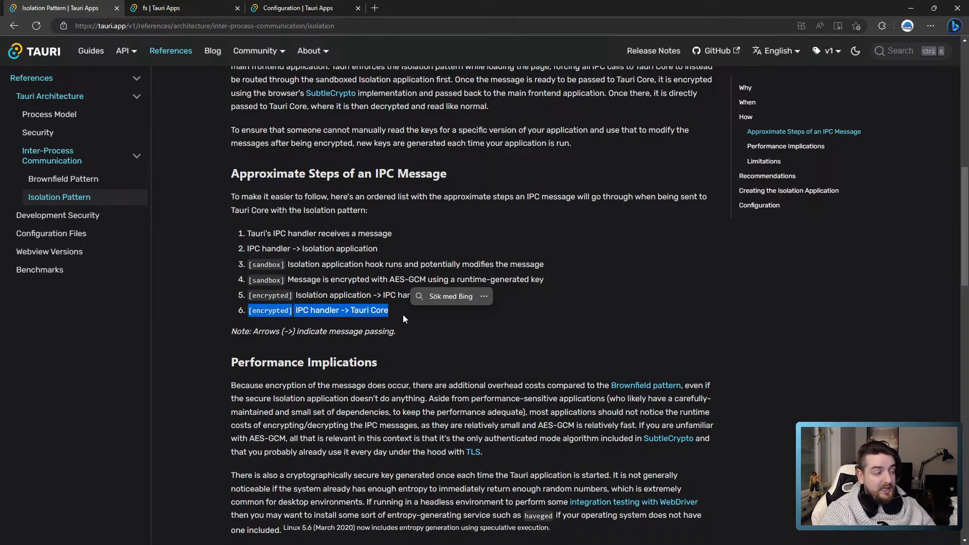
scroll(down, 3)
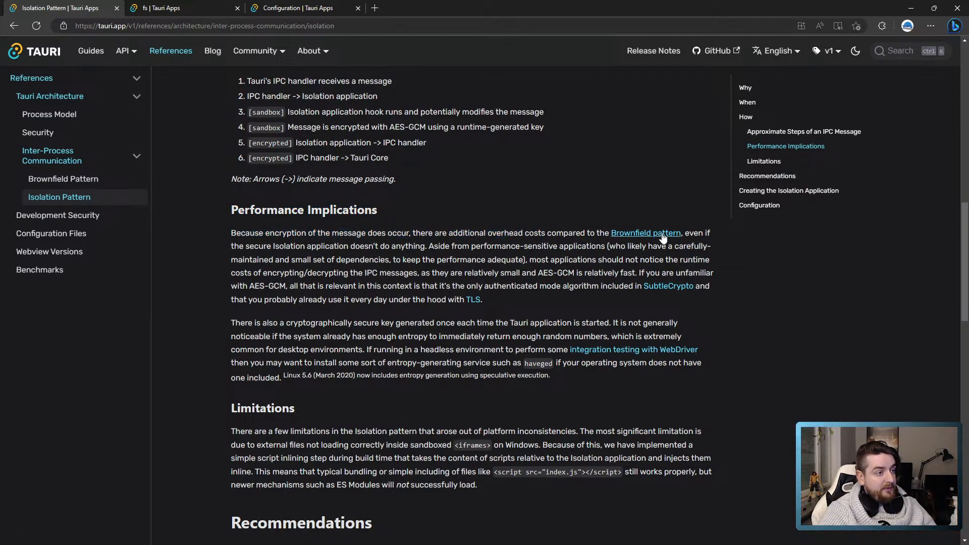
mouse_move(612, 200)
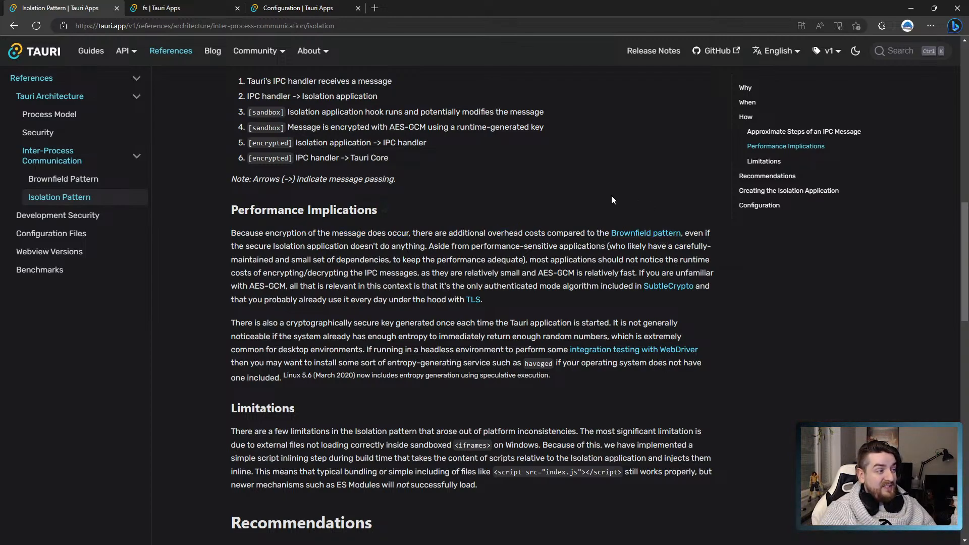
mouse_move(387, 249)
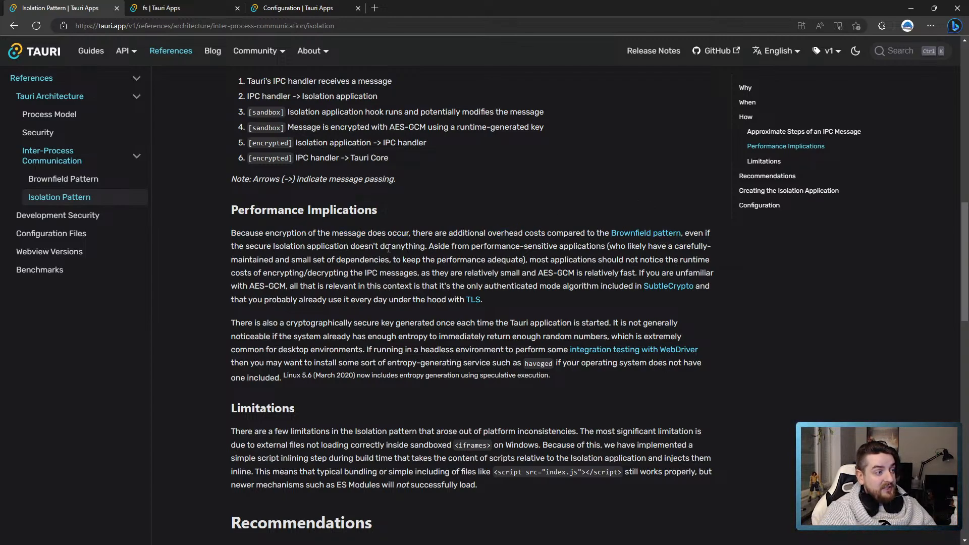
mouse_move(486, 247)
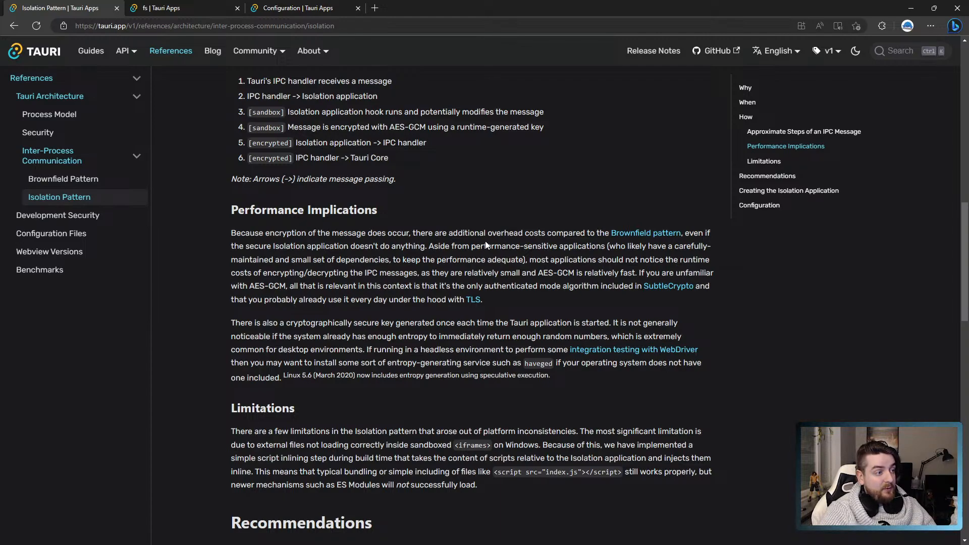
mouse_move(587, 249)
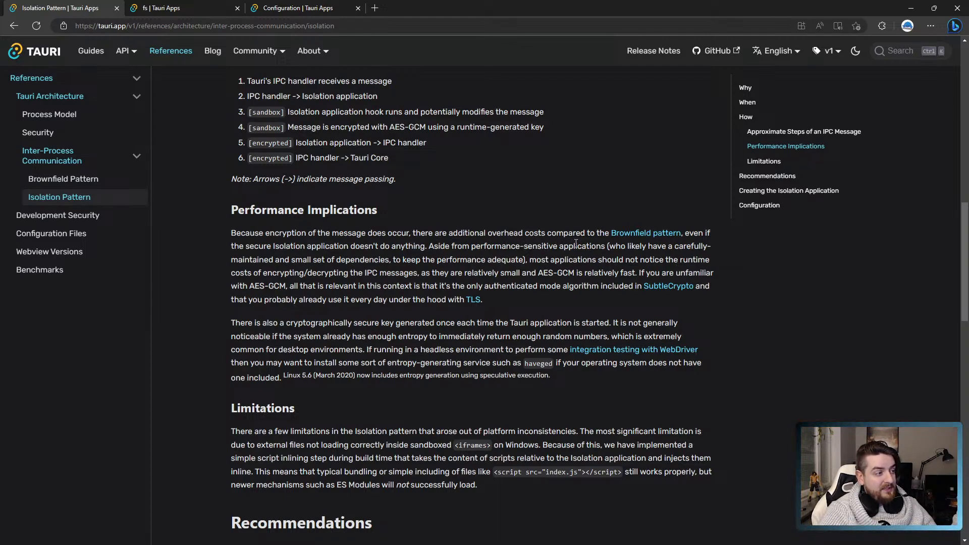
mouse_move(713, 257)
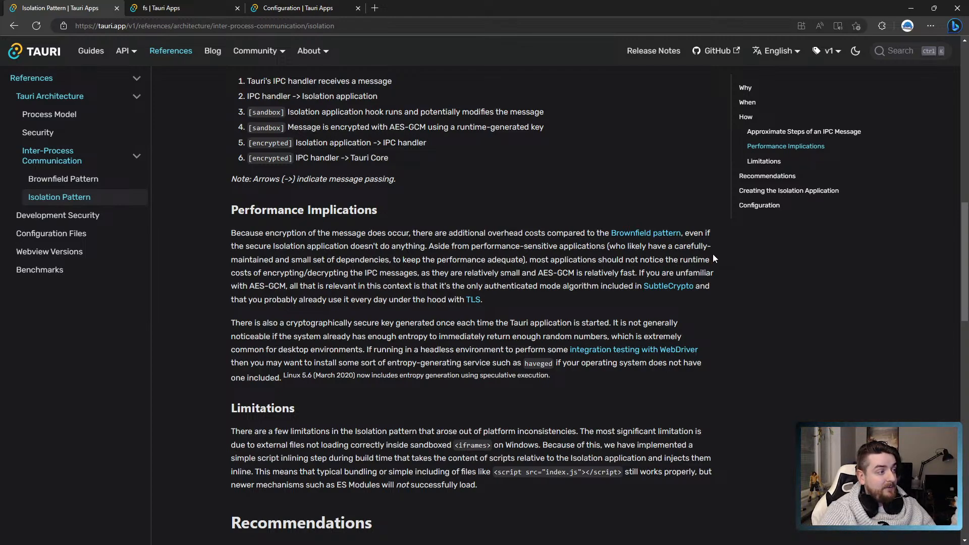
mouse_move(419, 260)
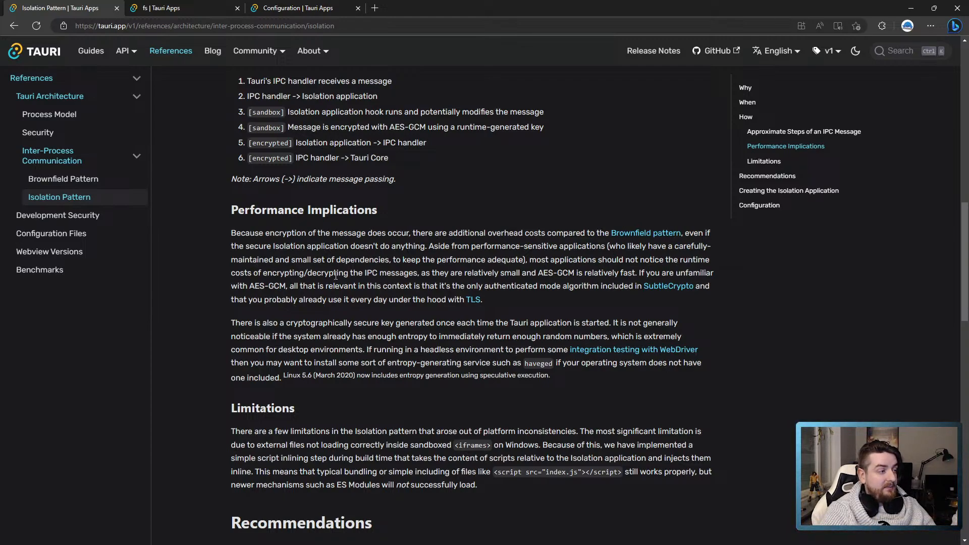
mouse_move(483, 283)
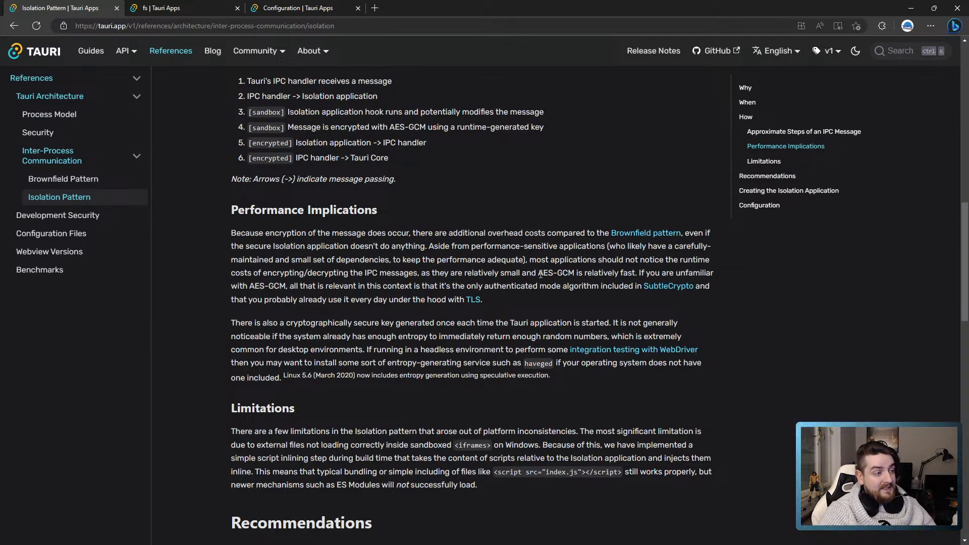
mouse_move(626, 285)
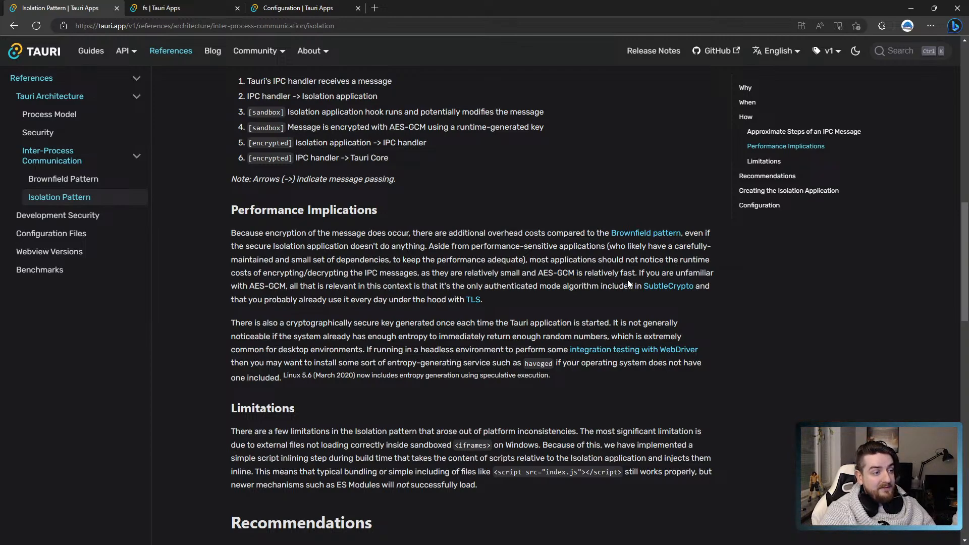
mouse_move(251, 288)
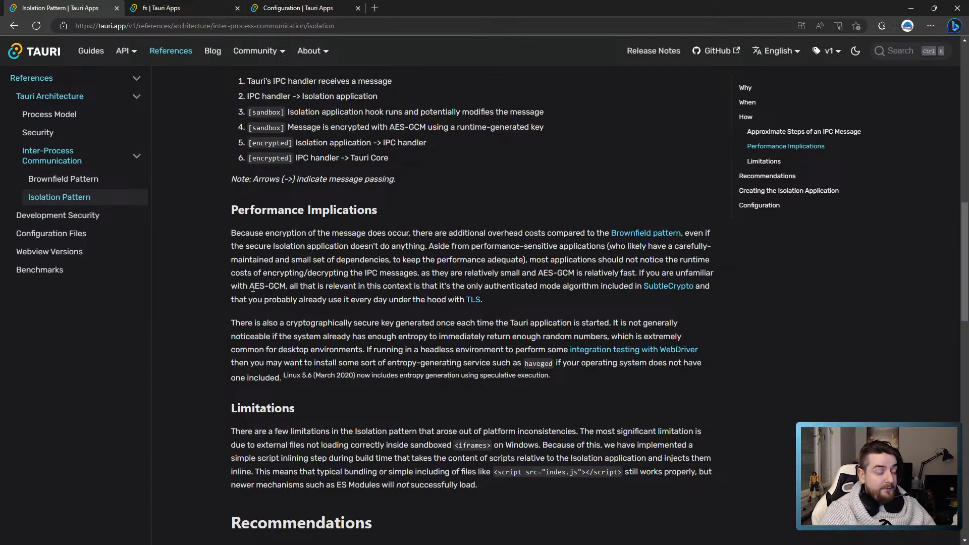
double_click(266, 286)
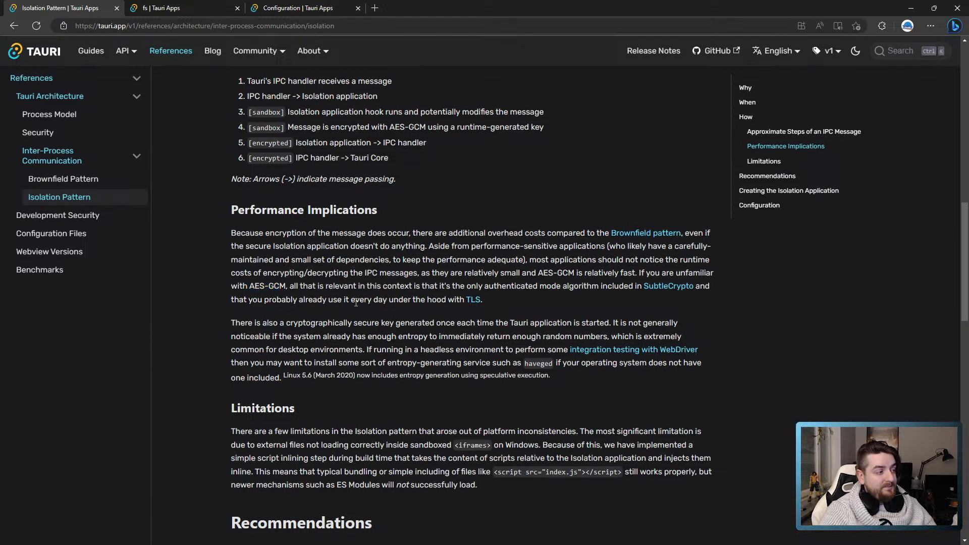
mouse_move(350, 297)
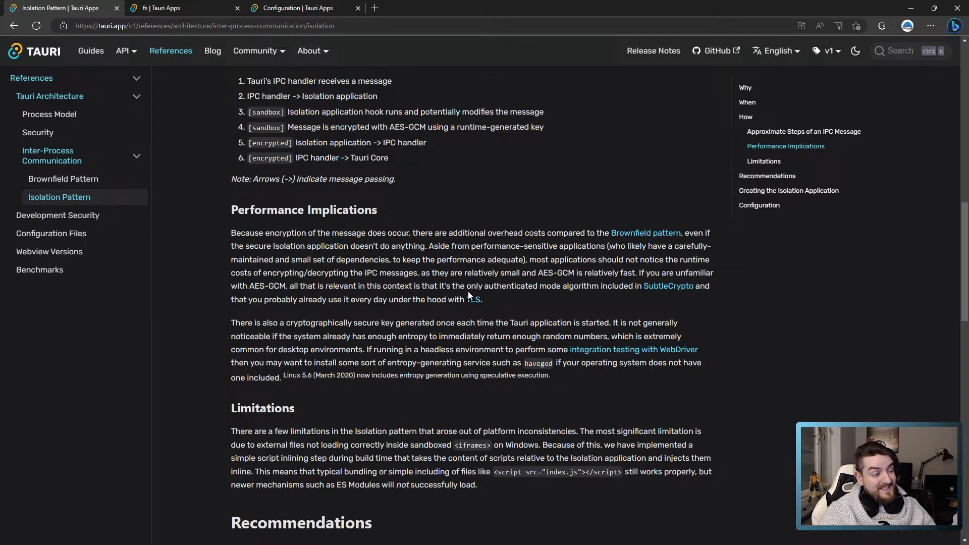
mouse_move(524, 302)
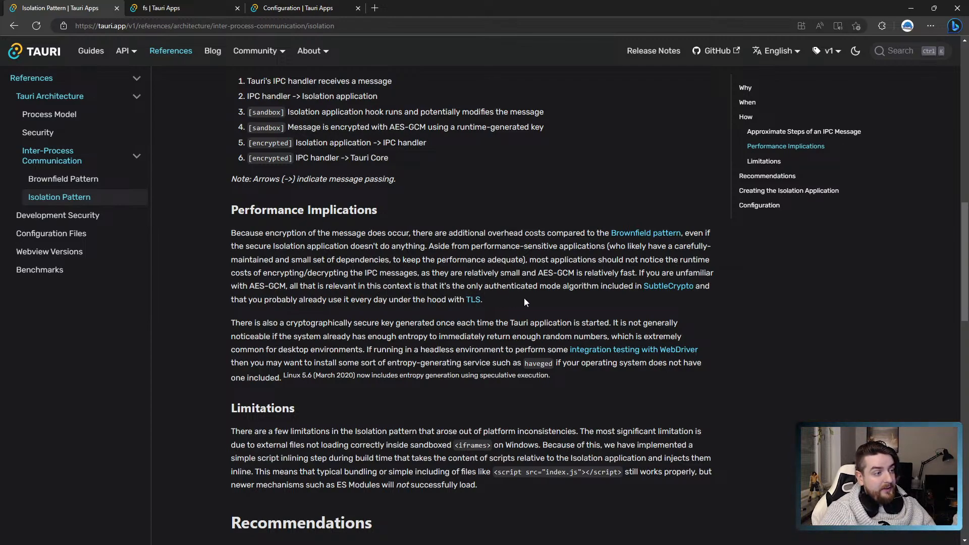
mouse_move(668, 286)
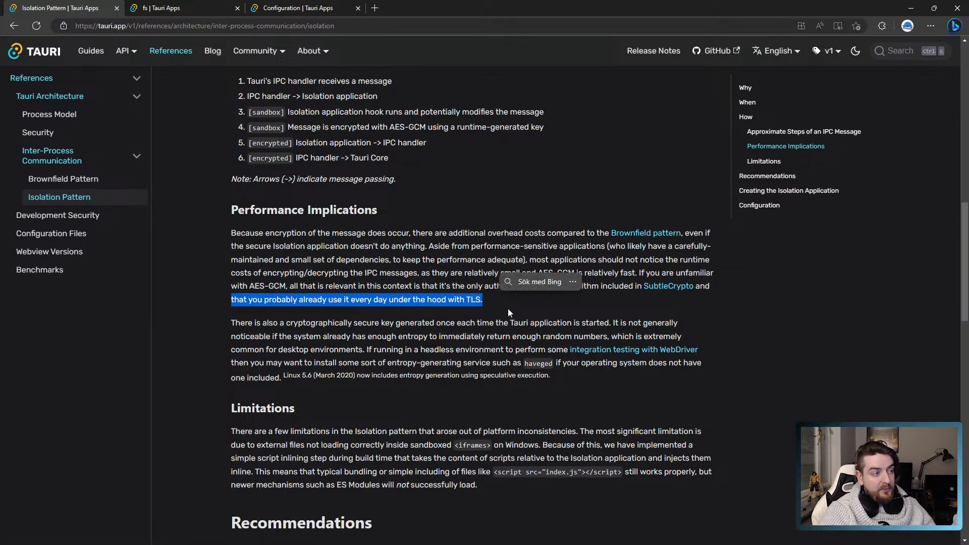
scroll(down, 3)
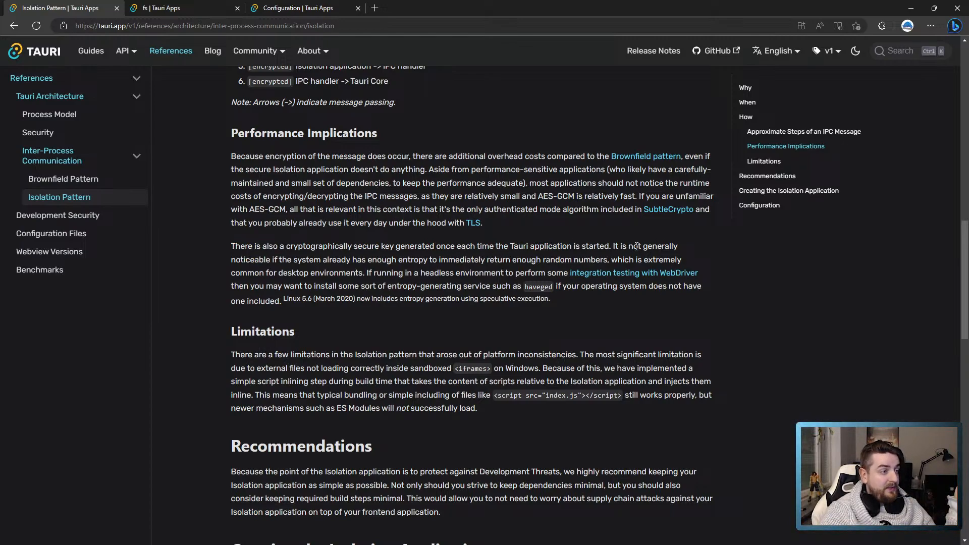
mouse_move(323, 262)
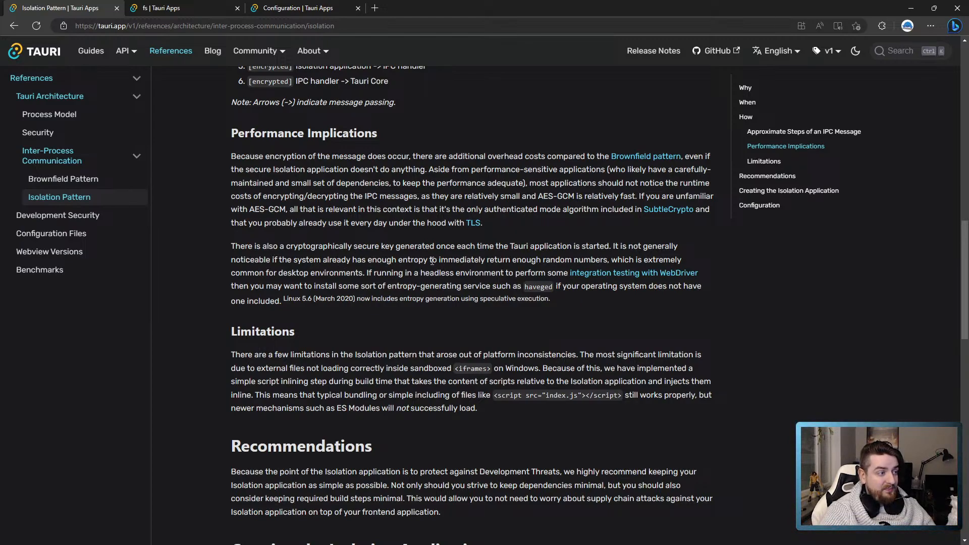
mouse_move(475, 259)
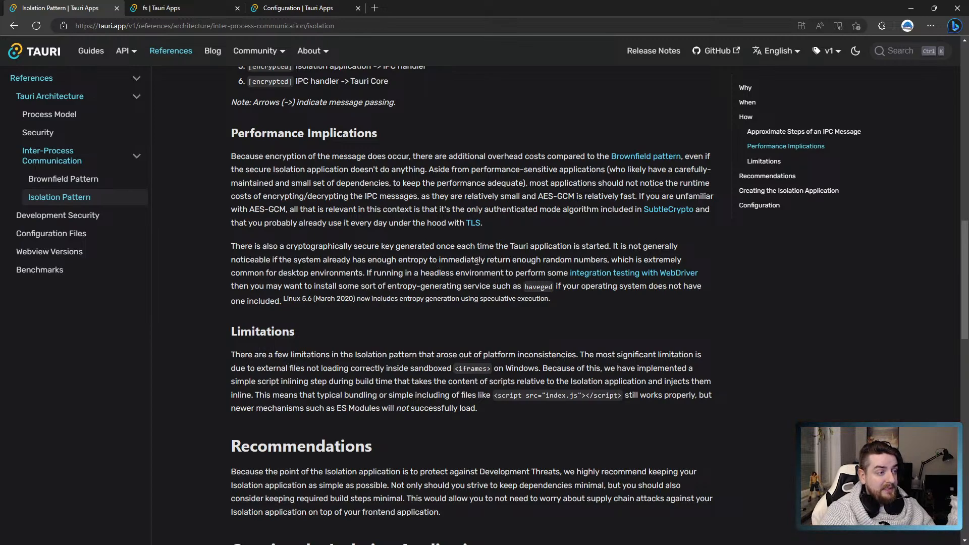
mouse_move(612, 259)
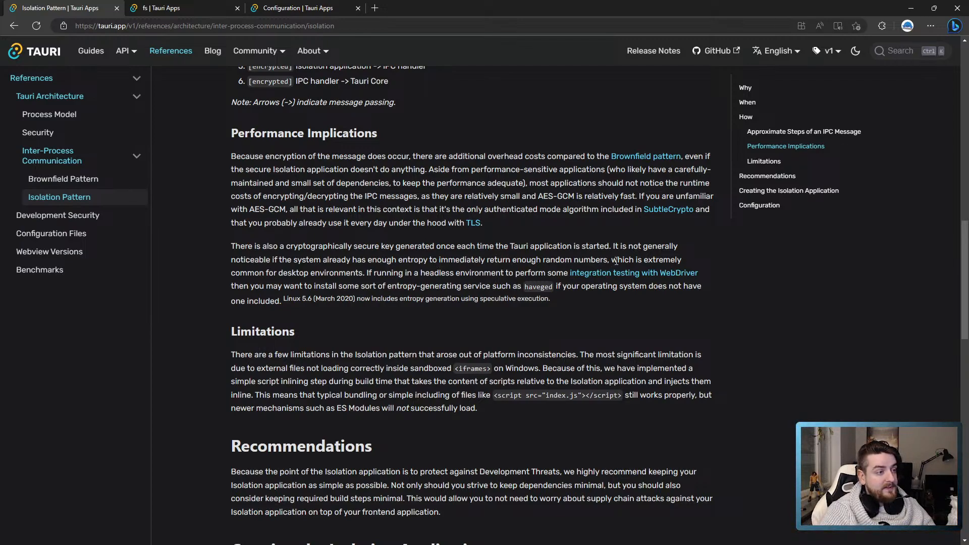
mouse_move(253, 272)
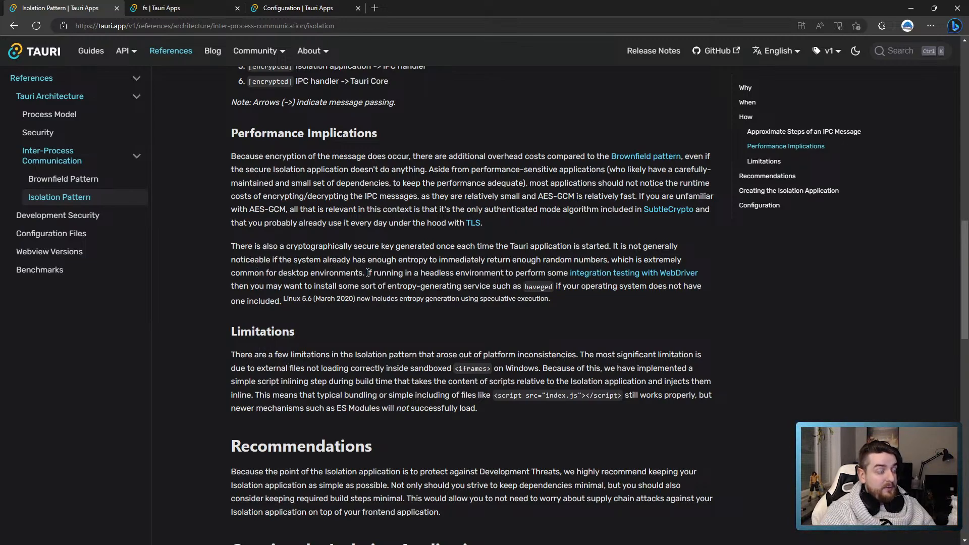
mouse_move(553, 270)
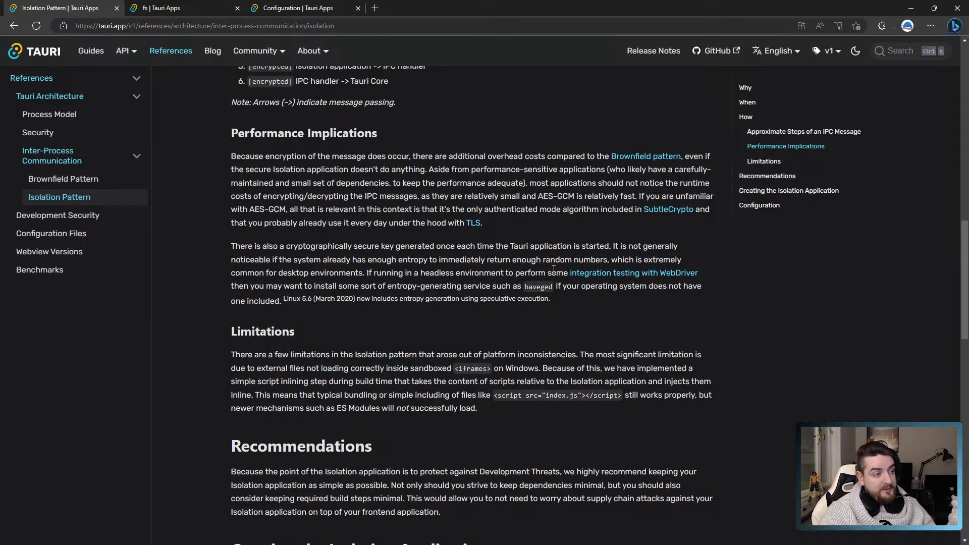
mouse_move(244, 288)
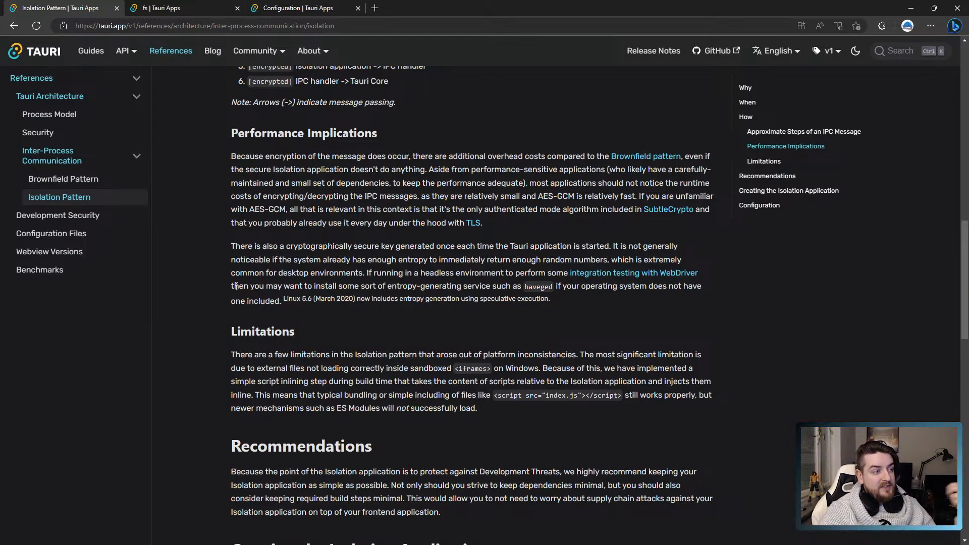
mouse_move(539, 286)
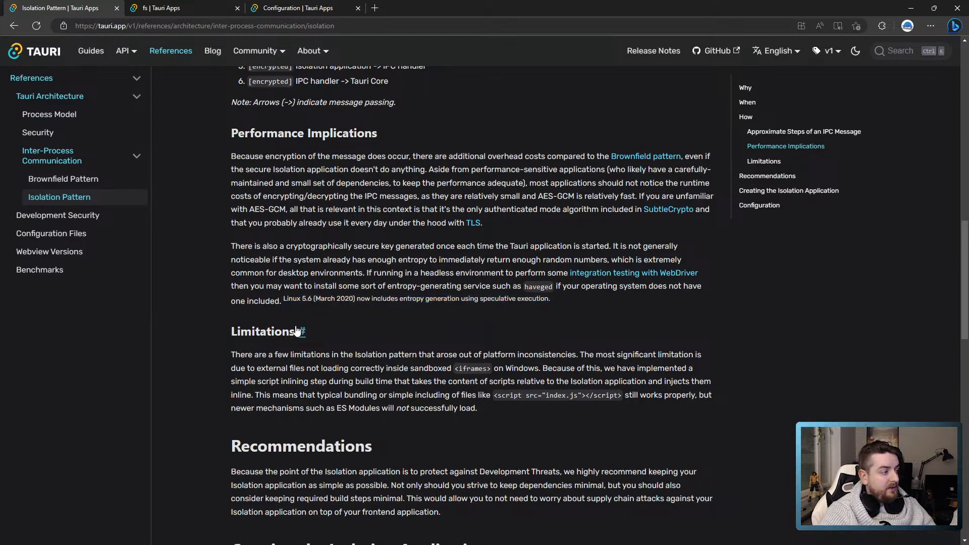
scroll(down, 3)
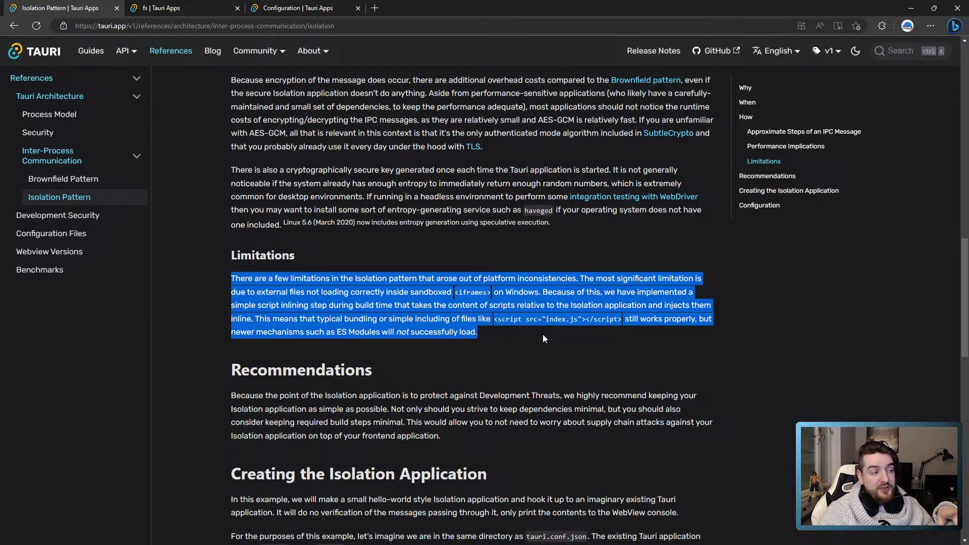
click(544, 339)
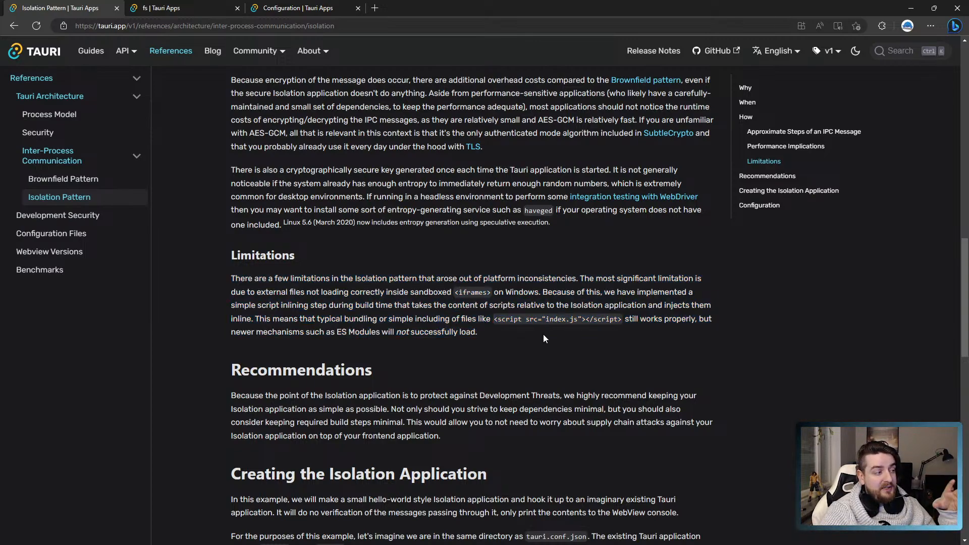
mouse_move(541, 335)
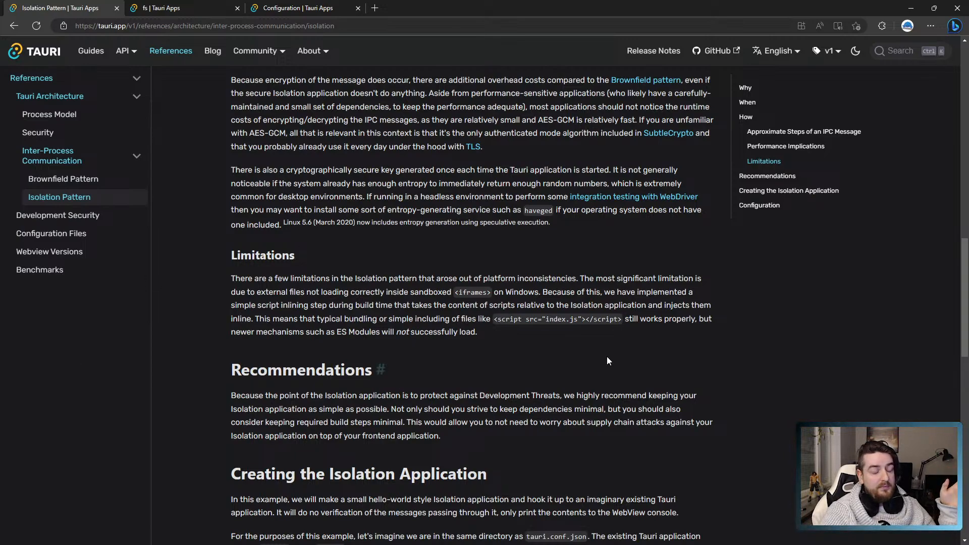
mouse_move(482, 336)
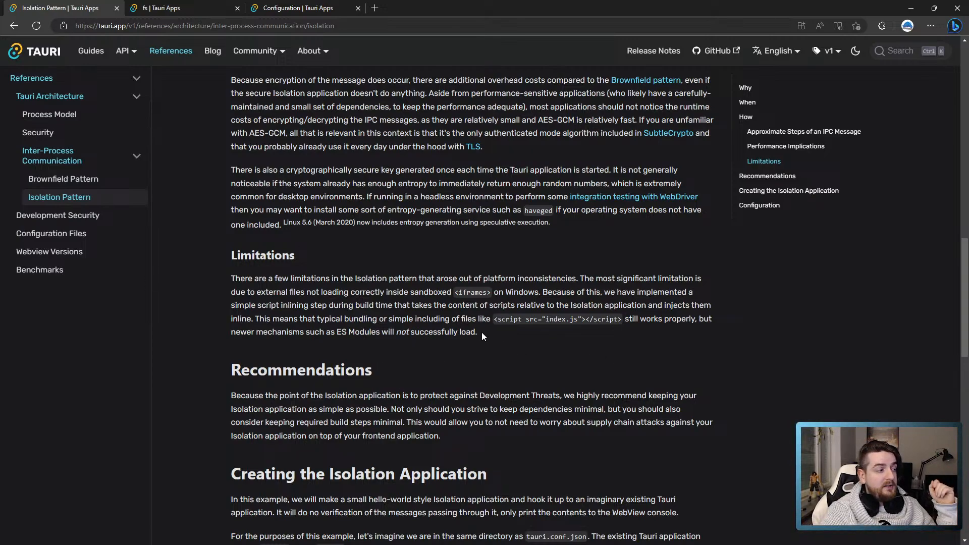
scroll(down, 3)
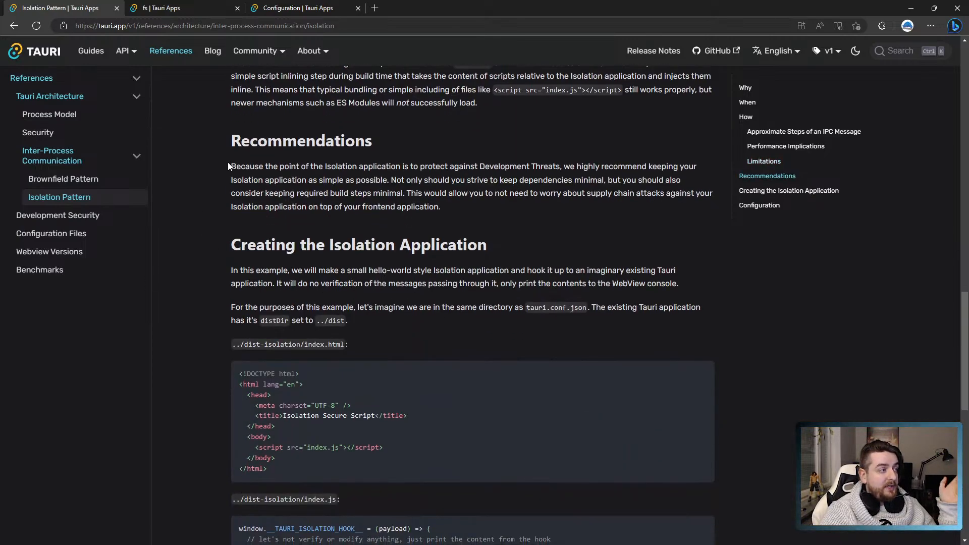
drag(230, 166, 390, 167)
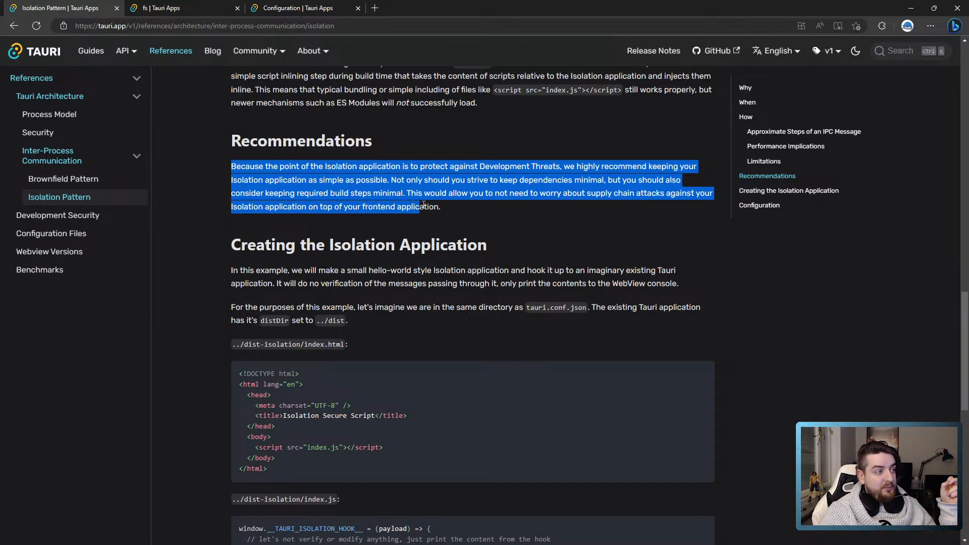
Step: Scroll to the Creating the Isolation Application example beside the VS Code project window
click(403, 213)
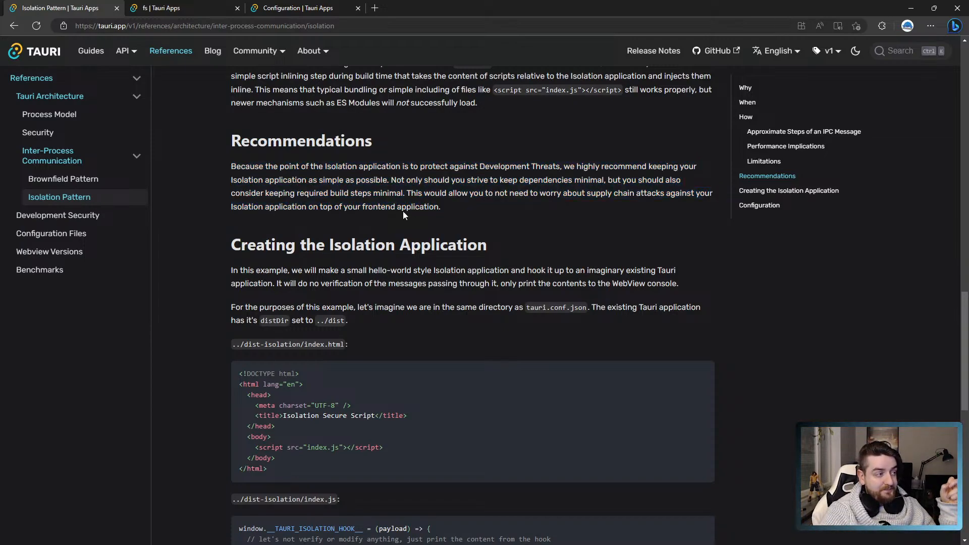
scroll(down, 3)
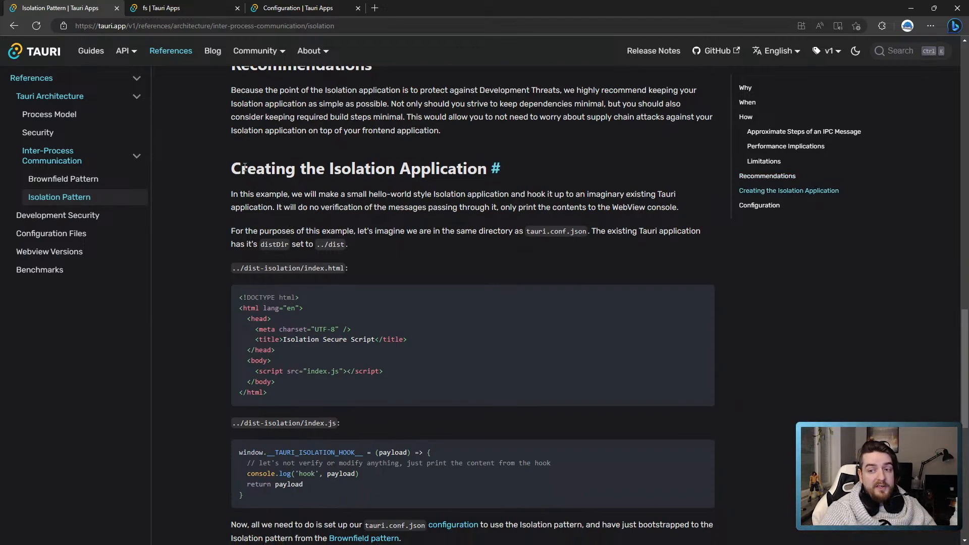
mouse_move(256, 182)
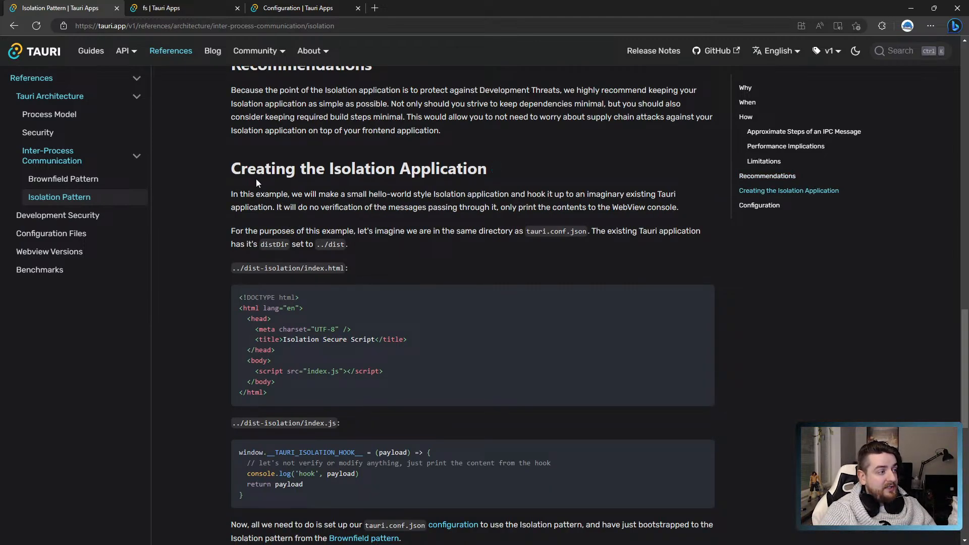
scroll(down, 3)
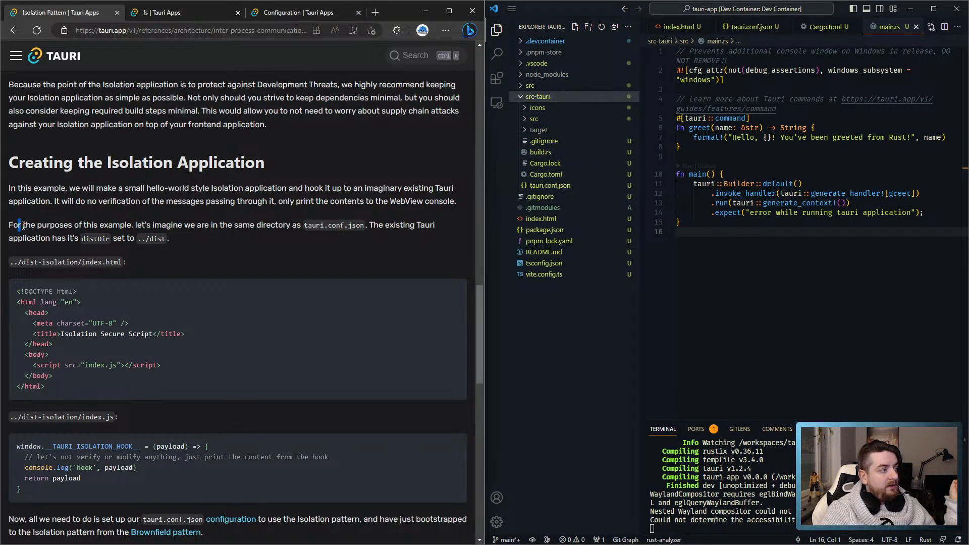
Step: Create a dist-isolation folder at the tauri-app project root
drag(20, 224, 352, 224)
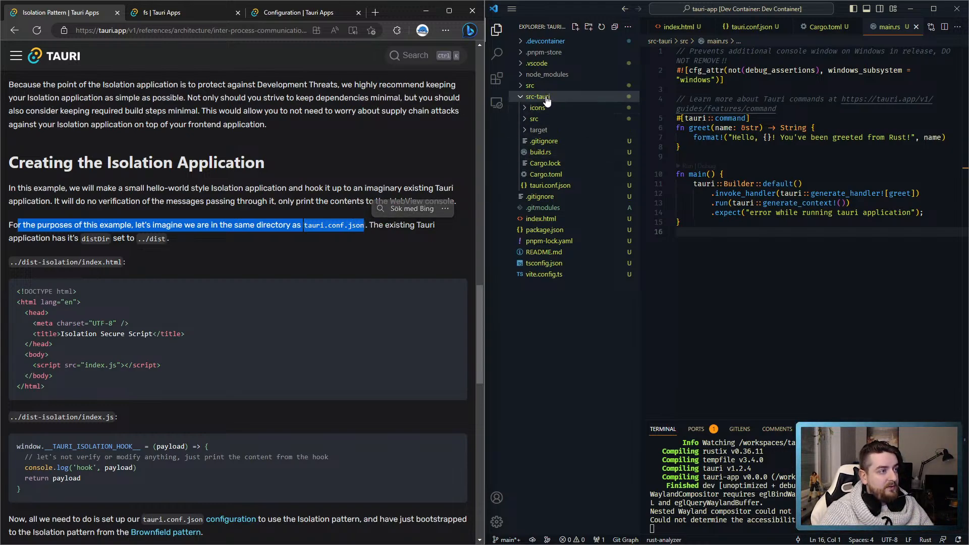
click(536, 97)
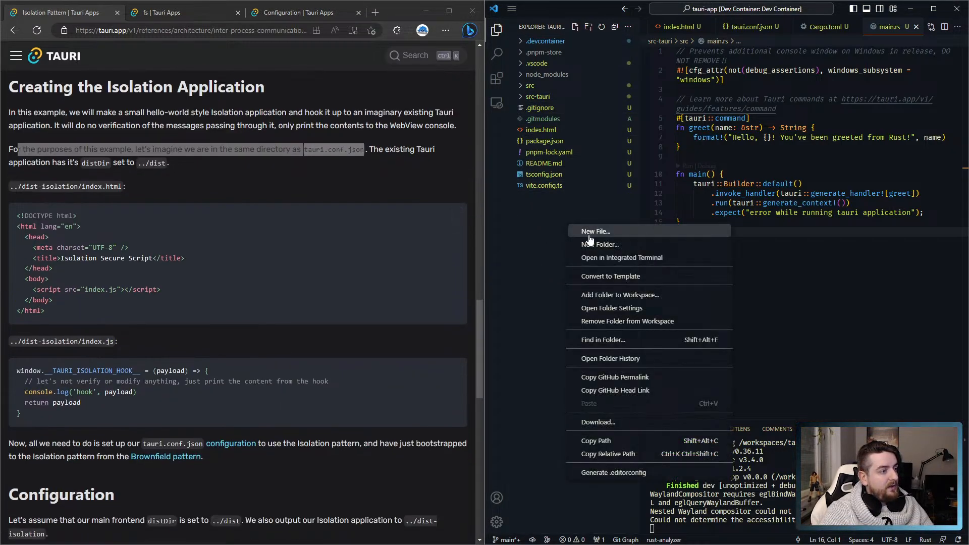
click(595, 230)
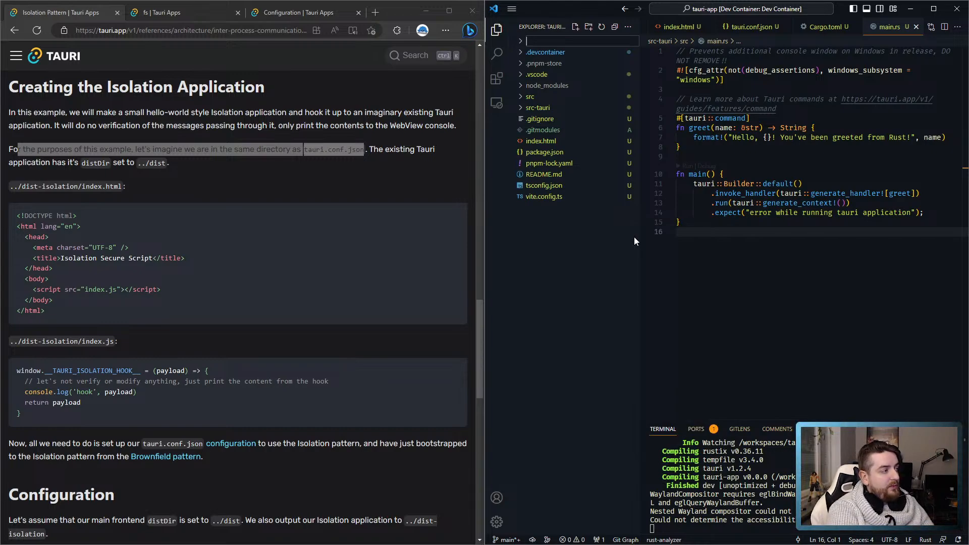
text(dist-isolation)
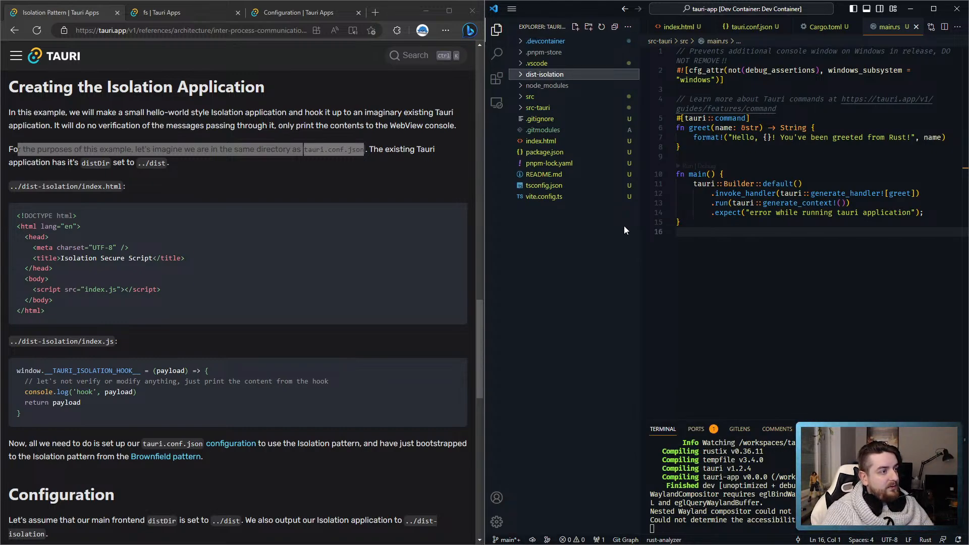
Step: Review src-tauri/tauri.conf.json and package.json, then expand src to reach main.ts
click(537, 107)
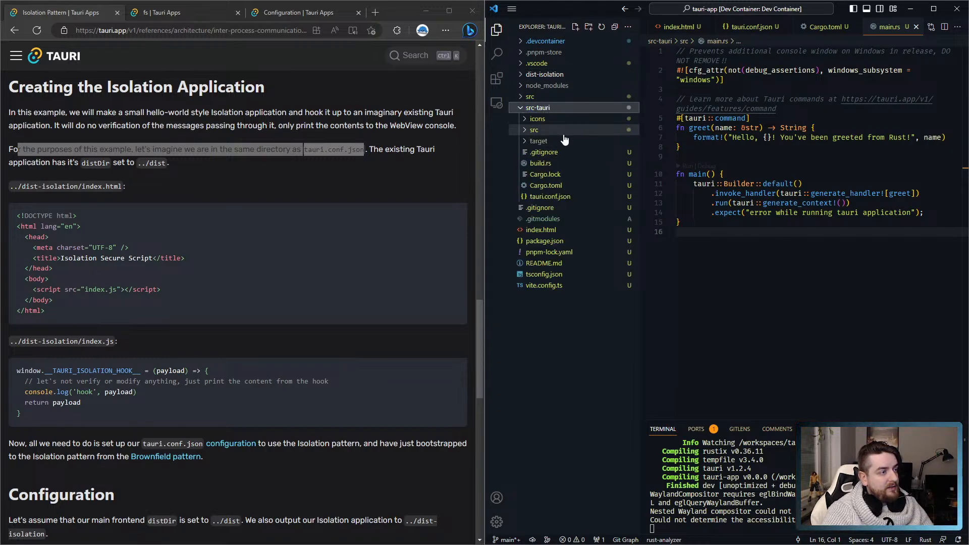
click(546, 196)
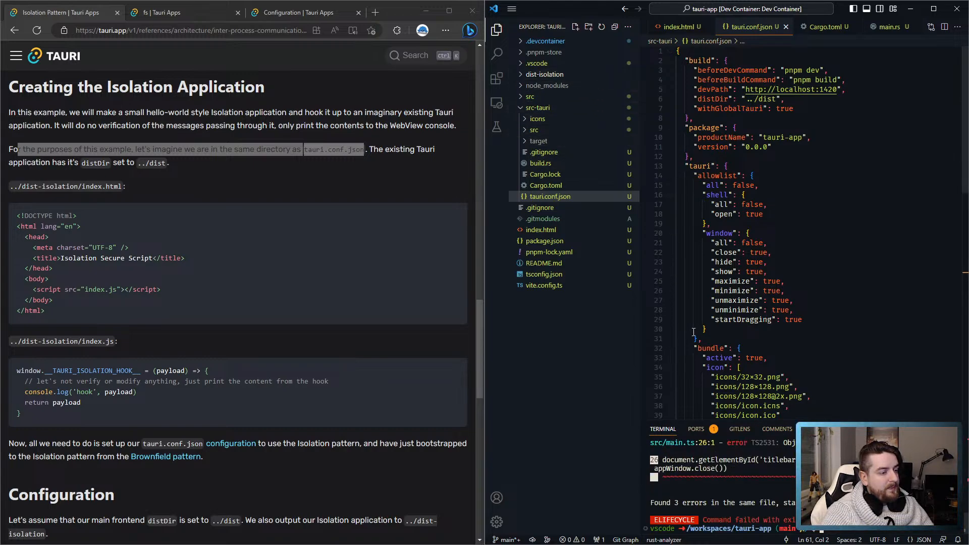
mouse_move(552, 262)
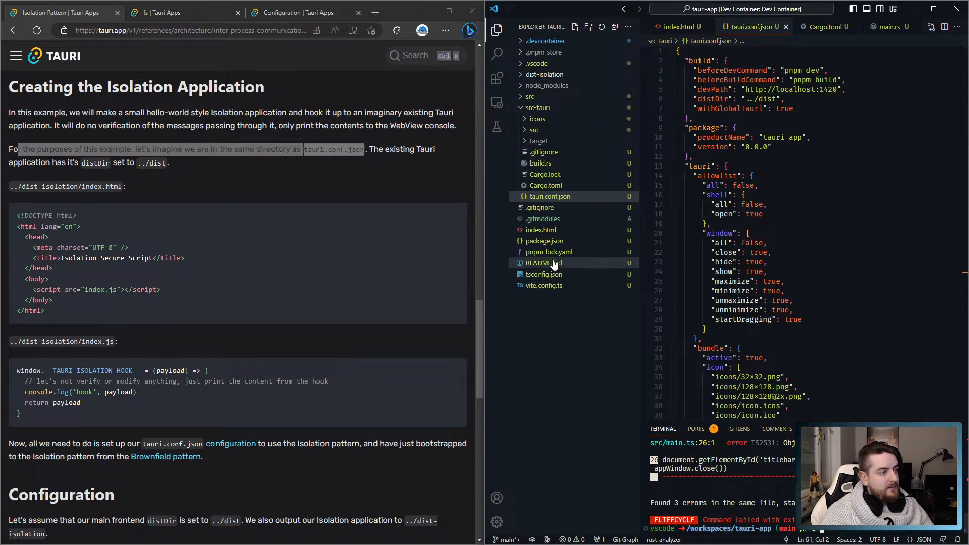
click(544, 240)
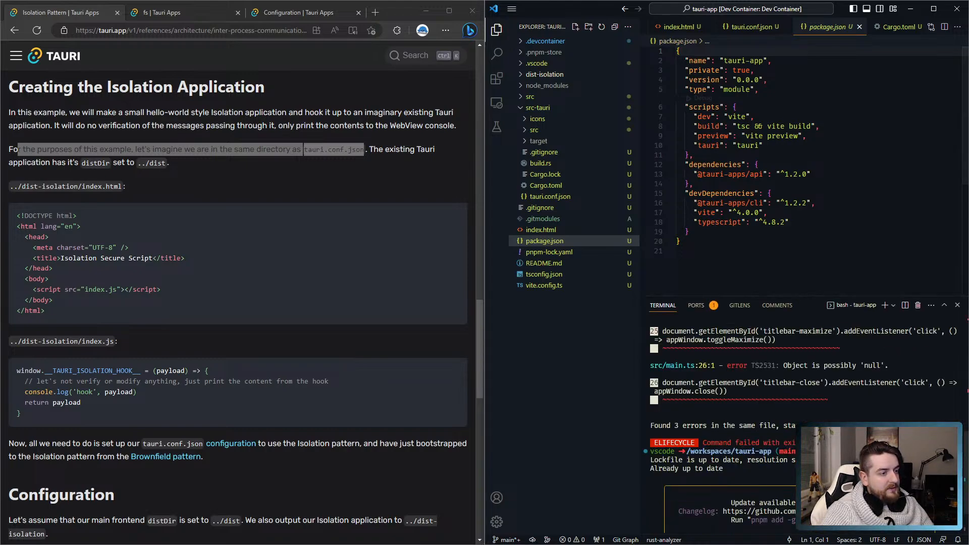
click(537, 107)
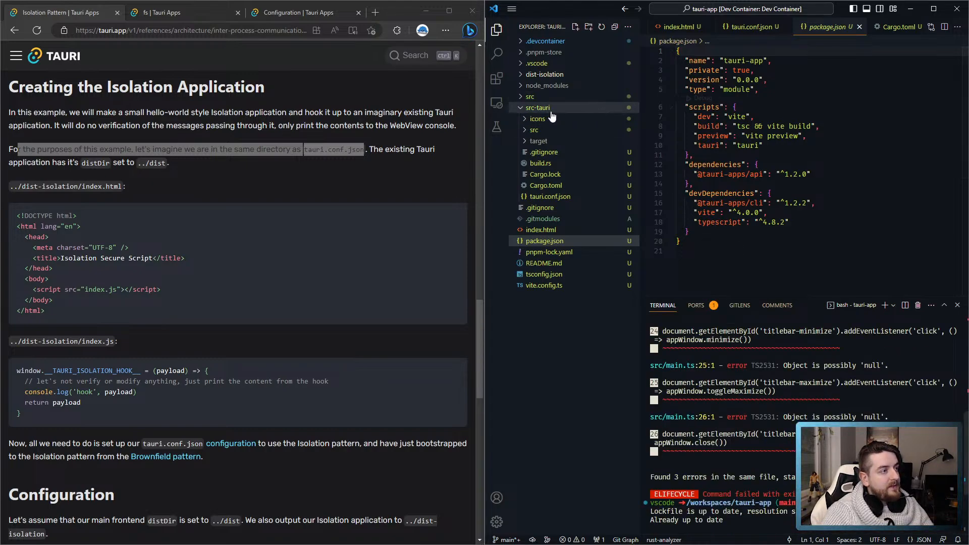
click(539, 118)
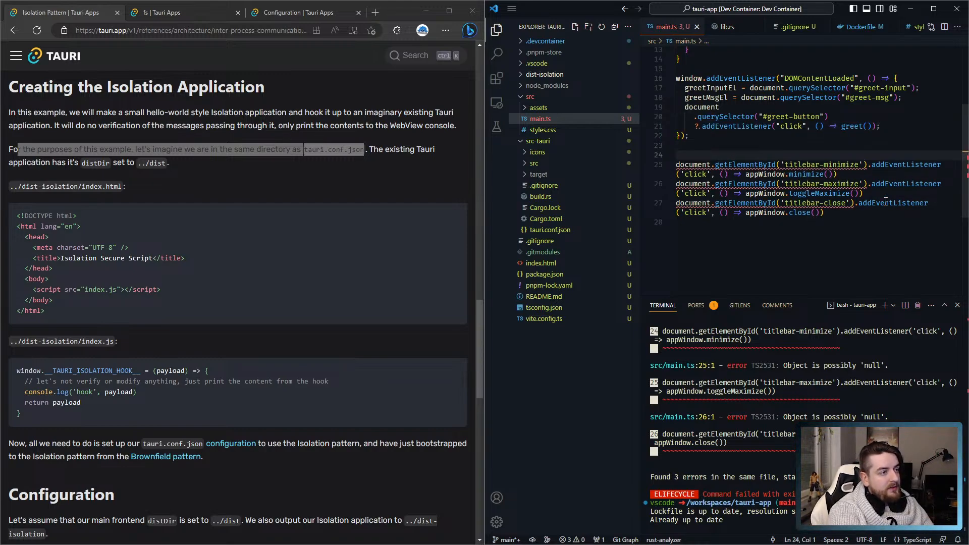
Step: Comment out the titlebar listener lines in main.ts and rerun pnpm build
text(if (document) {)
text(document =)
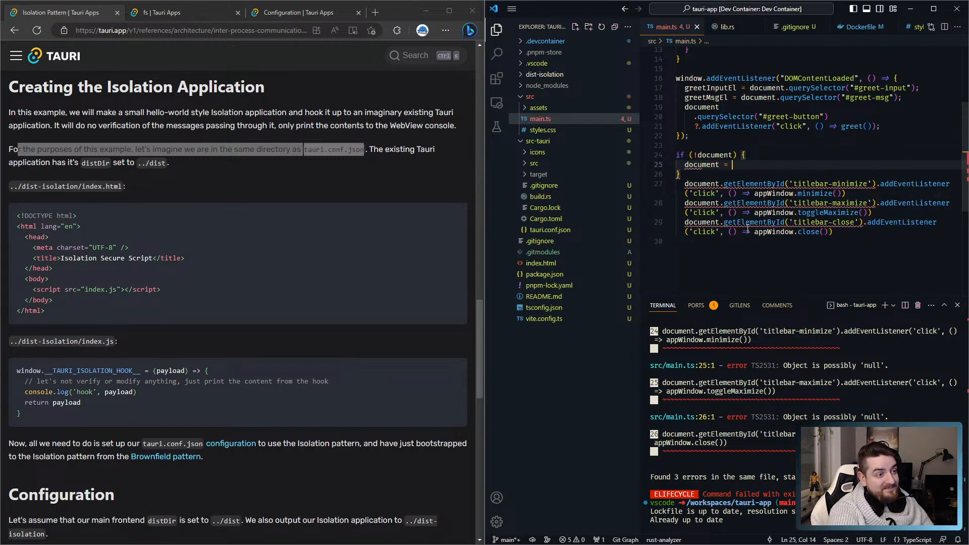
text("")
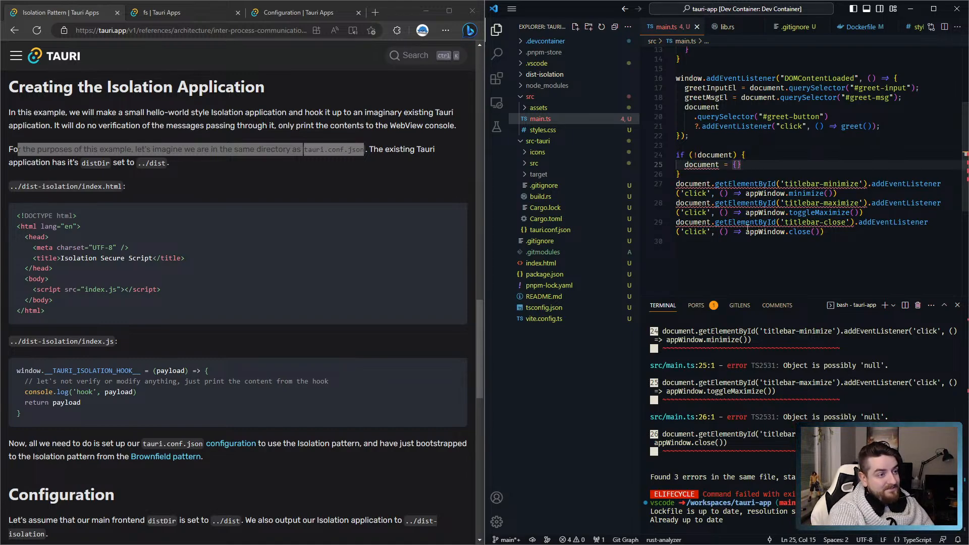
mouse_move(701, 164)
text(*/)
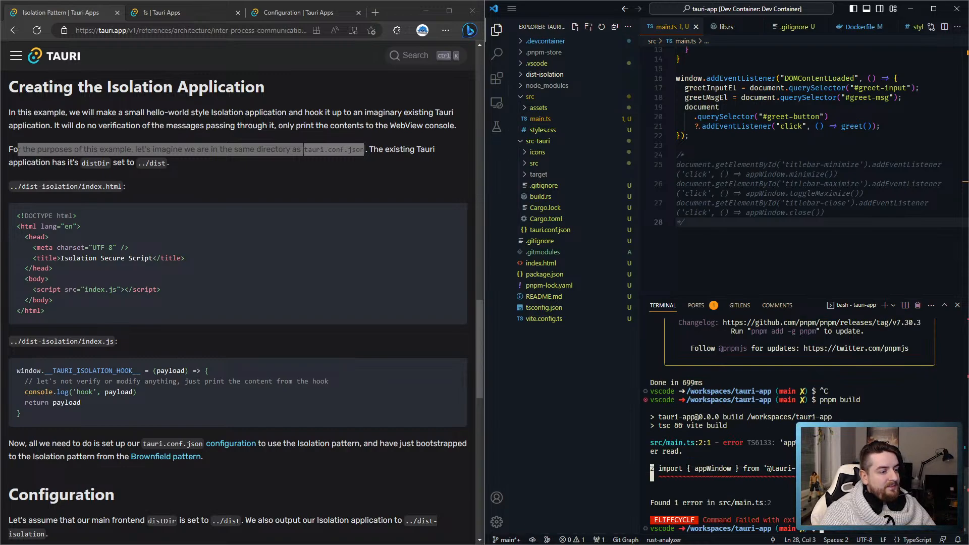
scroll(up, 3)
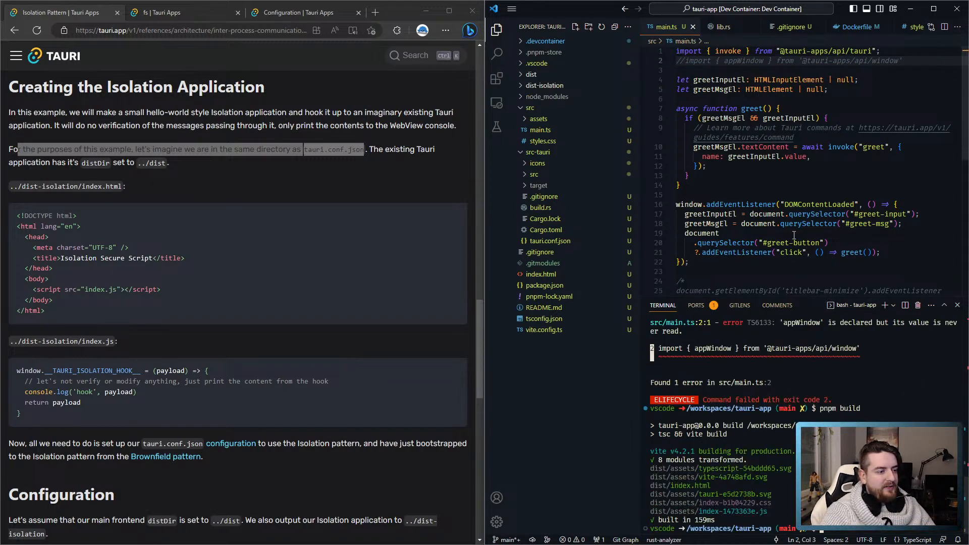
Step: Check the dist build output, then add index.html and index.js to dist-isolation with the docs' hook code
click(530, 74)
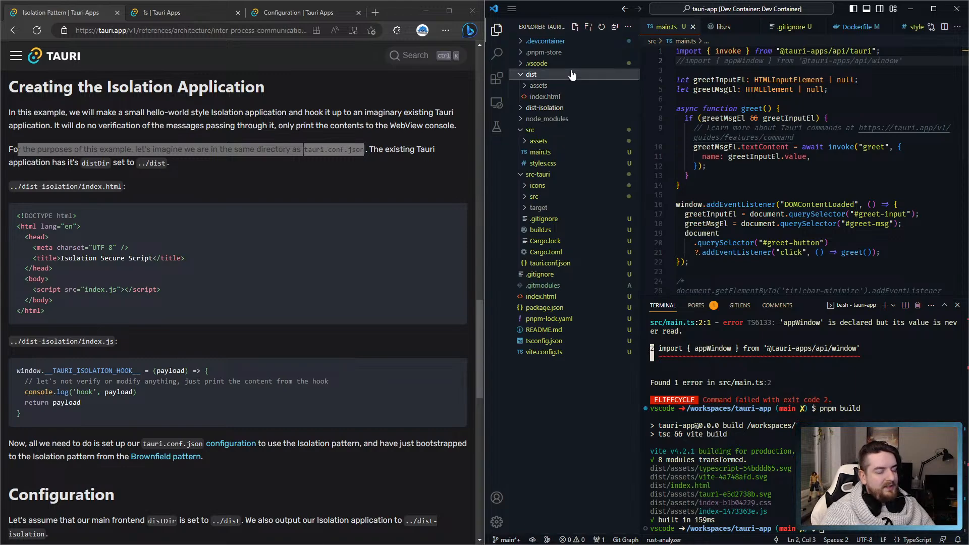
click(529, 74)
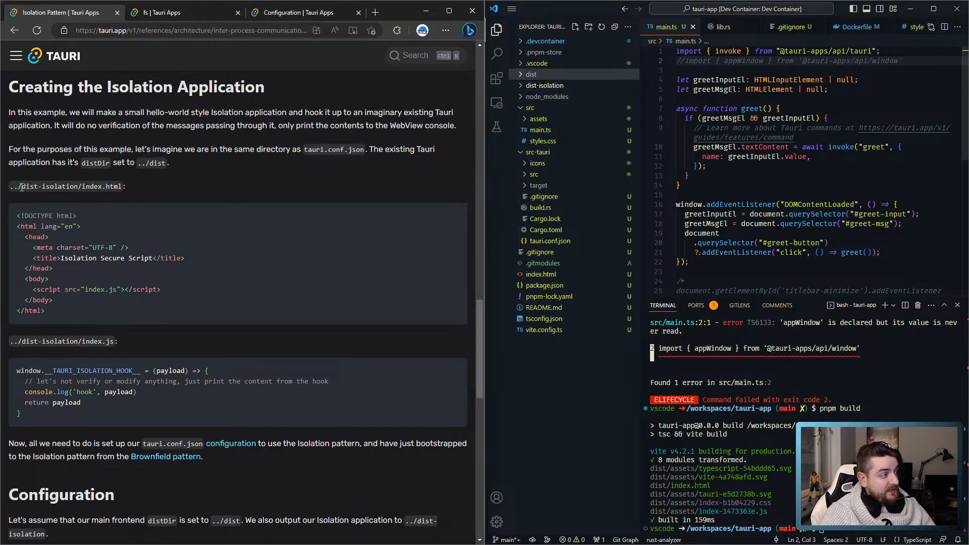
click(543, 84)
text(index.html)
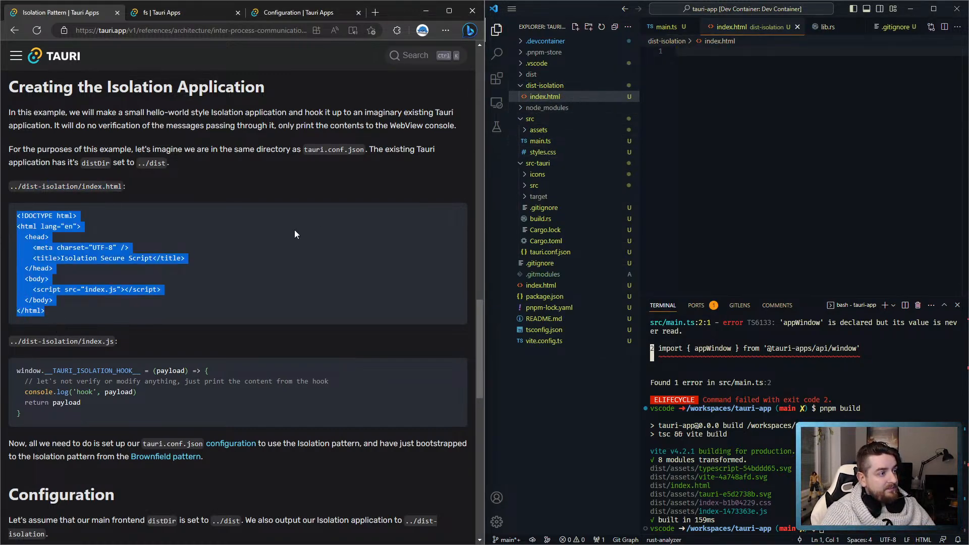
click(544, 85)
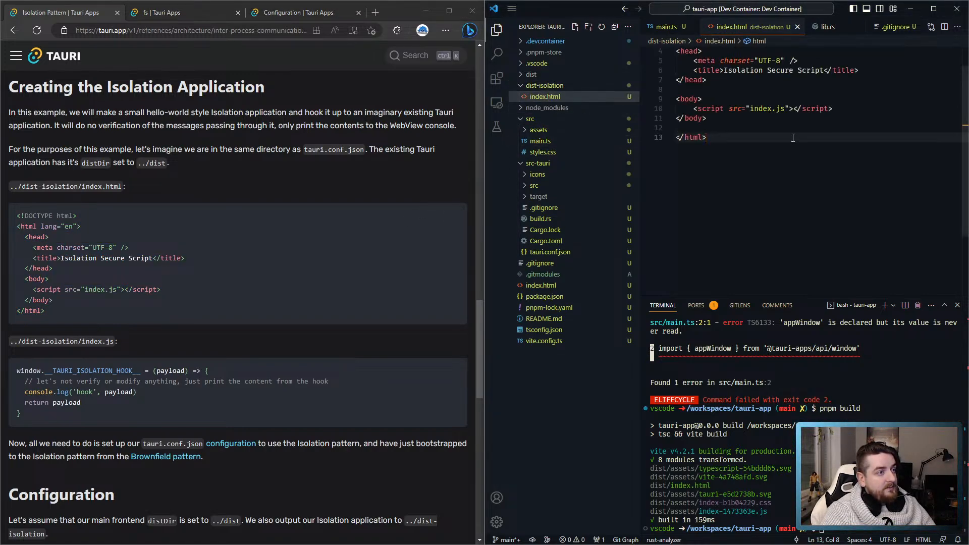
scroll(up, 3)
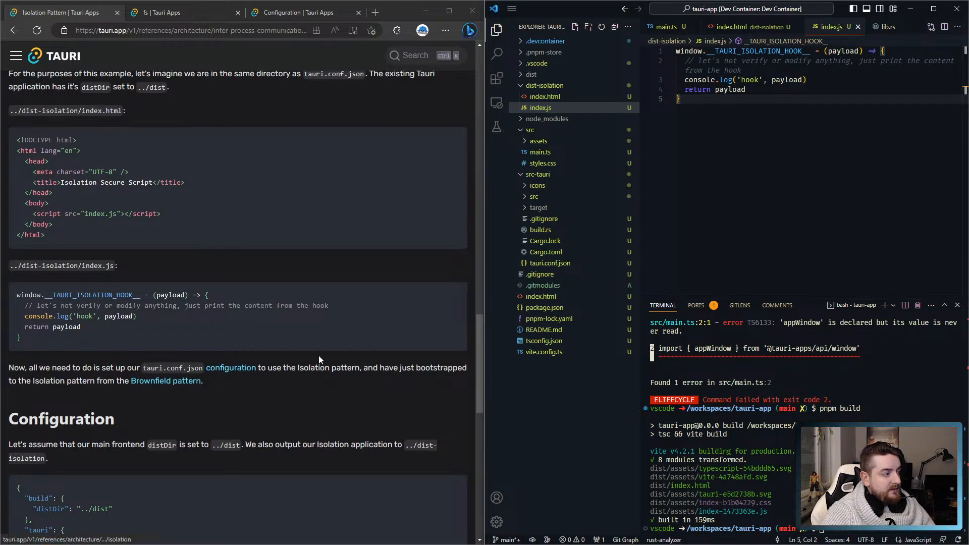
mouse_move(574, 338)
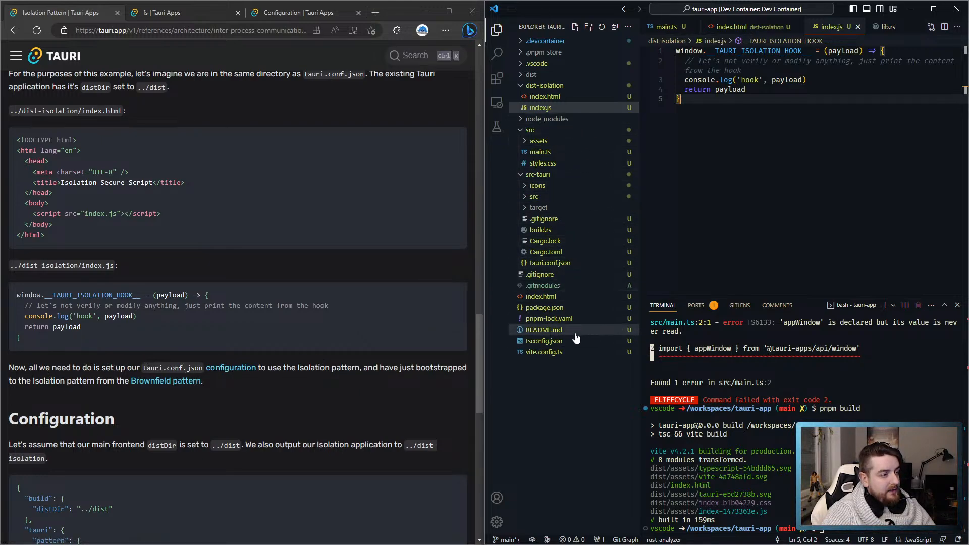
Step: Locate the tauri section of src-tauri/tauri.conf.json for the pattern entry
click(547, 262)
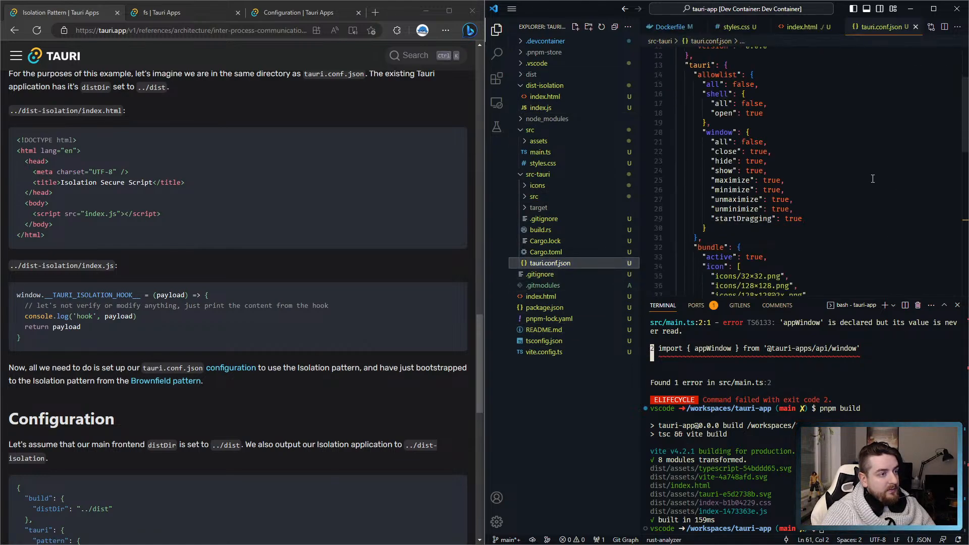
scroll(down, 3)
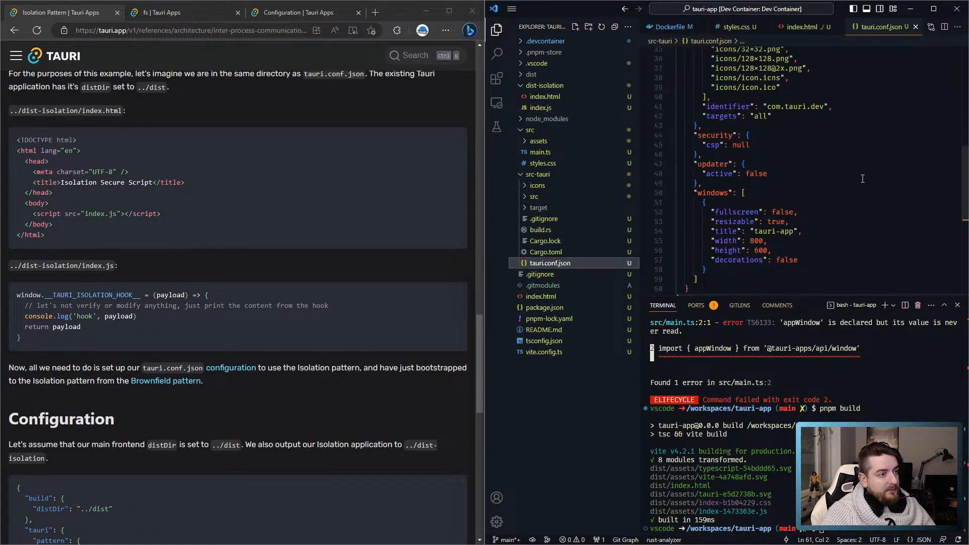
scroll(up, 3)
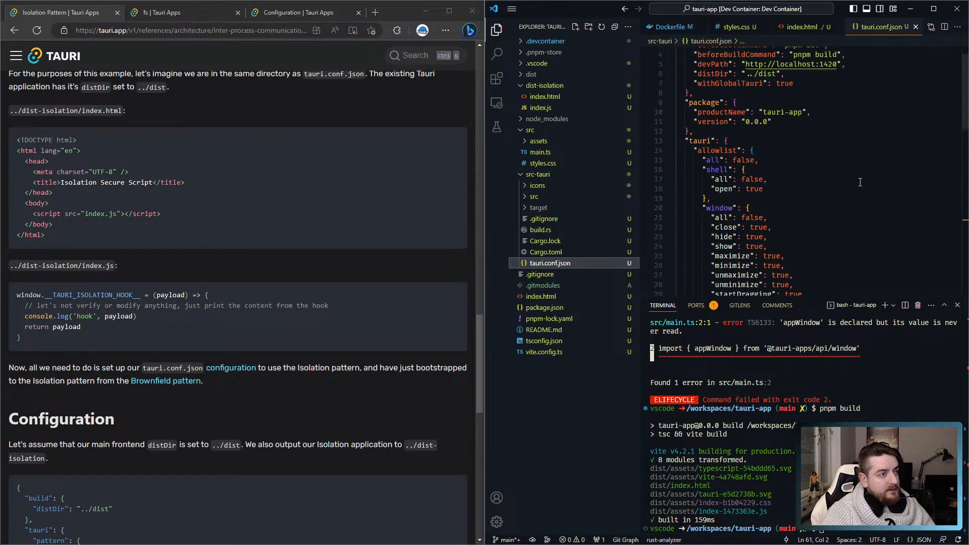
scroll(down, 3)
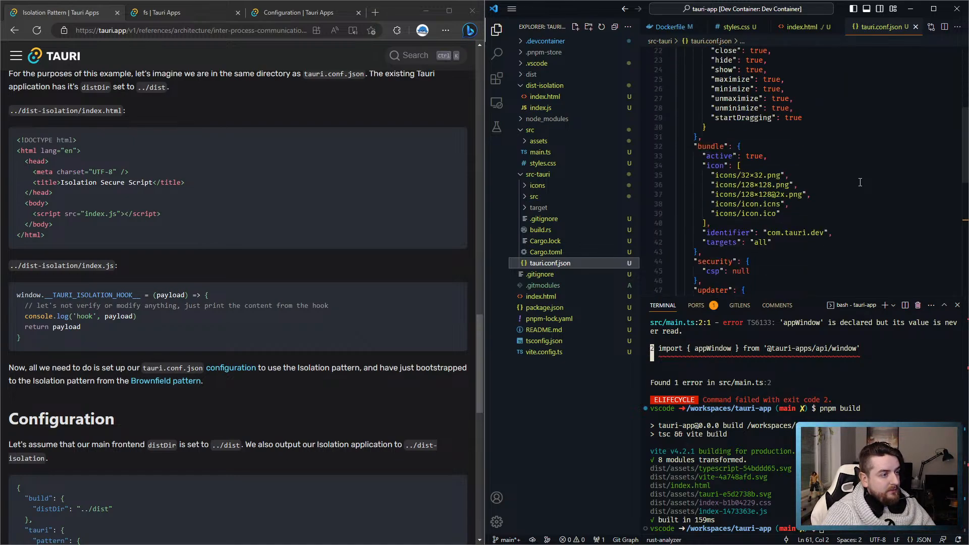
click(230, 368)
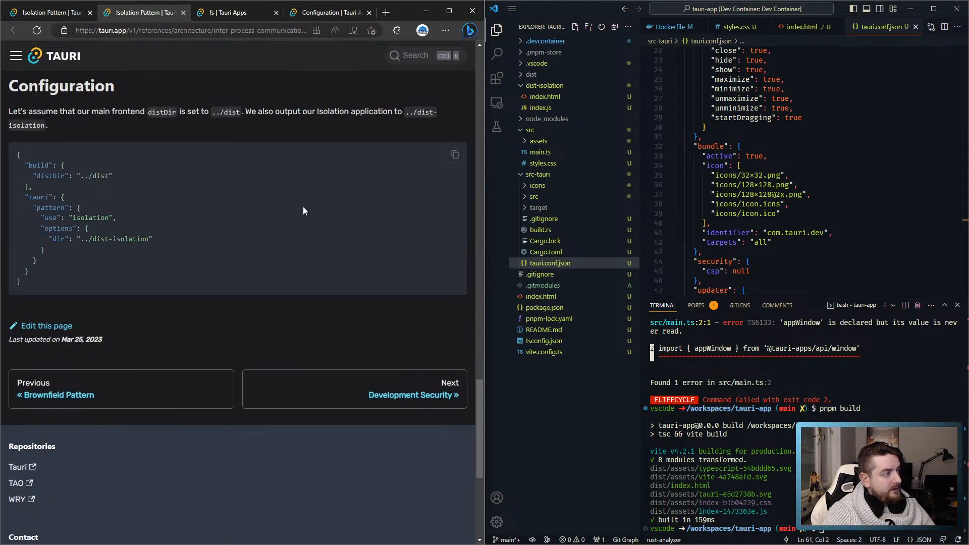
mouse_move(921, 209)
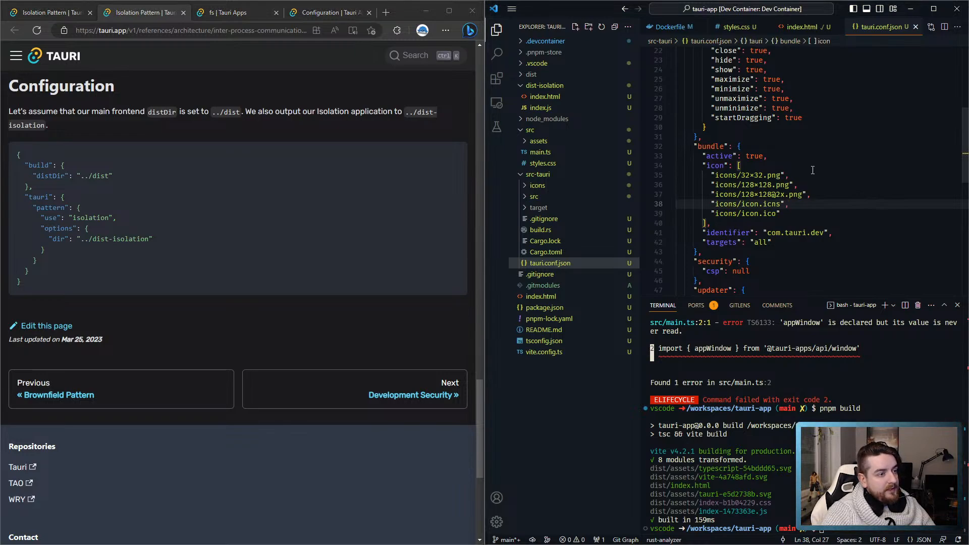
scroll(up, 3)
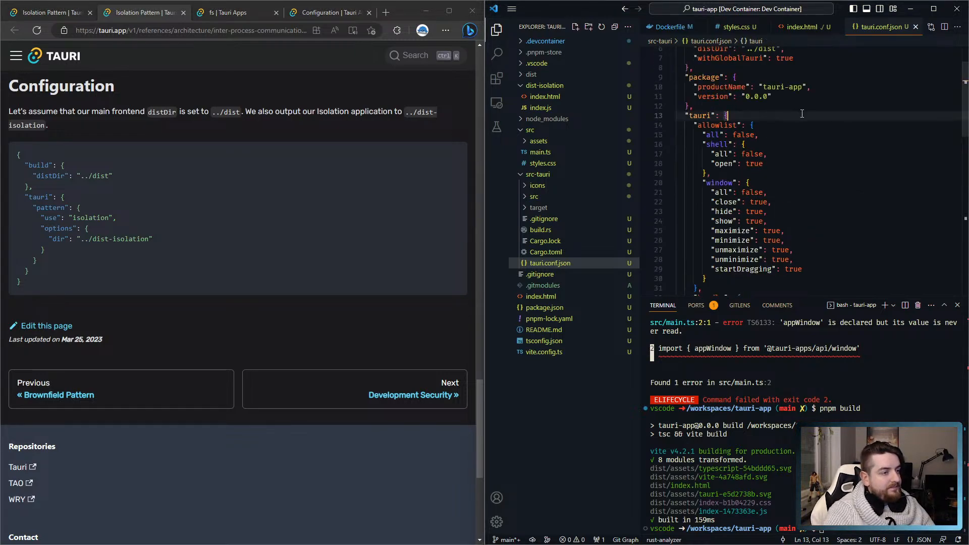
scroll(down, 3)
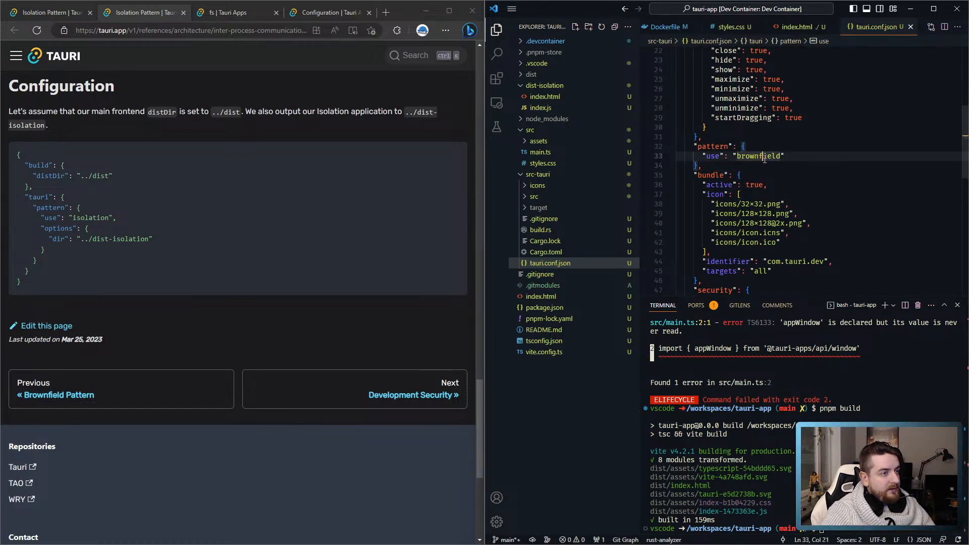
Step: Add "pattern": { "use": "isolation", "options": { "dir": "../dist-isolation" } }
text(isolatio)
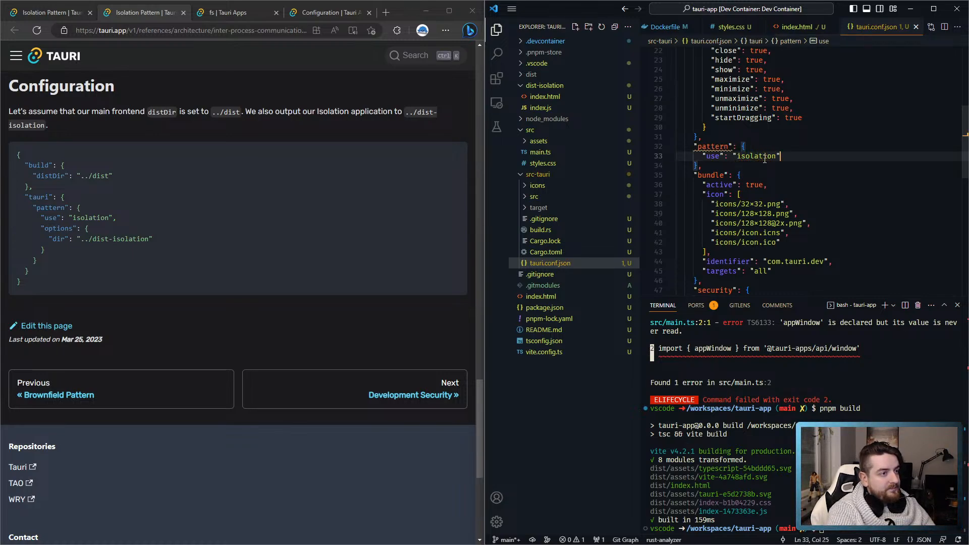
click(714, 146)
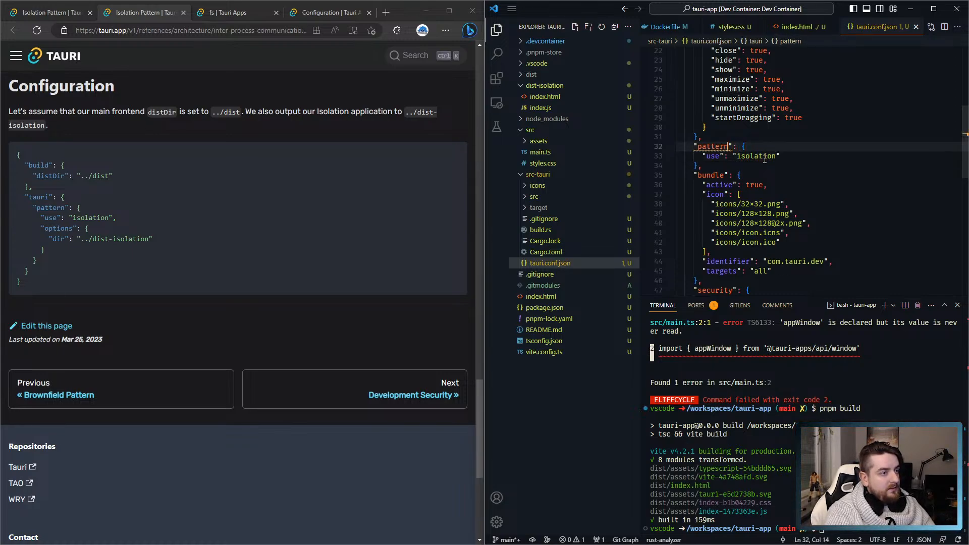
click(780, 155)
text(op)
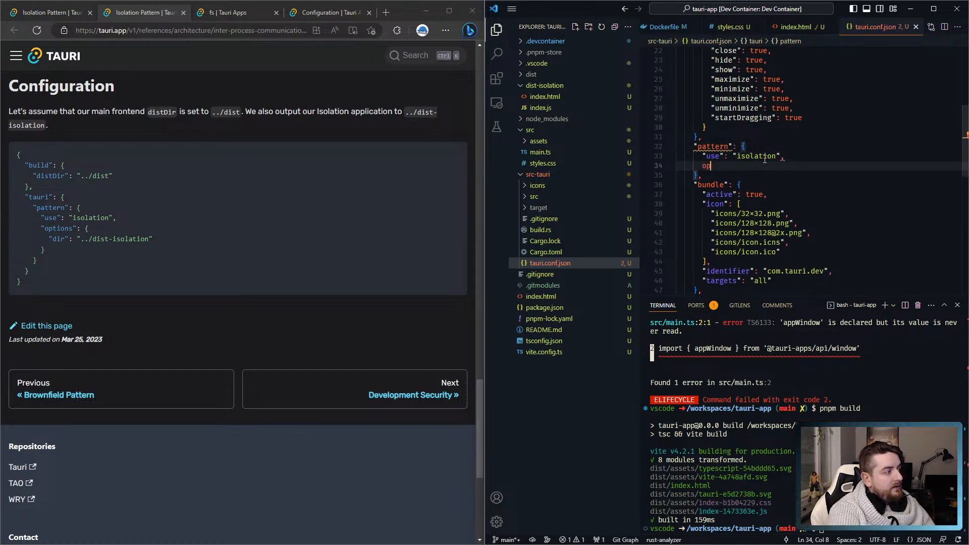
text(tions": {)
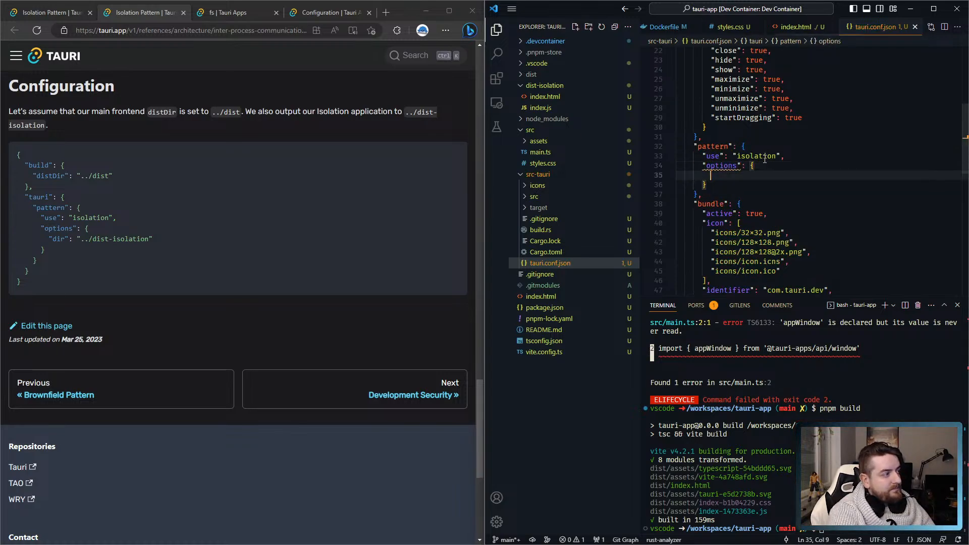
text("dir":")
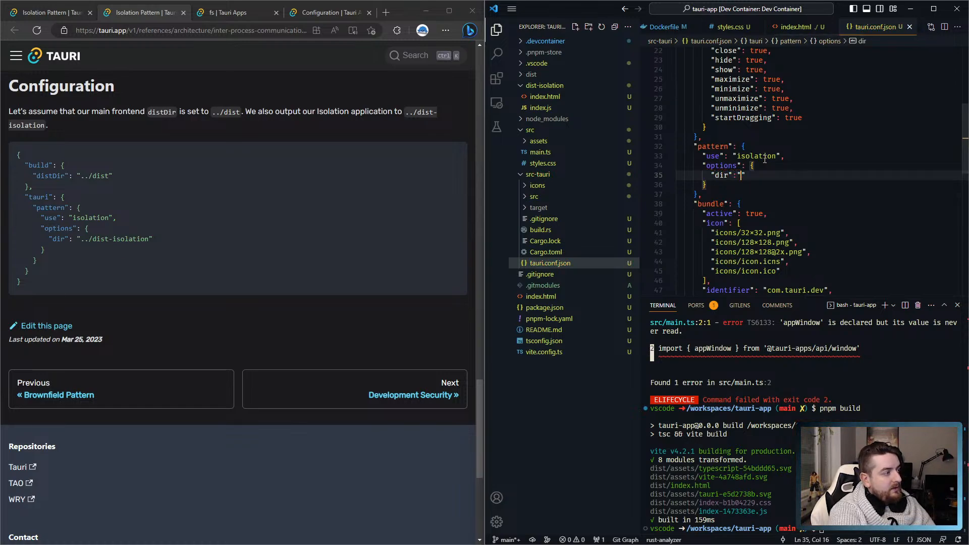
text(../dist-isolation)
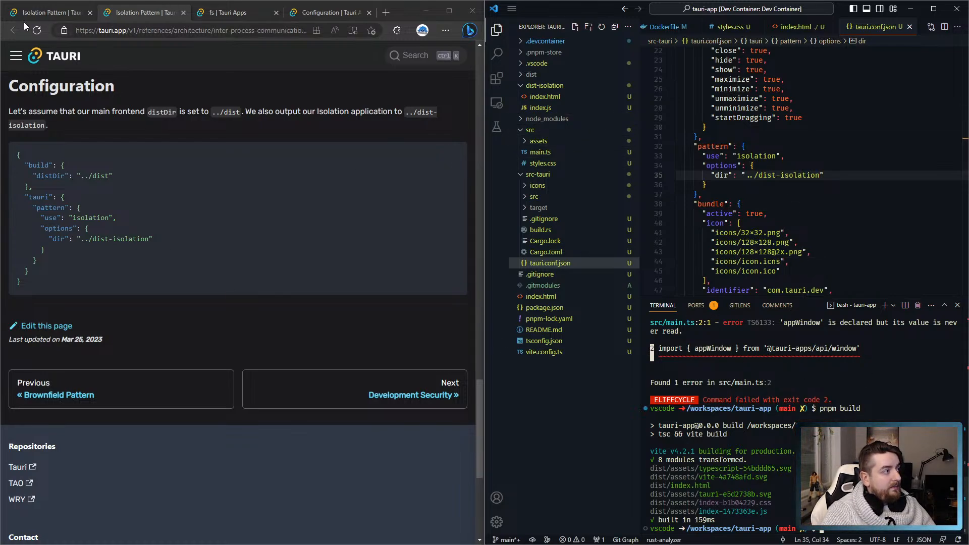
scroll(up, 3)
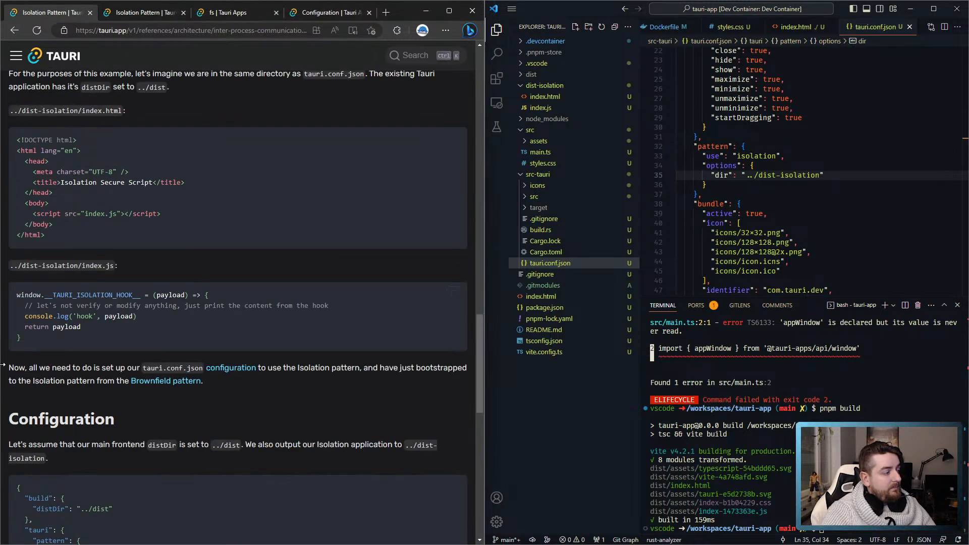
Step: Scroll the Tauri docs to the isolation Configuration example
scroll(down, 3)
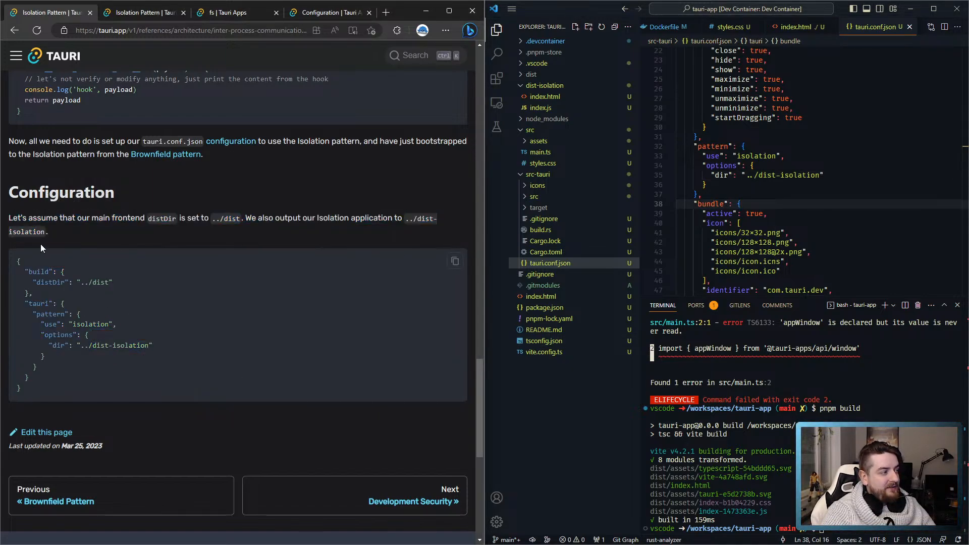
scroll(up, 3)
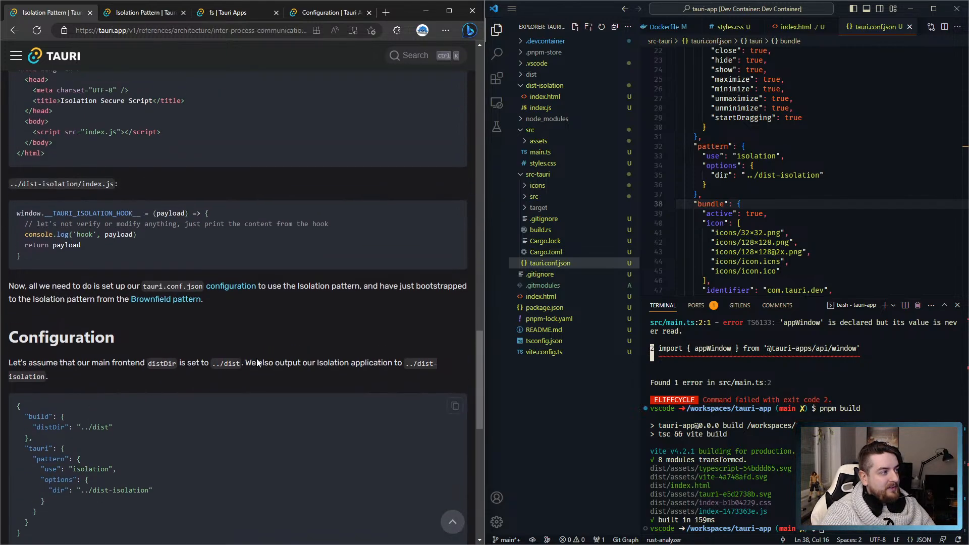
scroll(up, 3)
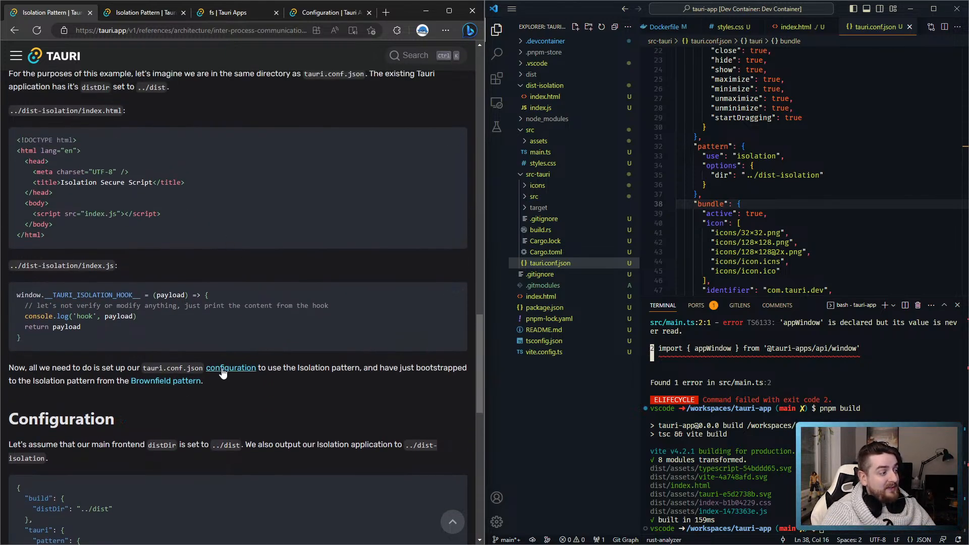
mouse_move(230, 367)
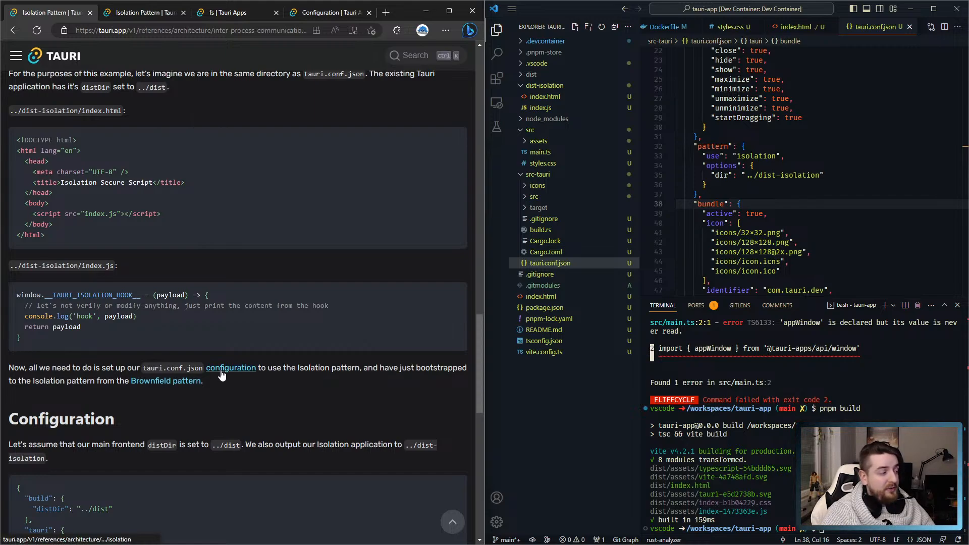
mouse_move(230, 367)
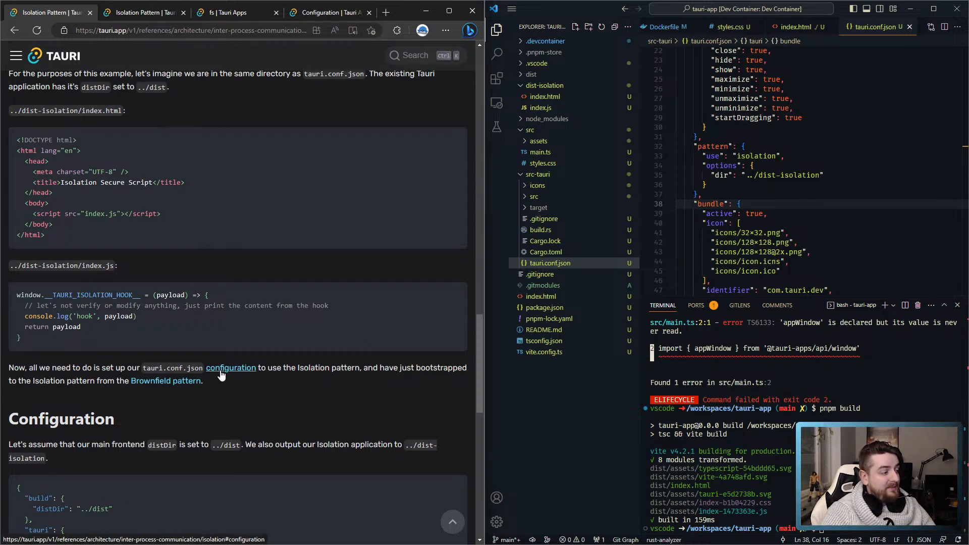
scroll(down, 3)
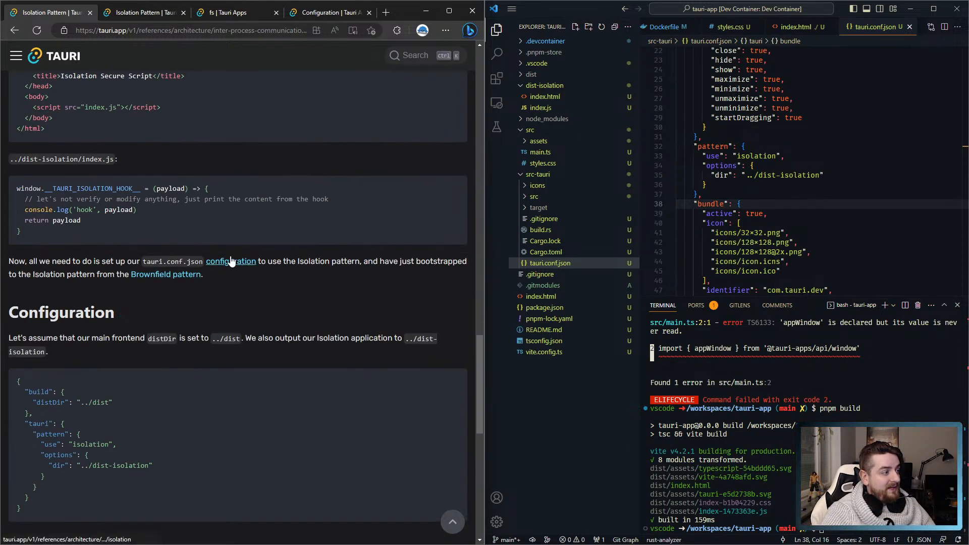
scroll(down, 3)
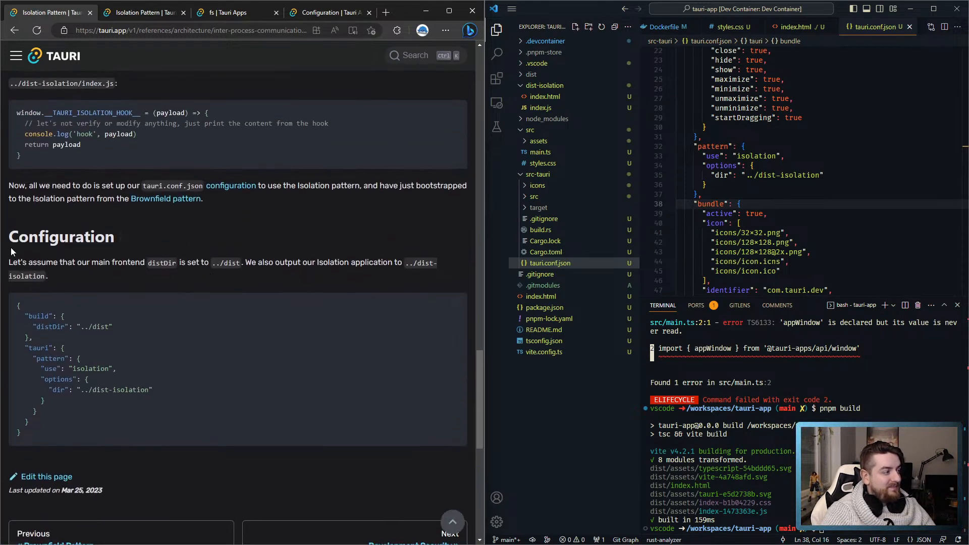
scroll(down, 3)
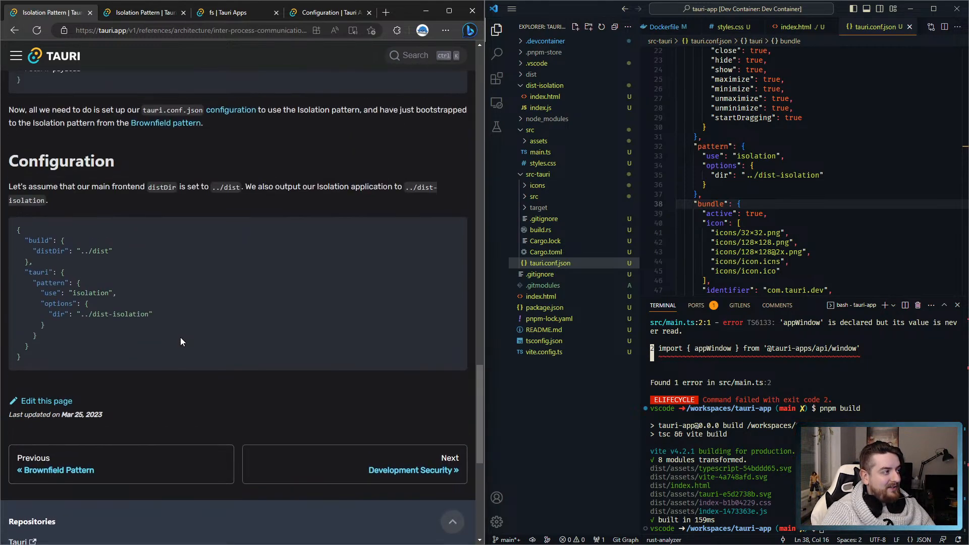
Step: Compare the docs with the pattern block in tauri.conf.json and start the Tauri dev build
scroll(up, 3)
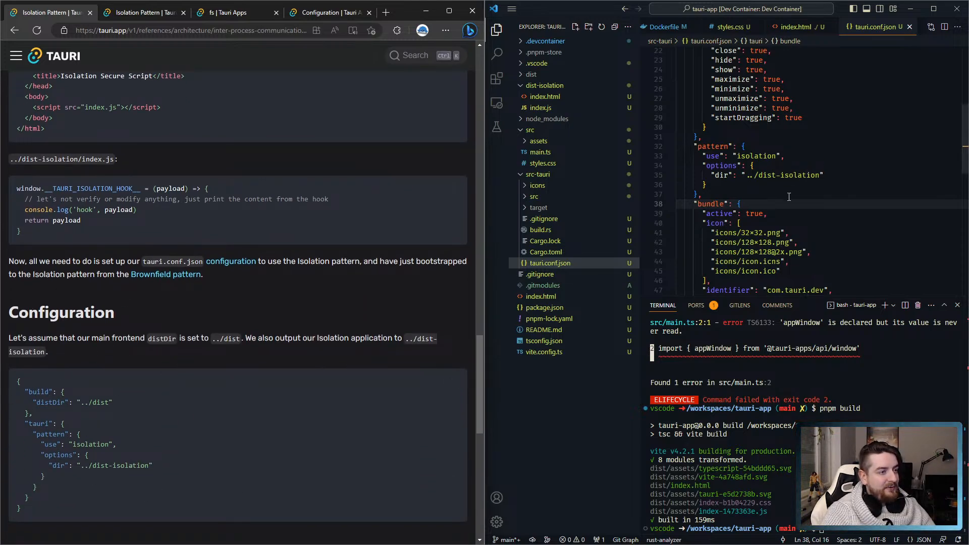
click(705, 184)
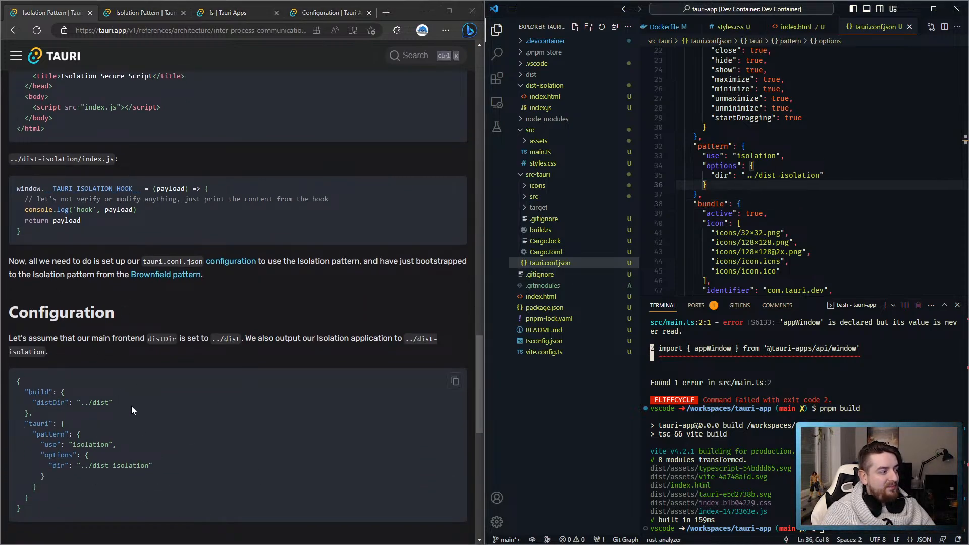
mouse_move(163, 423)
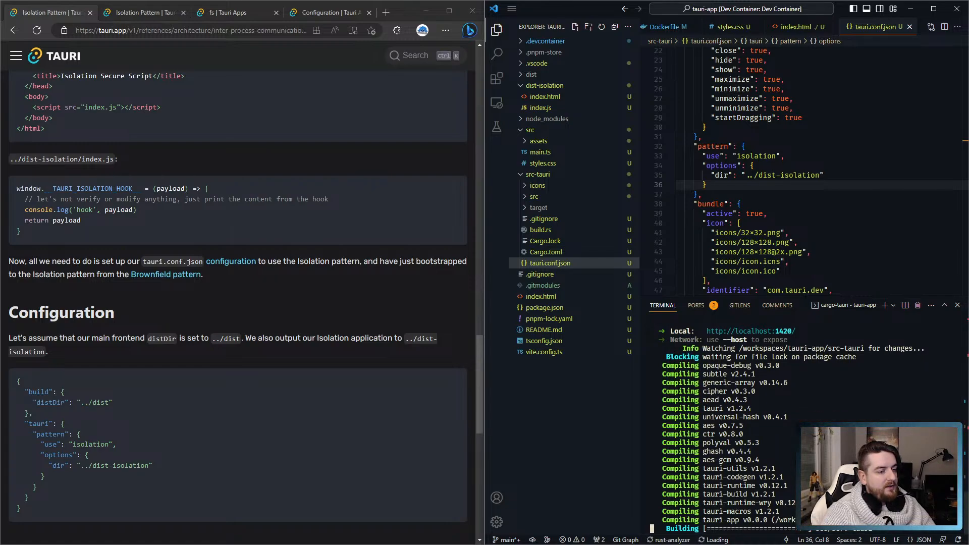
mouse_move(887, 395)
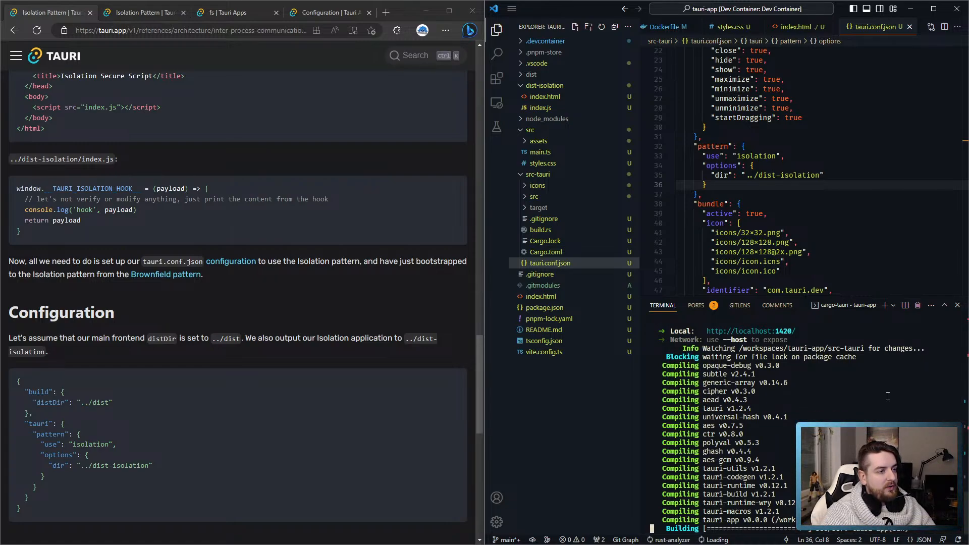
click(539, 152)
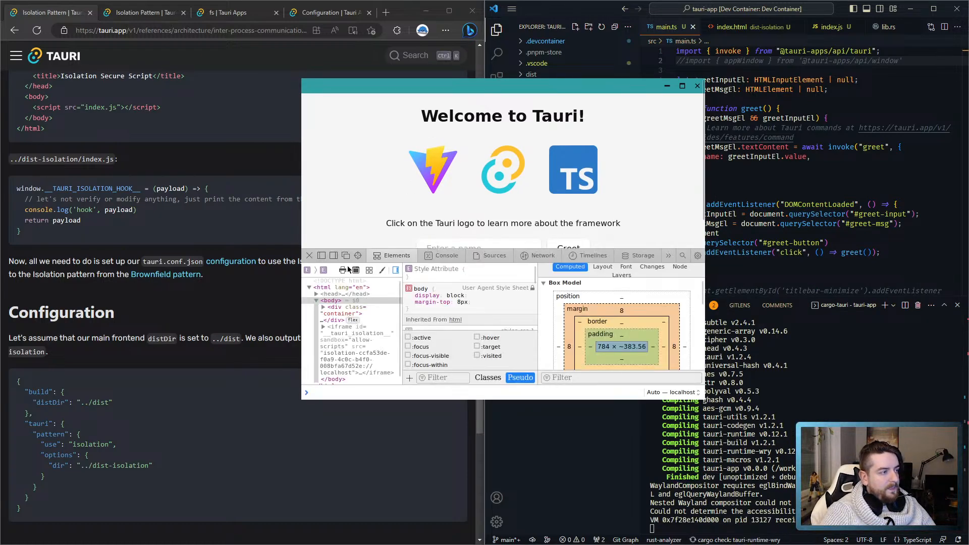
Step: View the app's devtools Console showing hook log entries, then show dist-isolation/index.js alongside it
click(445, 255)
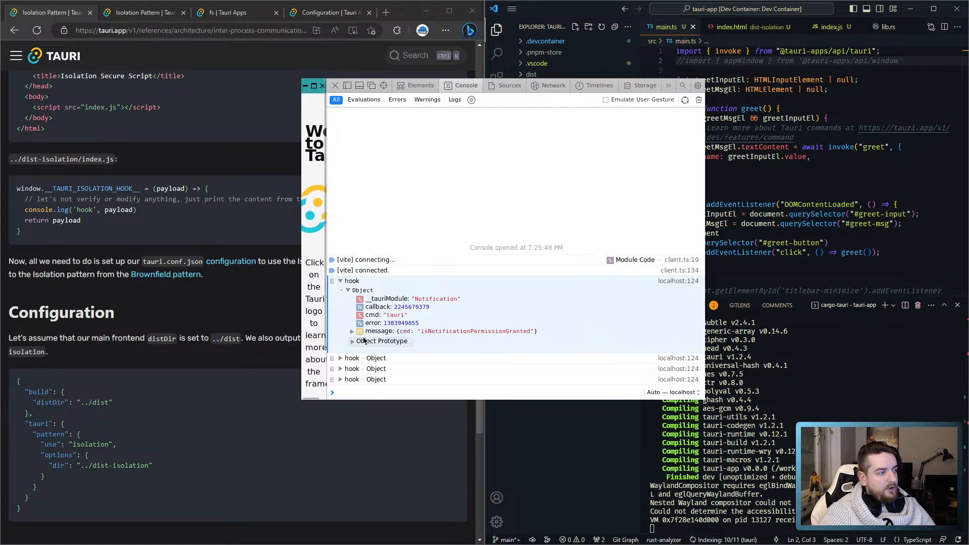
mouse_move(447, 337)
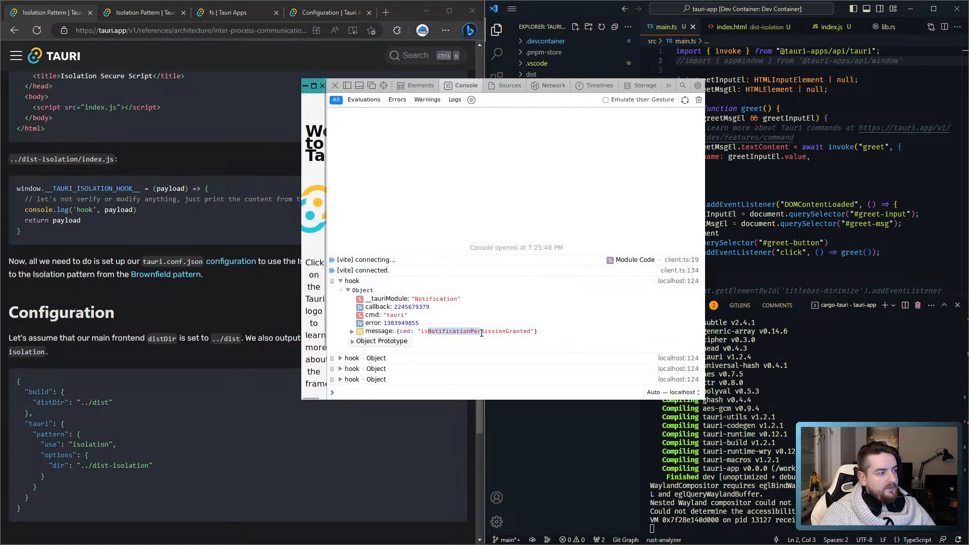
click(352, 331)
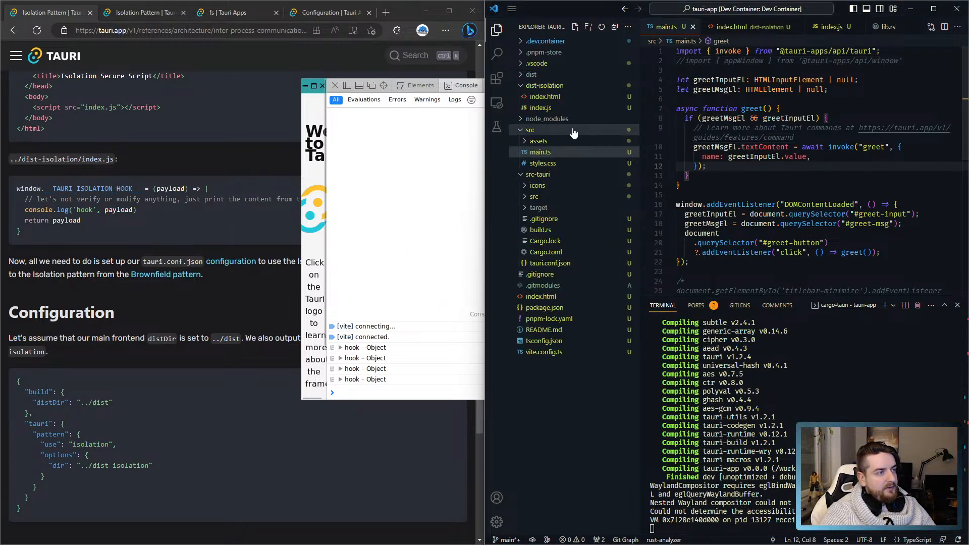
click(539, 108)
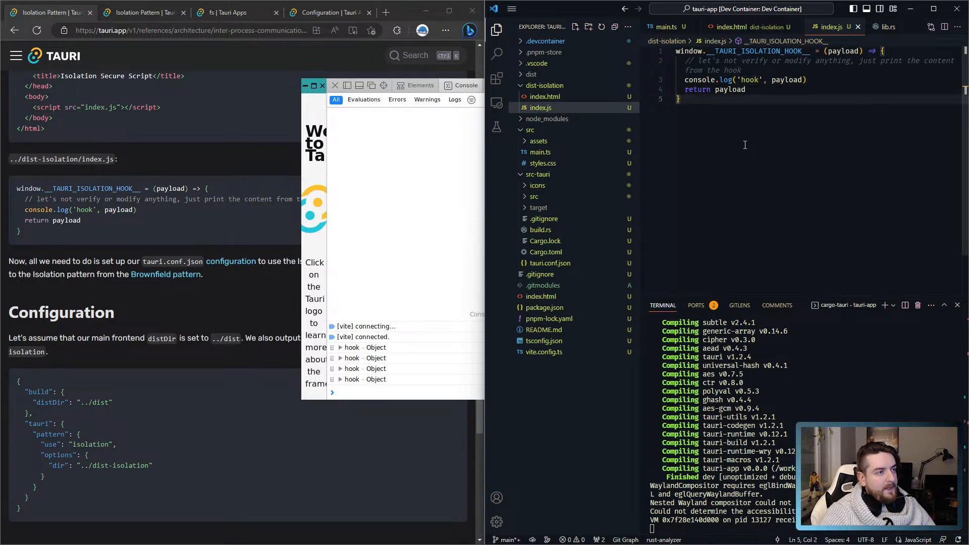
Step: Expand a logged hook entry in the console to inspect its Notification and Window devtools payload
click(466, 85)
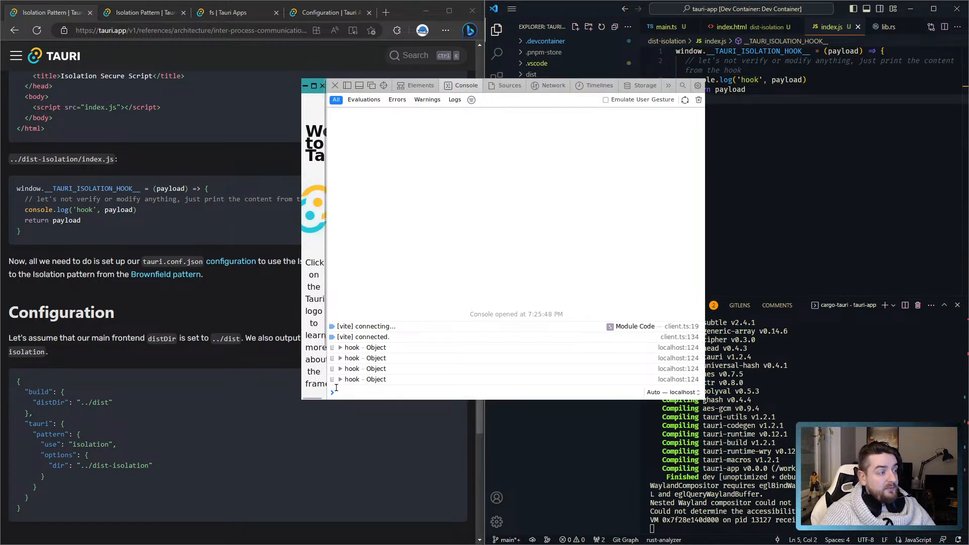
click(340, 378)
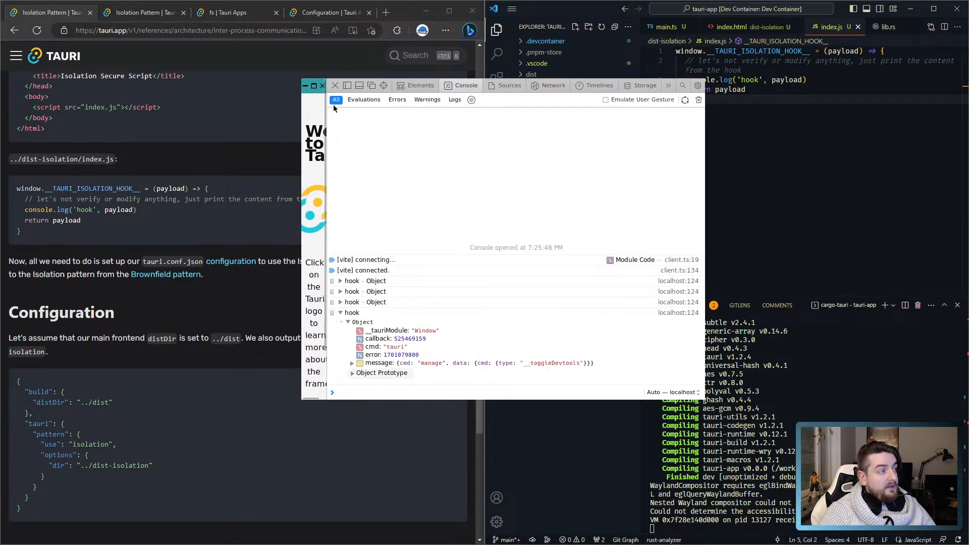
click(322, 85)
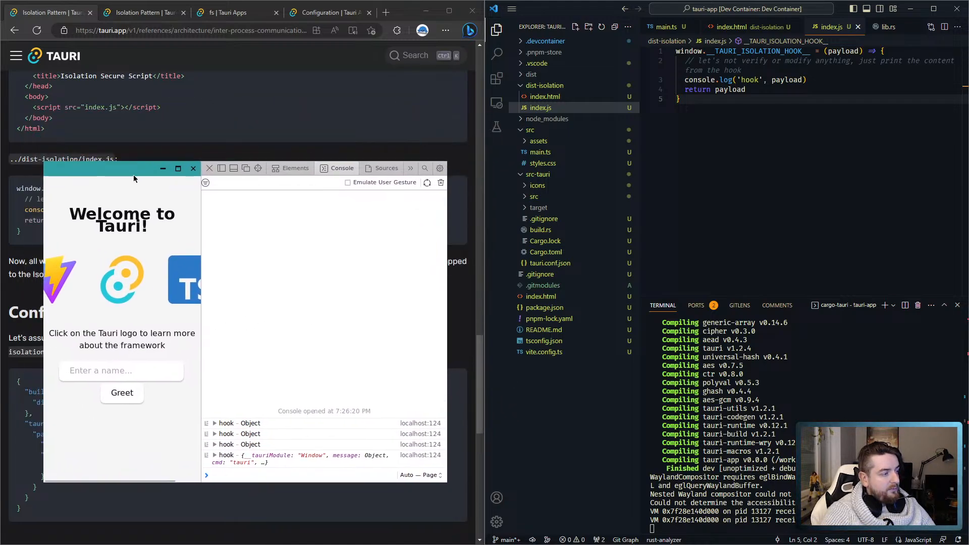
Step: Drag the Tauri app window around so the hook logs new startDragging messages
drag(133, 168, 218, 151)
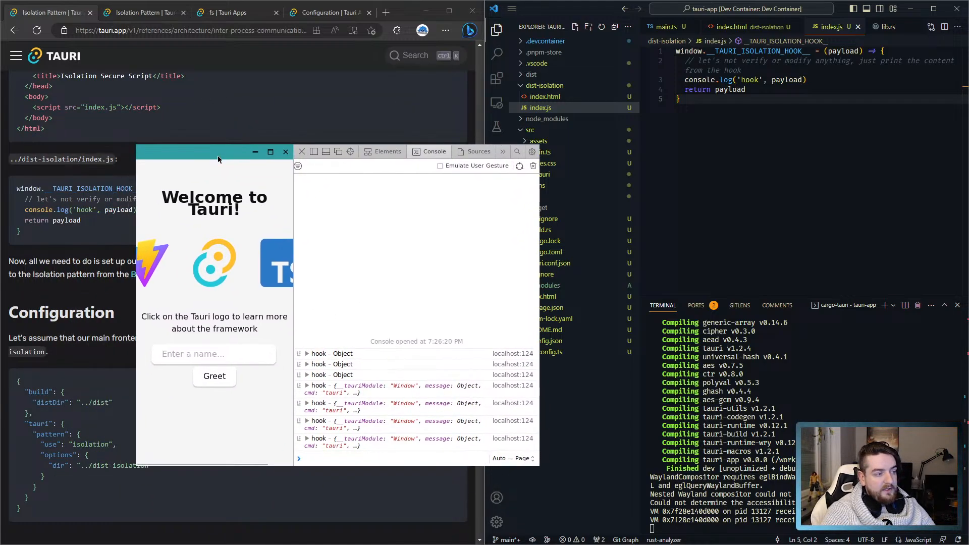
drag(218, 151, 300, 84)
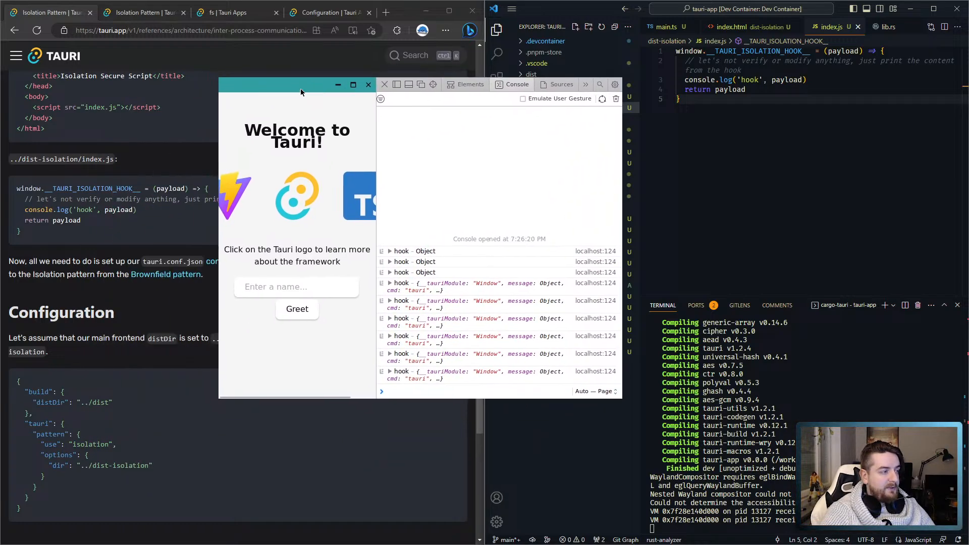
drag(301, 85, 300, 131)
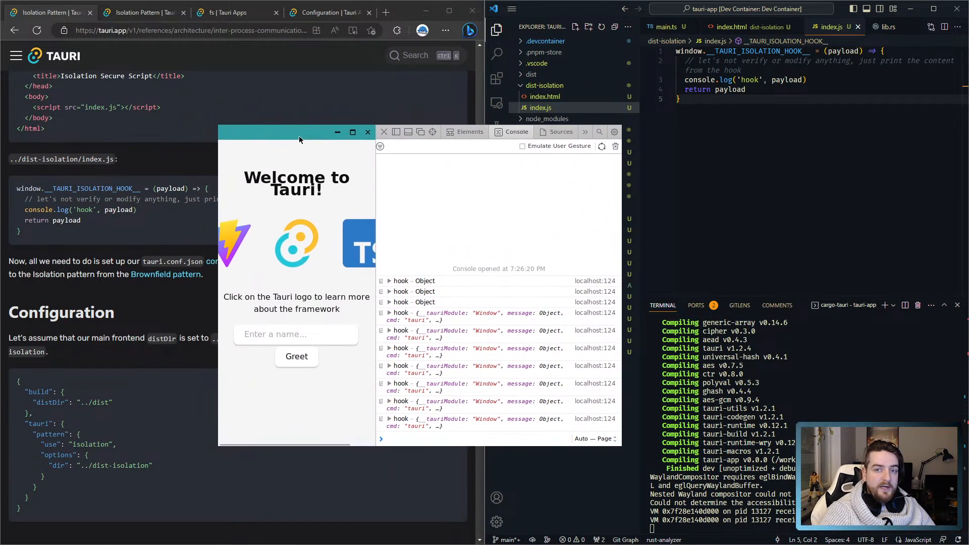
drag(300, 135, 258, 131)
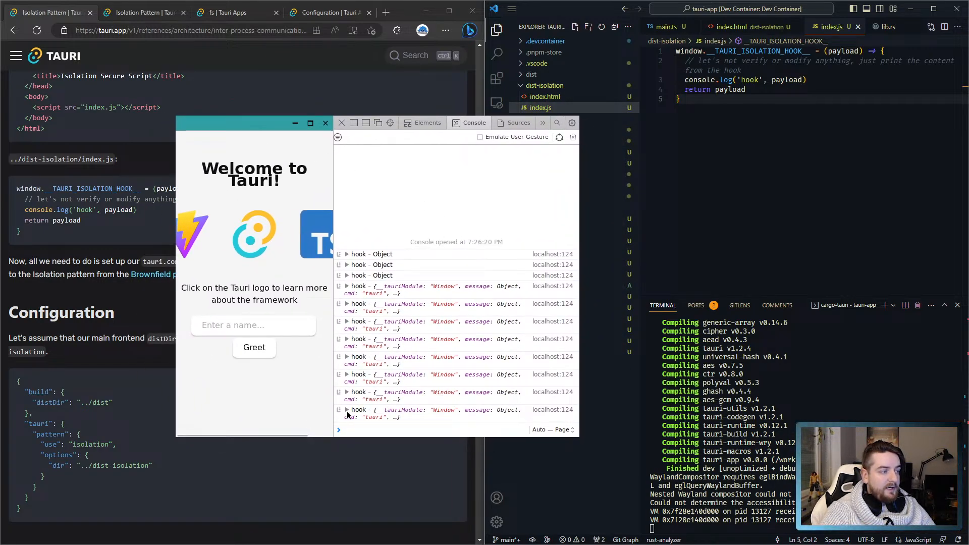
Step: Expand the newest hook entry to reveal its startDragging manage command details
click(346, 410)
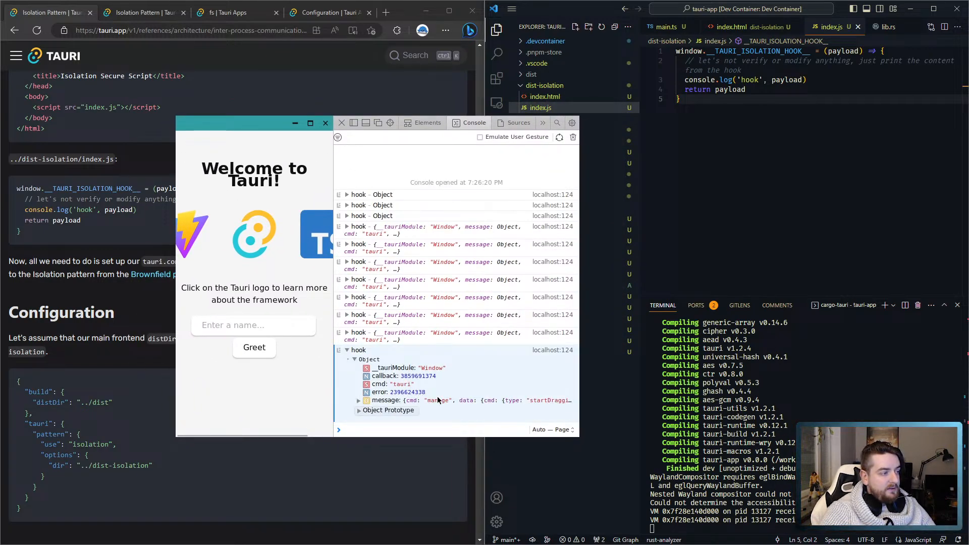
click(359, 399)
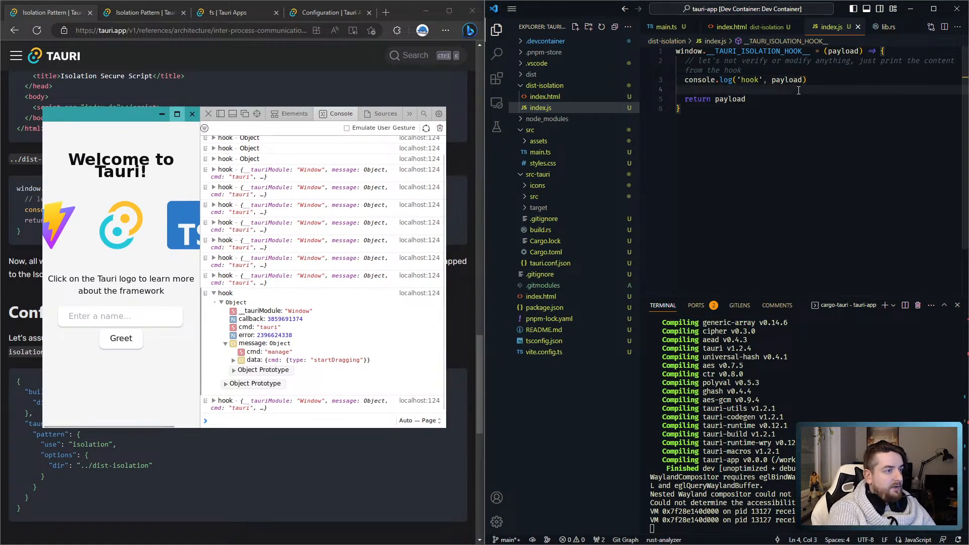
Step: Make the hook return null when payload.message.cmd.type is 'startDragging' and return payload otherwise
text(if (payl)
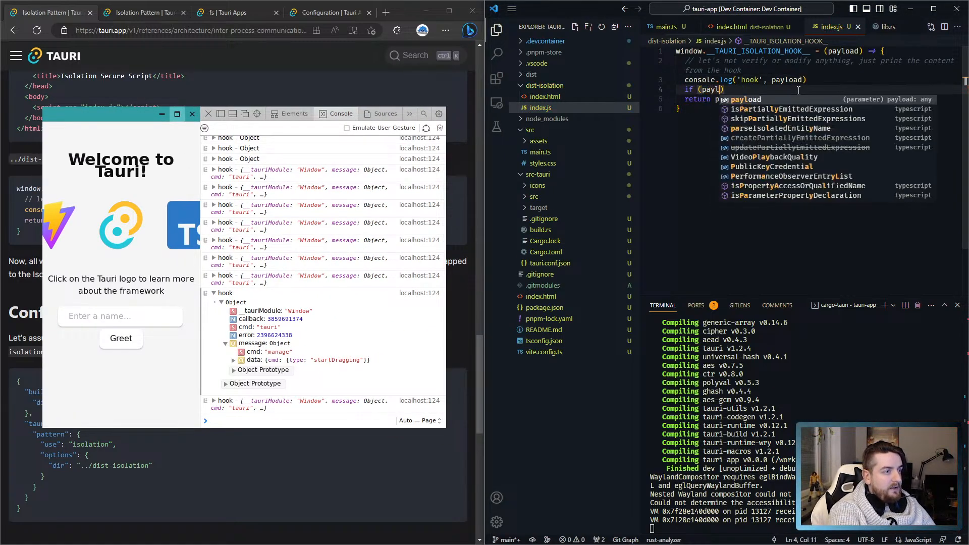
text(.message.)
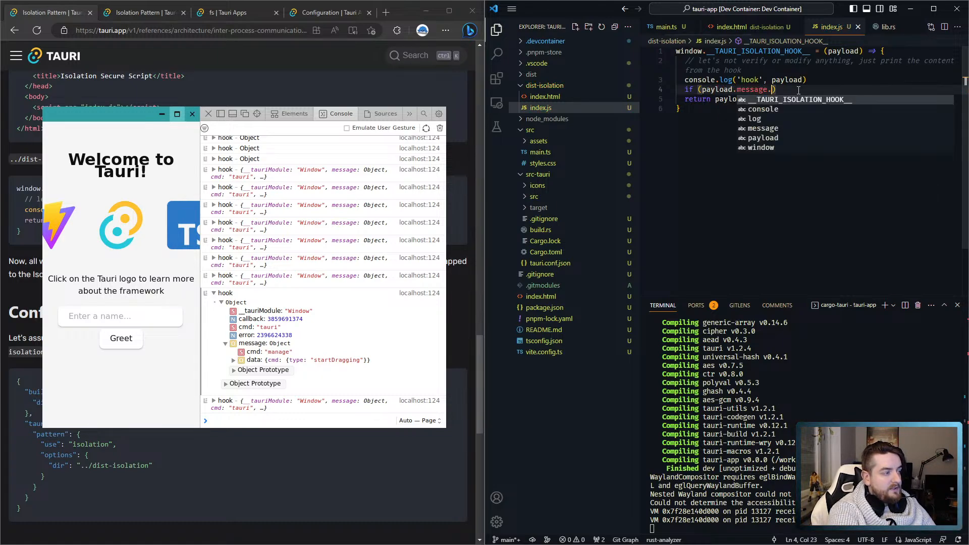
text(.cmd ==)
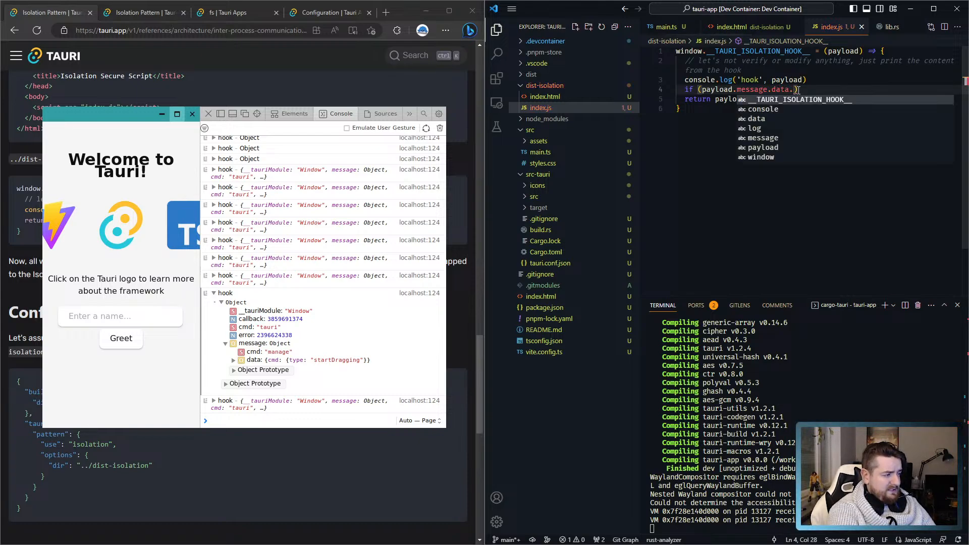
text(cmd.type ===)
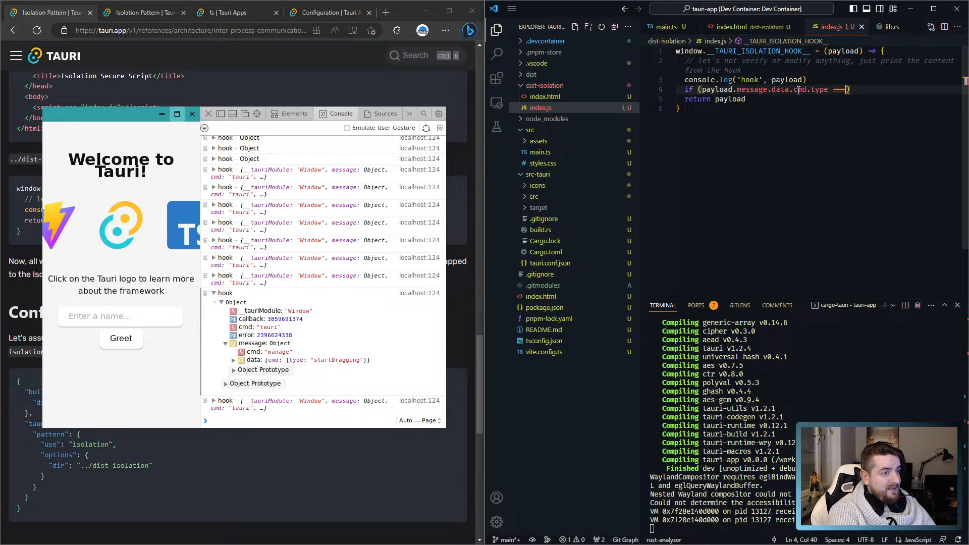
text('')
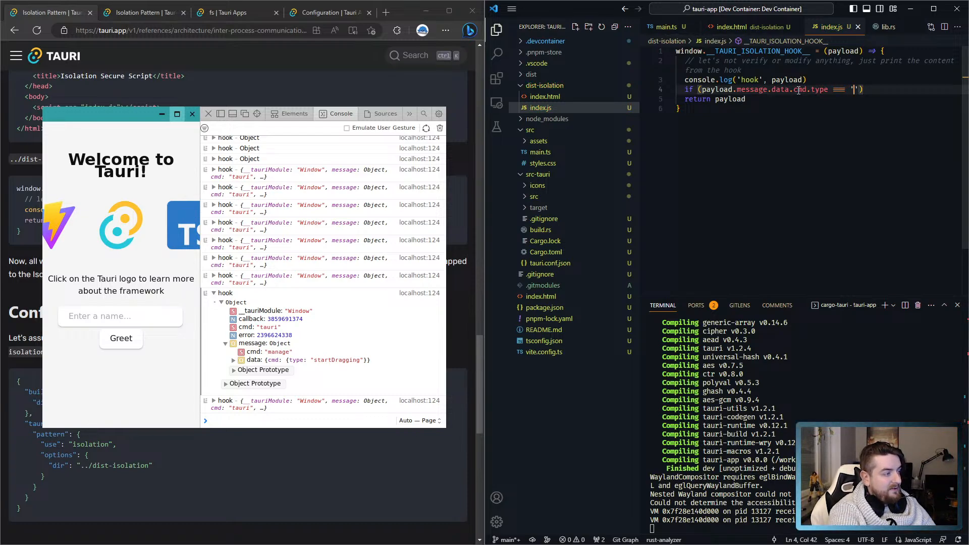
text(startDragging)
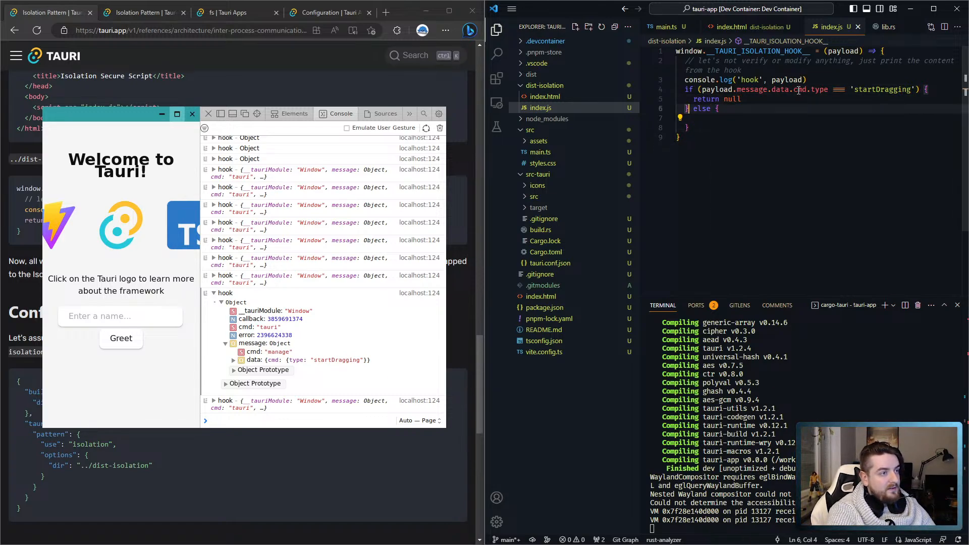
text(return payload)
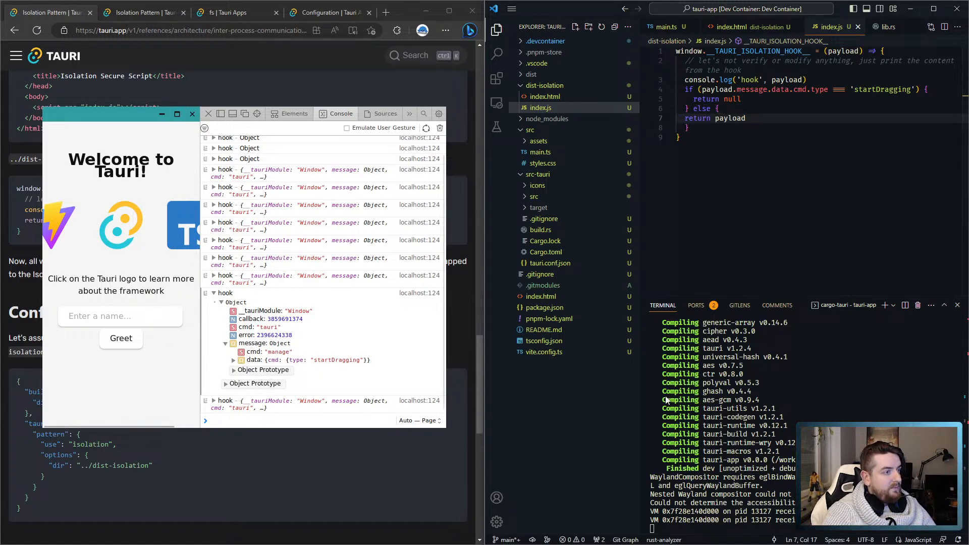
Step: Restart the Tauri dev build from the integrated terminal
click(192, 114)
text(cargo tauri dev)
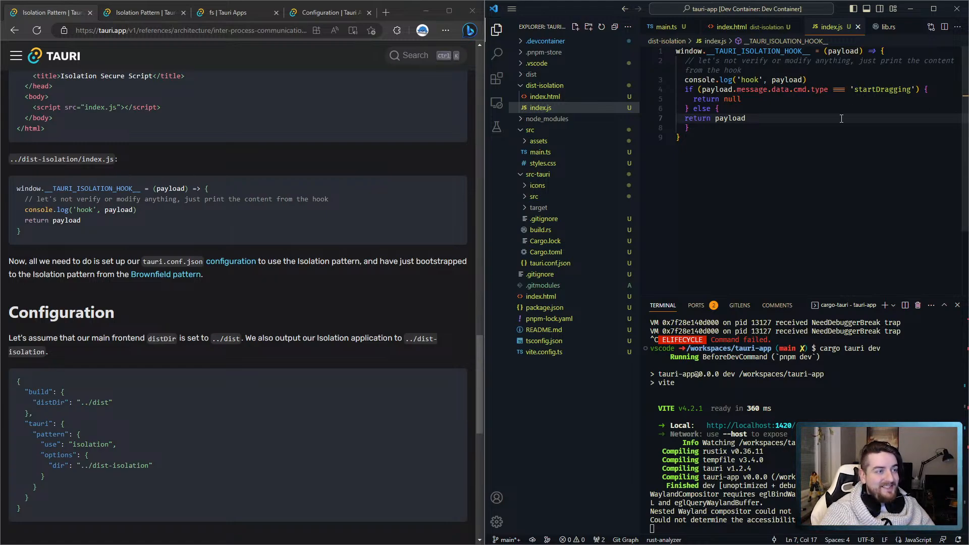
Step: Replace the null return in the startDragging branch with payload so dragging passes through again
double_click(882, 90)
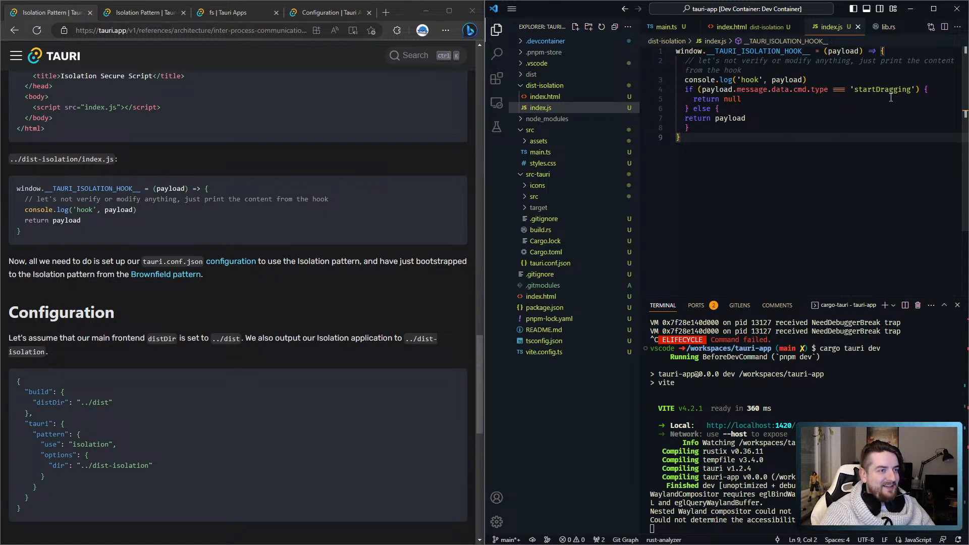
double_click(730, 99)
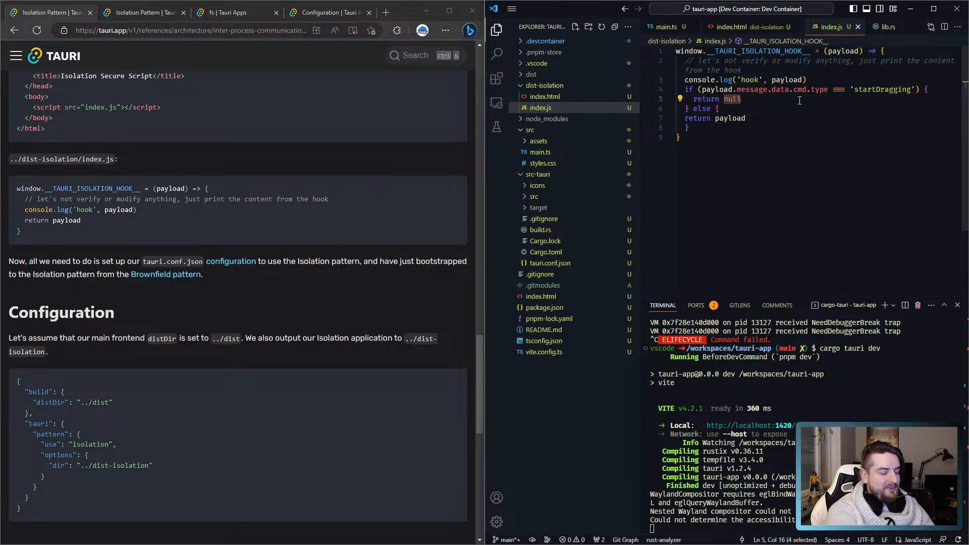
text(payk)
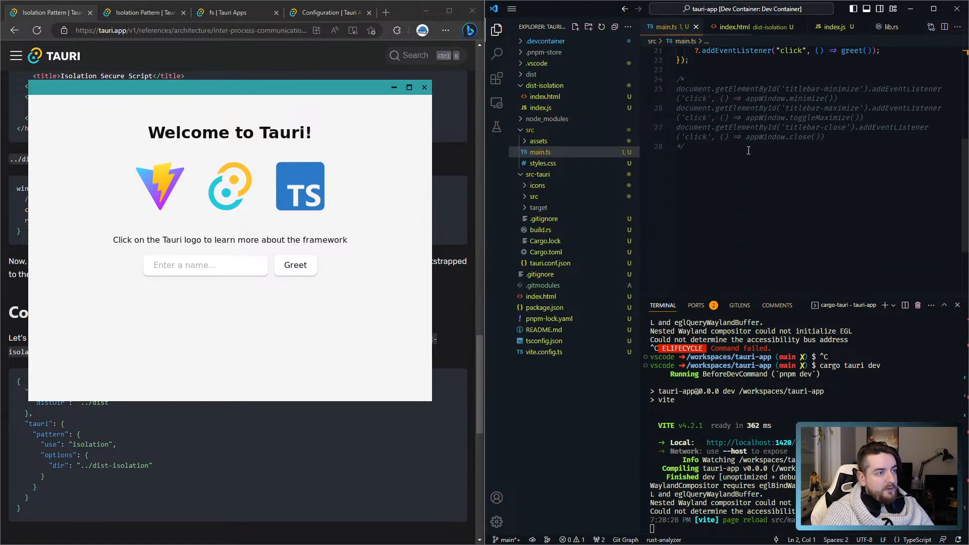
Step: Uncomment main.ts's titlebar handlers, toggle the window maximized and back, and expand the toggleMaximize hook entry
text(/*)
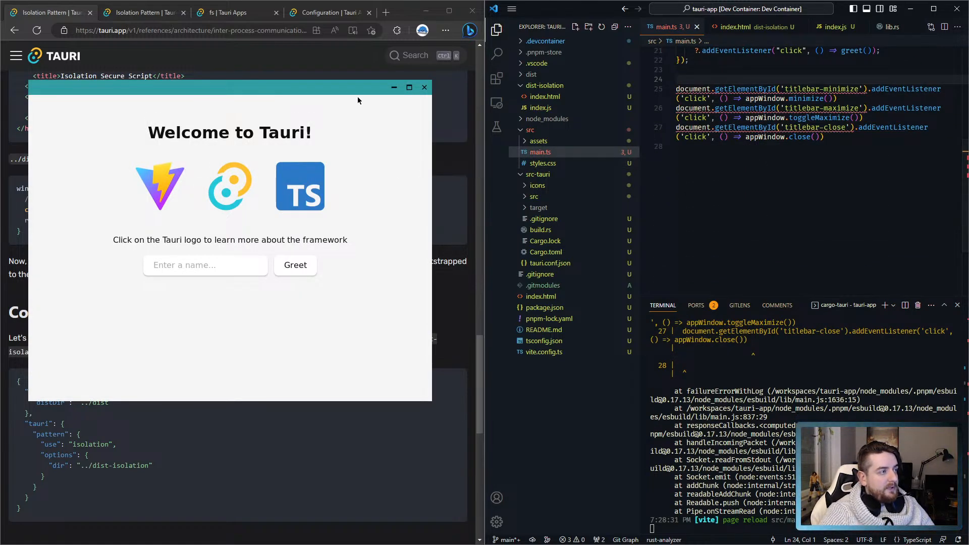
click(425, 87)
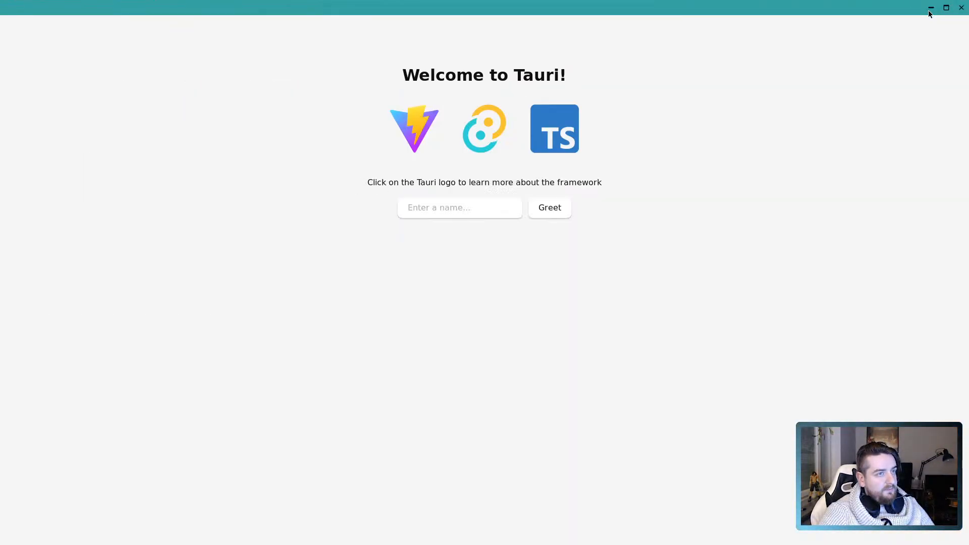
click(931, 7)
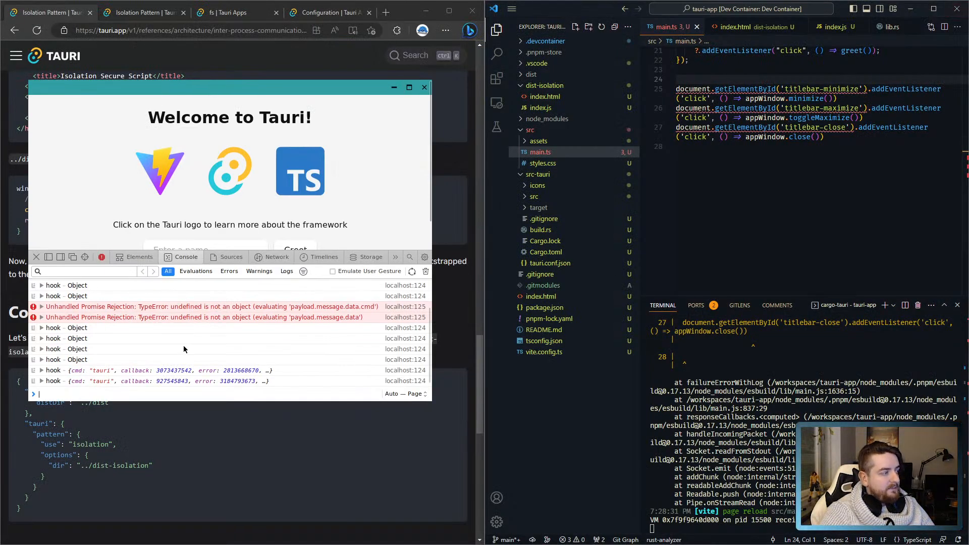
mouse_move(44, 371)
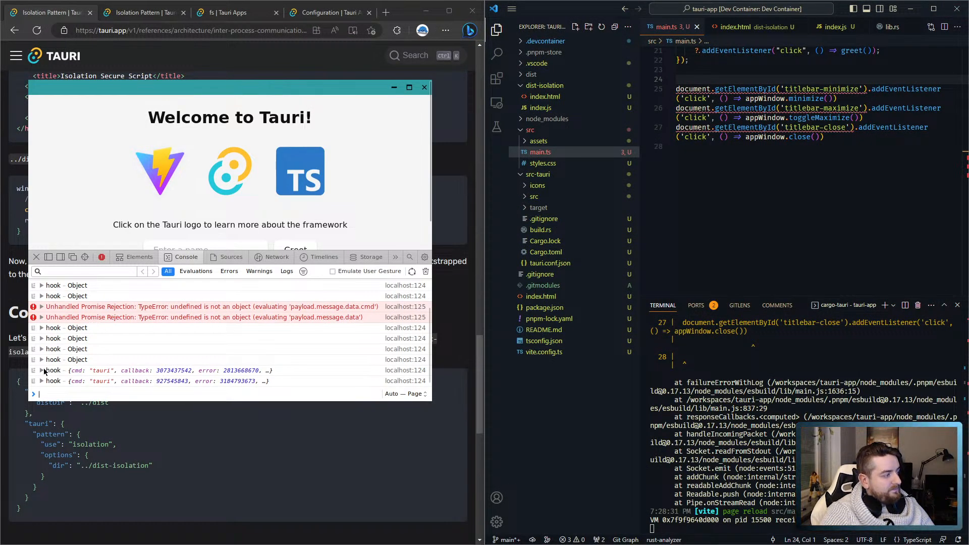
click(41, 359)
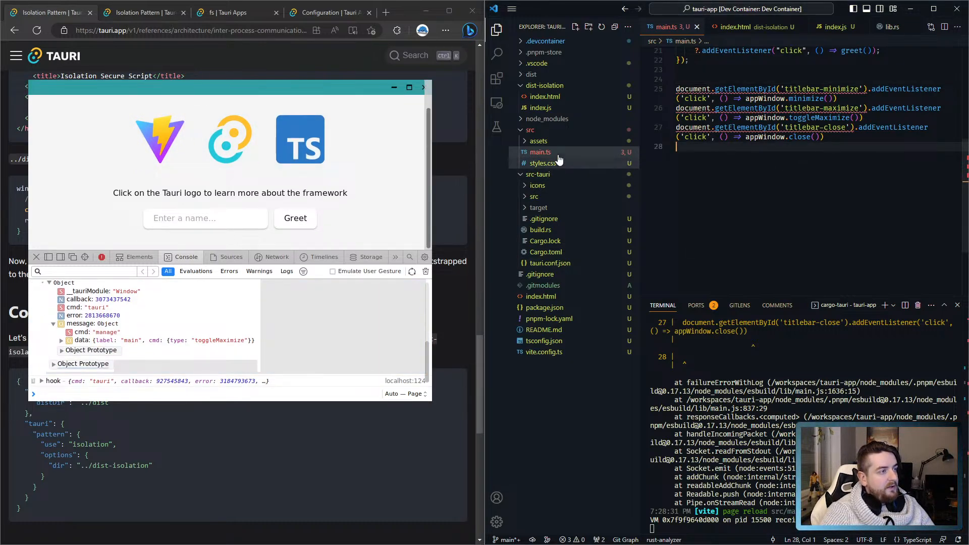
Step: Change the hook's condition to 'toggleMaximize' and return null for it, blocking maximize toggling
click(539, 108)
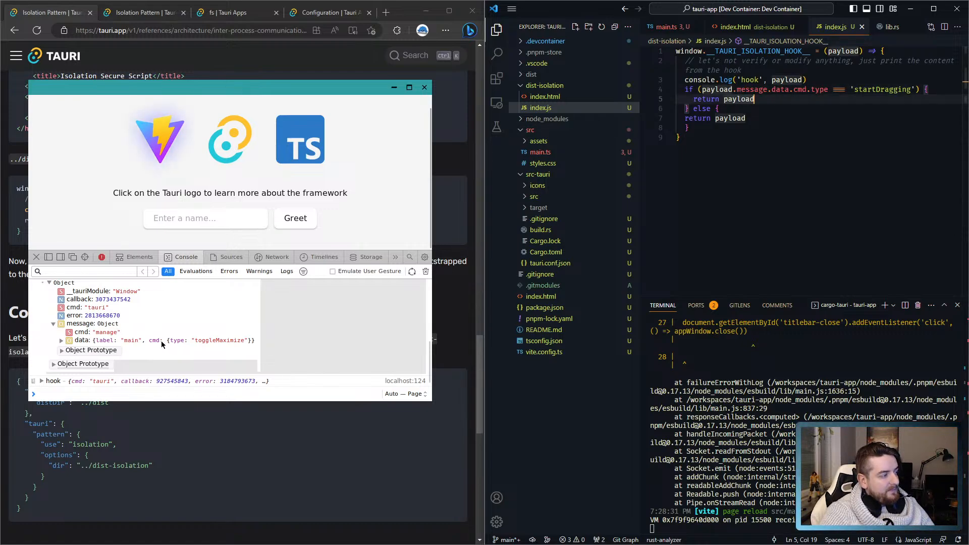
click(891, 90)
text(oggleMaximize)
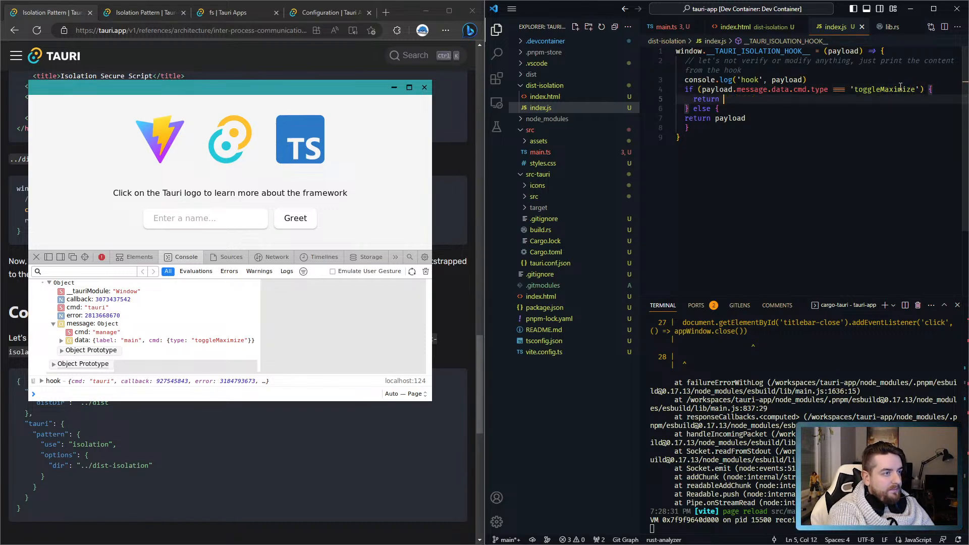
text(null)
text(cargo tauri dev)
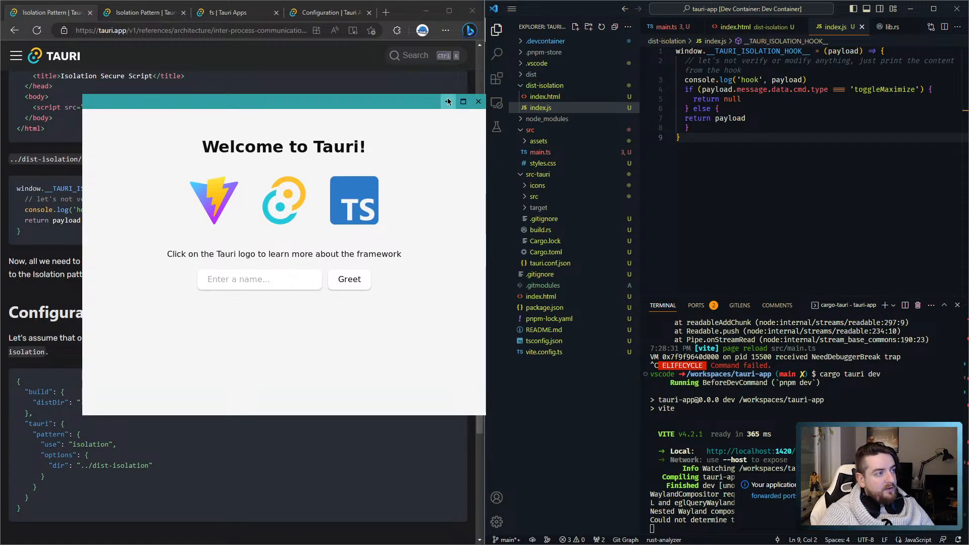
mouse_move(581, 221)
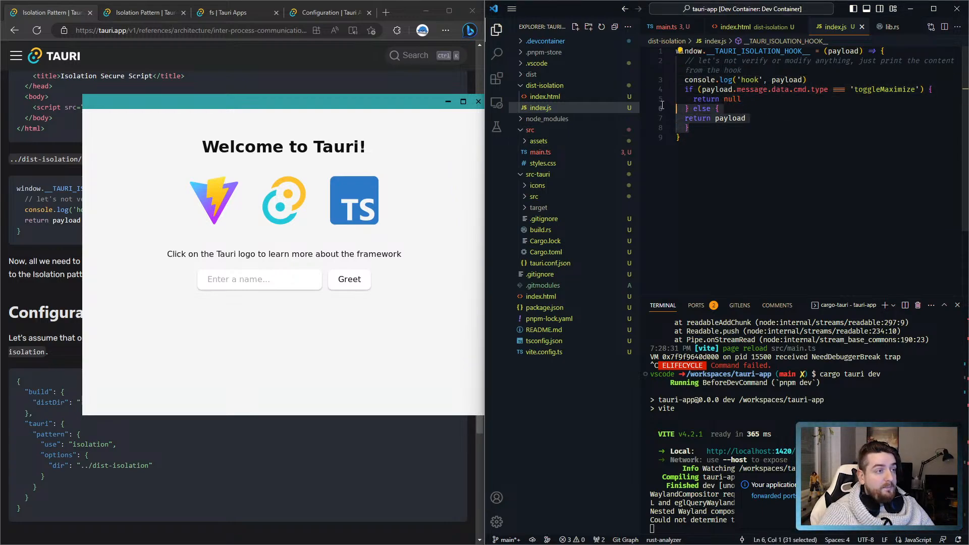
Step: Show tauri.conf.json's window allowlist and select the maximize value, still set to true
click(679, 137)
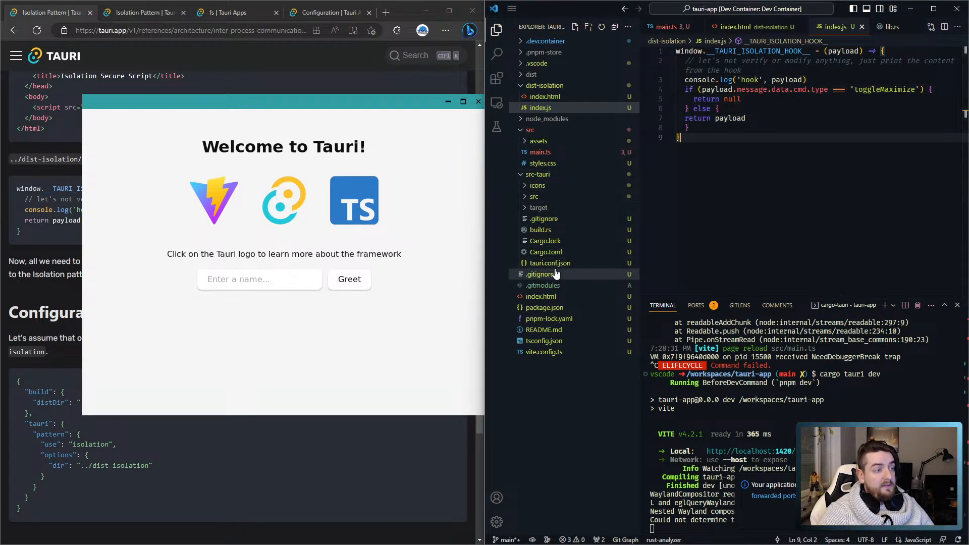
click(549, 262)
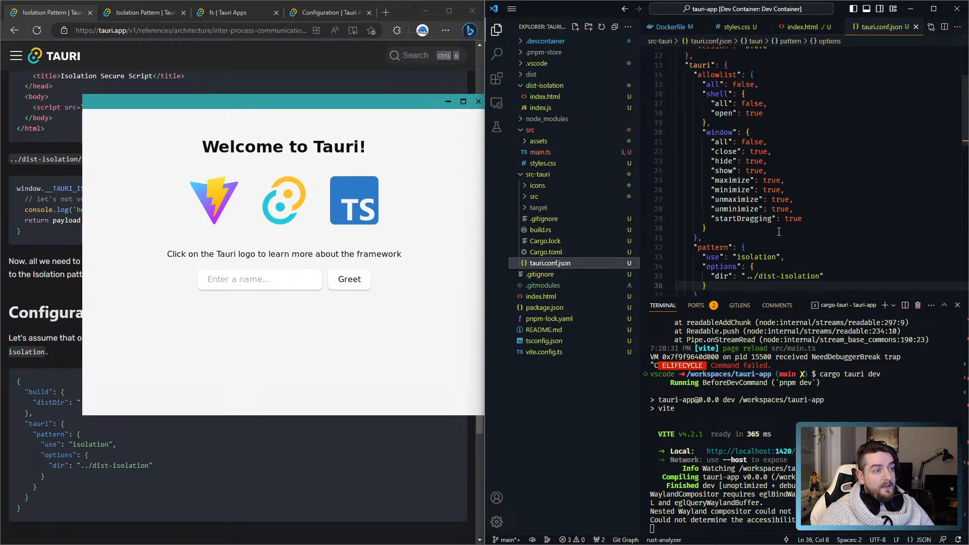
scroll(up, 3)
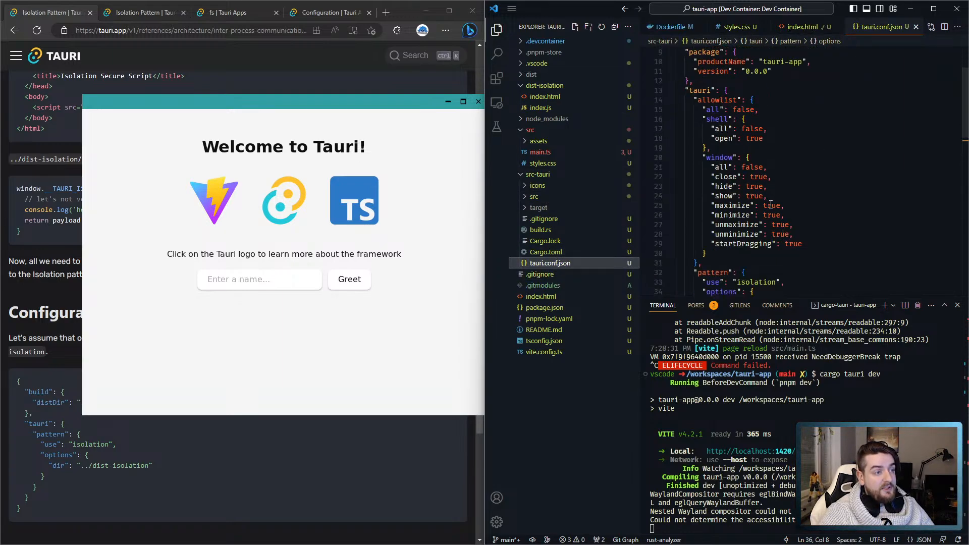
click(704, 158)
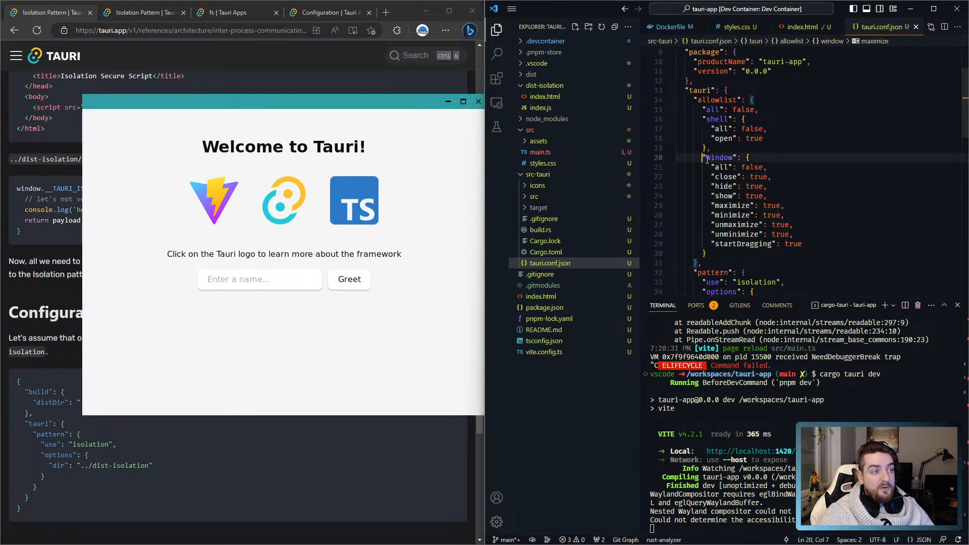
click(763, 243)
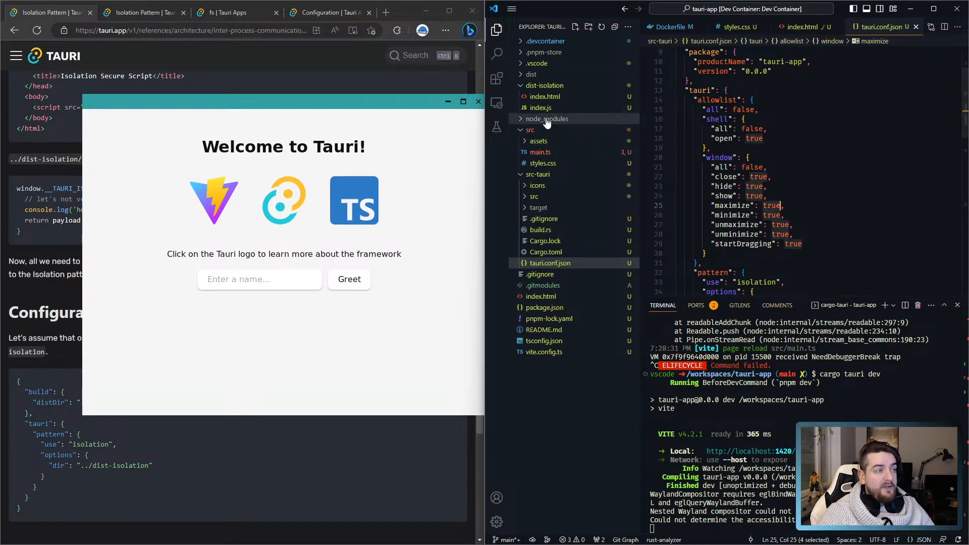
mouse_move(555, 112)
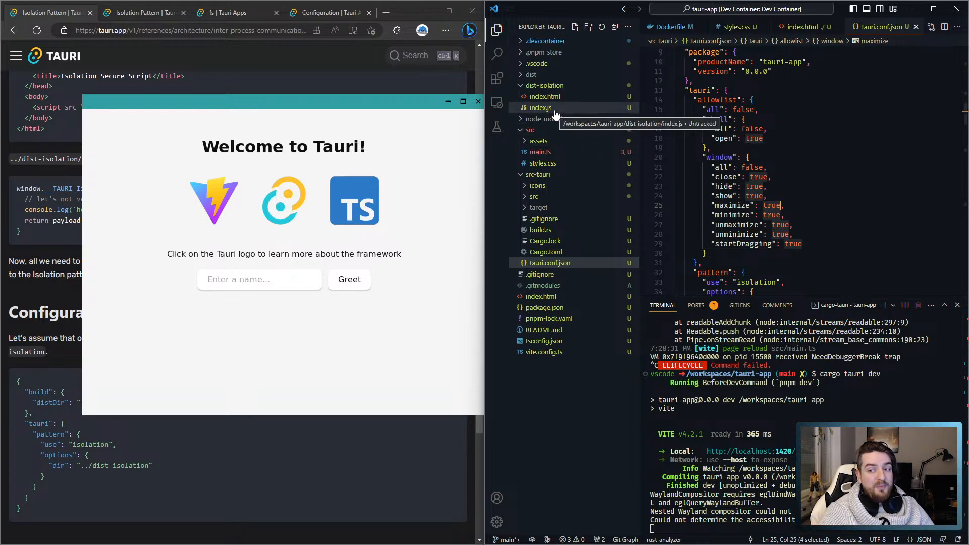
mouse_move(819, 253)
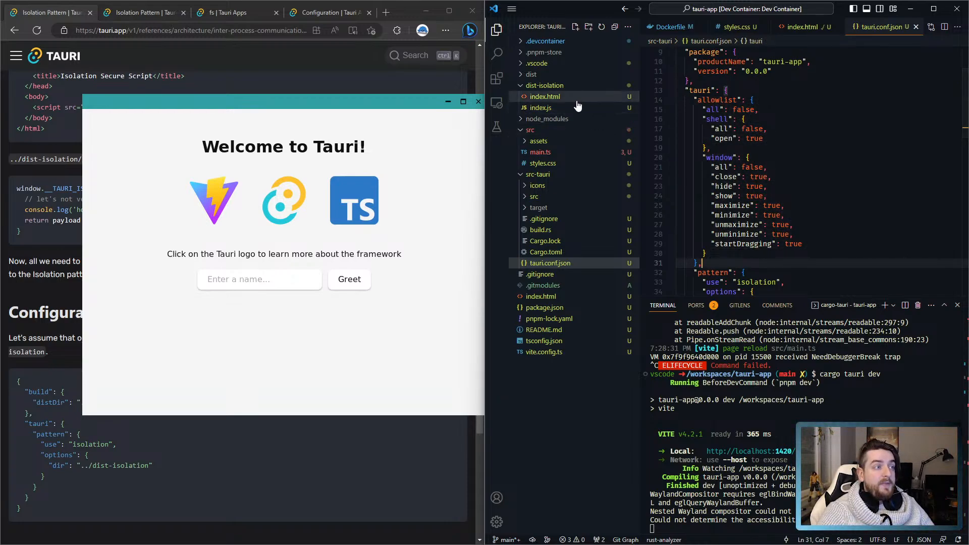
Step: Flip between tauri.conf.json and dist-isolation's index.js, ending on the hook script
click(539, 107)
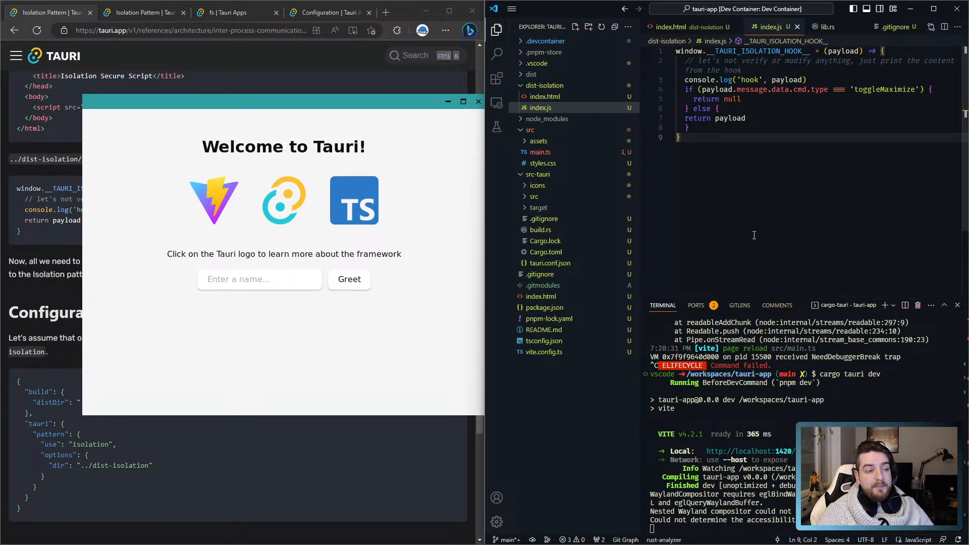
mouse_move(582, 219)
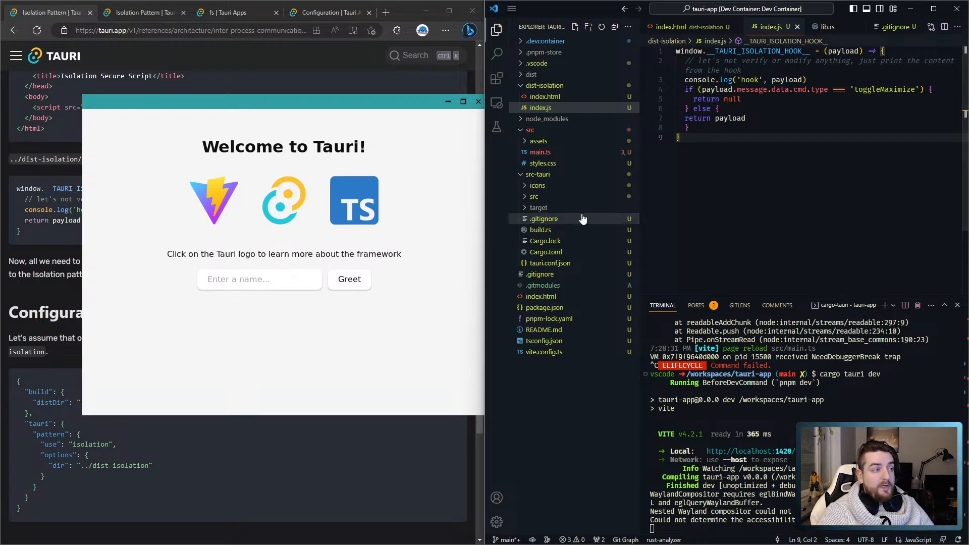
click(548, 263)
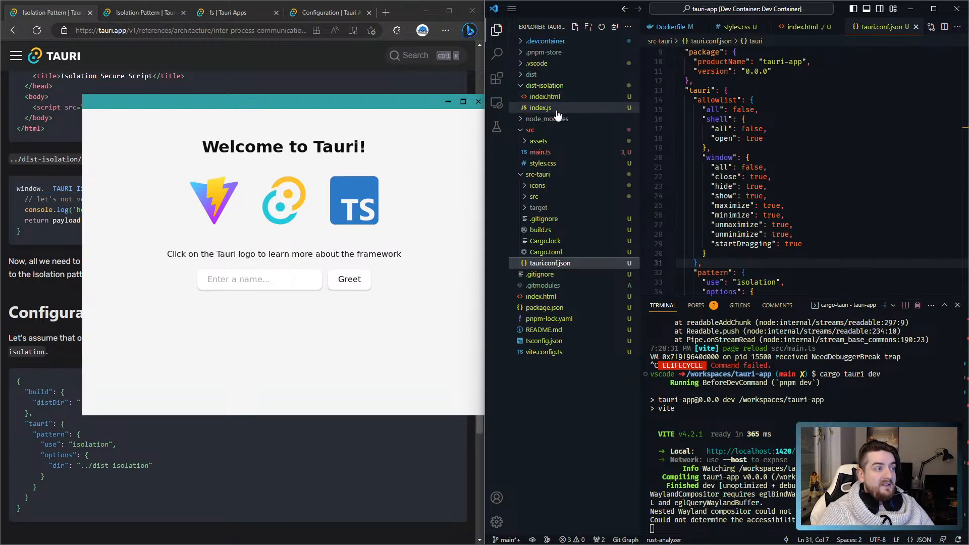
click(540, 108)
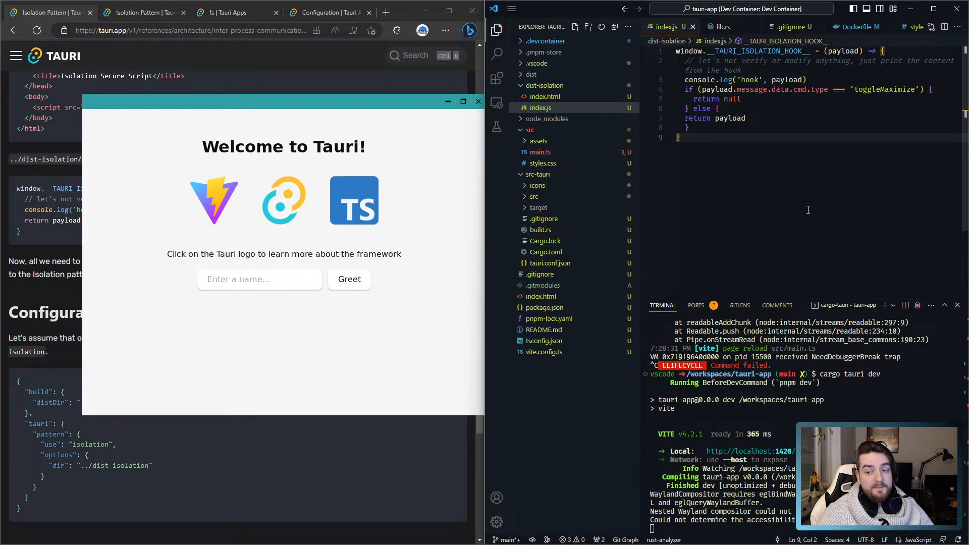
mouse_move(788, 198)
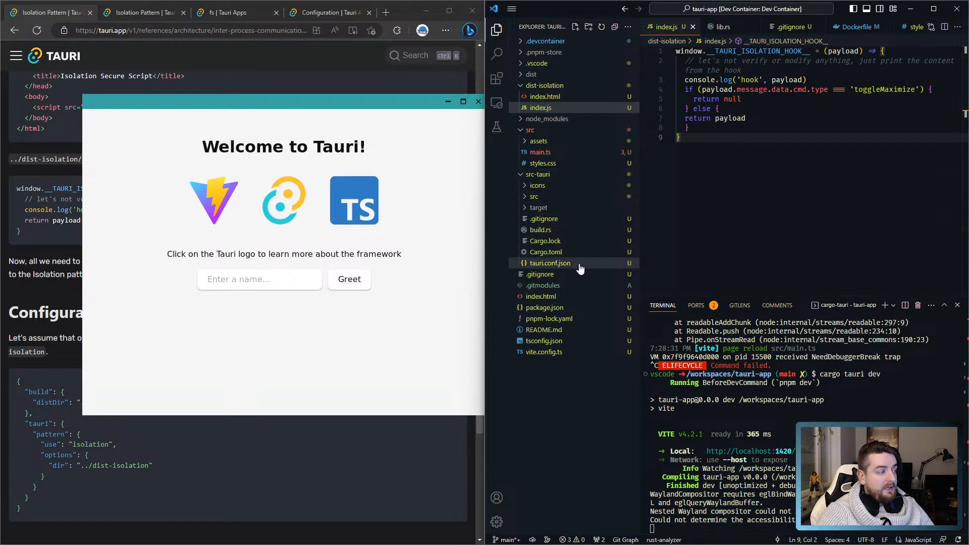
drag(282, 101, 342, 114)
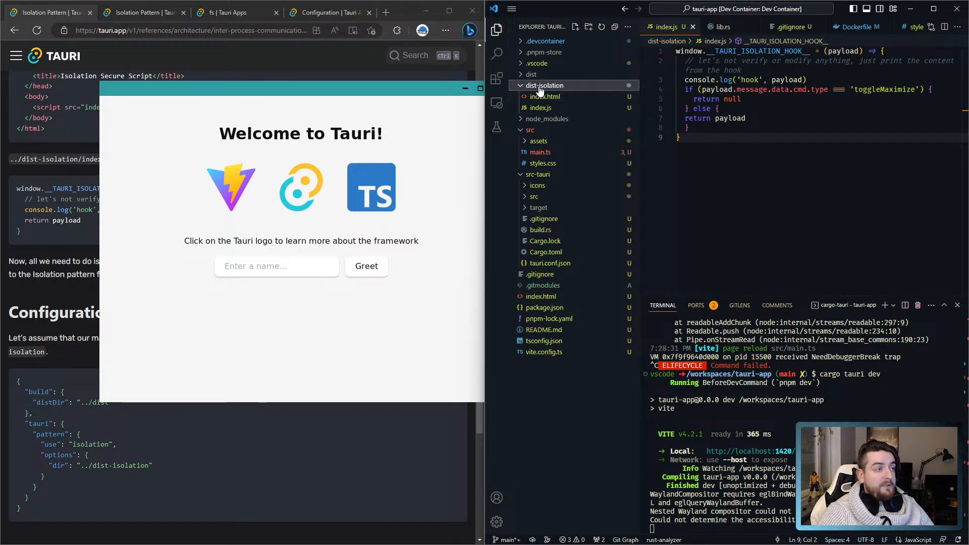
click(540, 107)
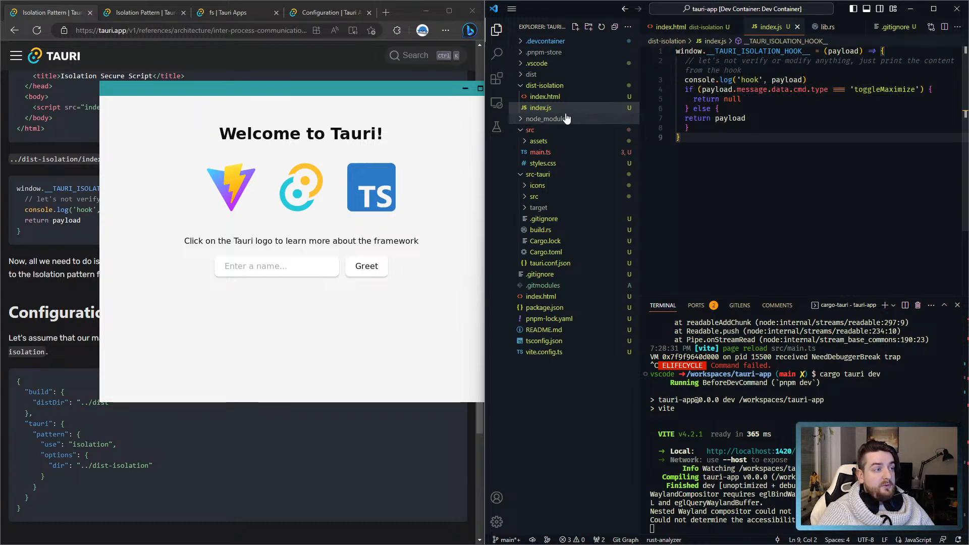
click(545, 97)
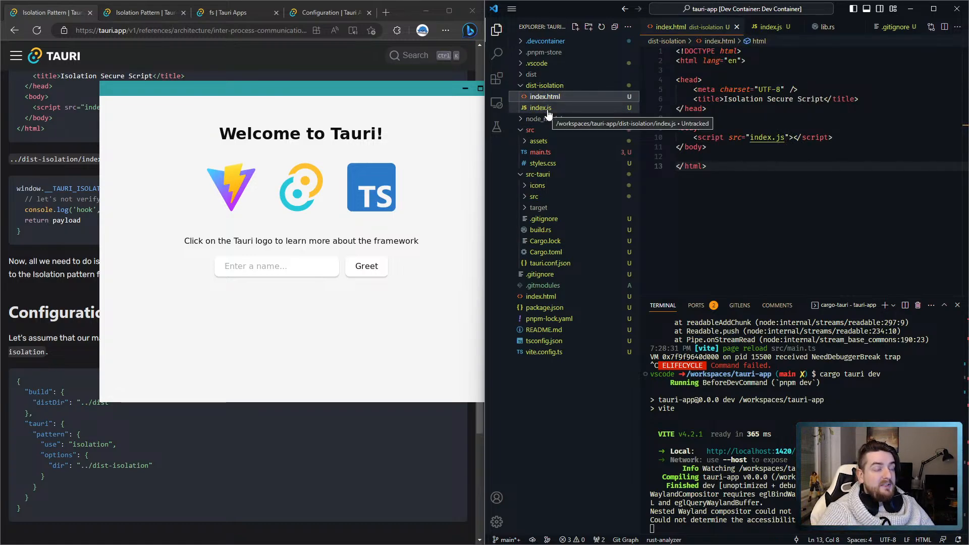
click(539, 108)
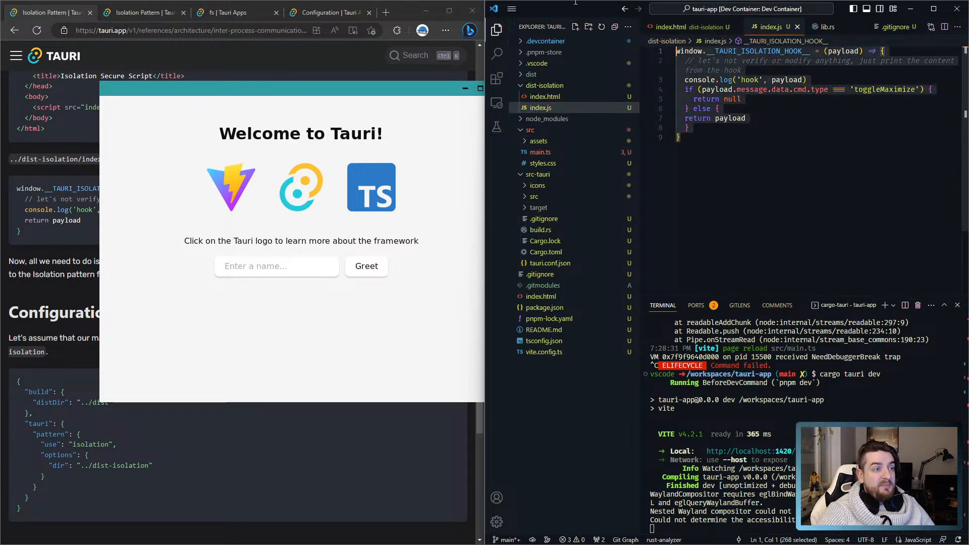
click(755, 118)
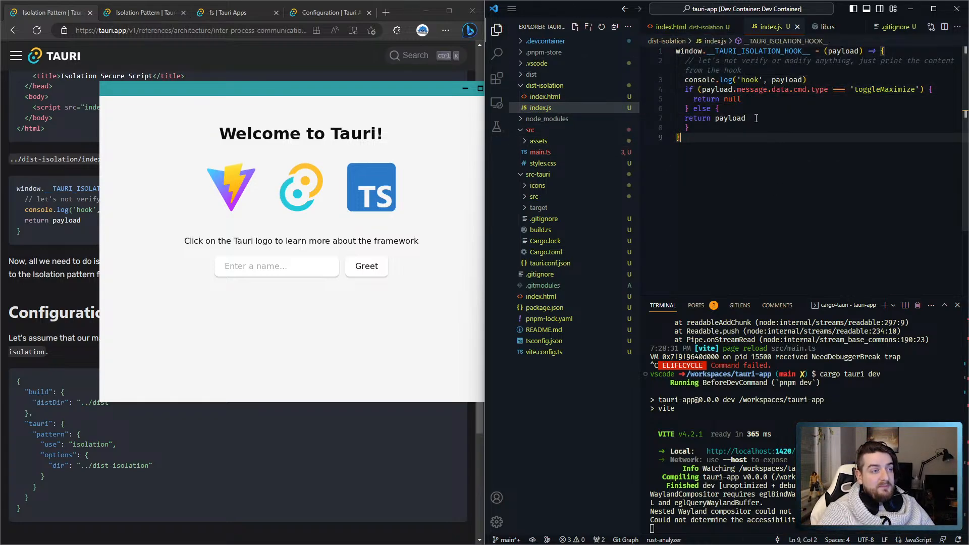
mouse_move(755, 275)
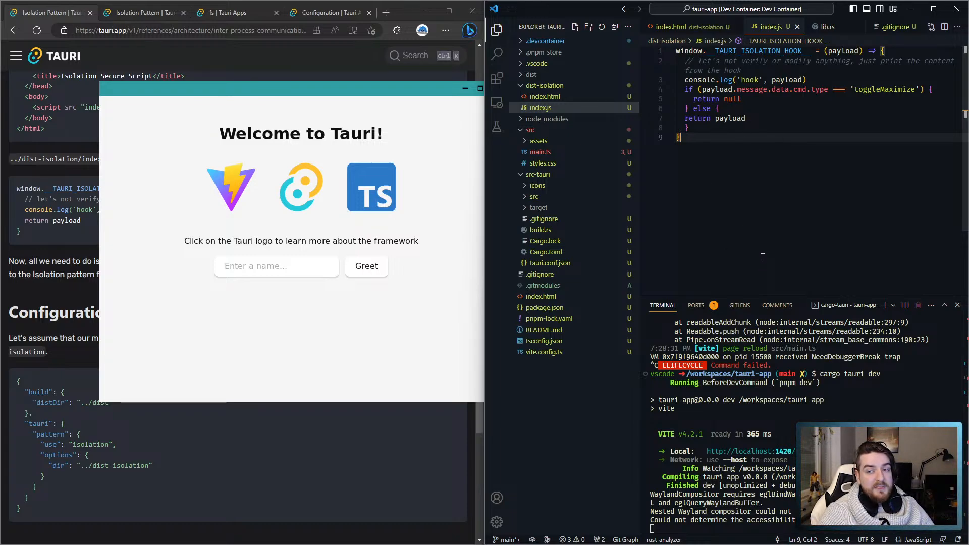
mouse_move(758, 267)
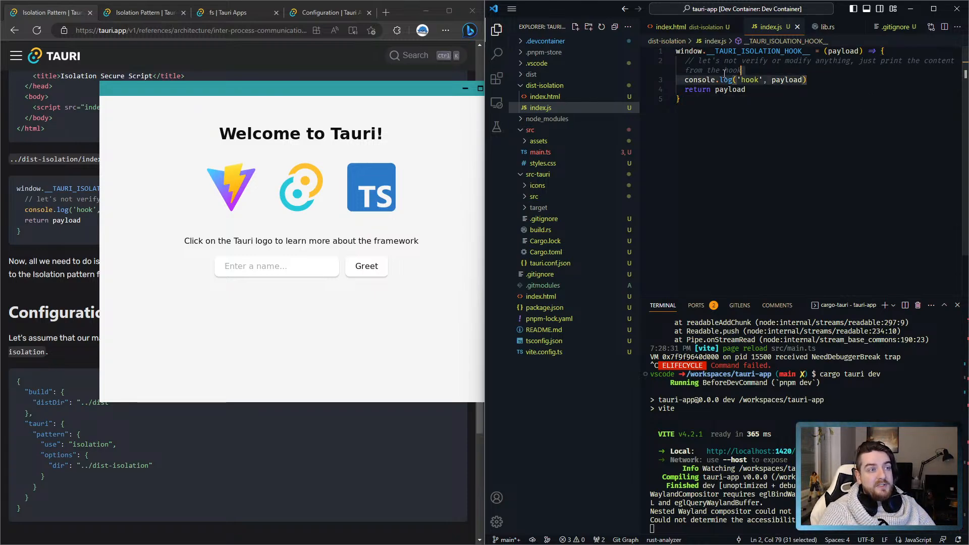
Step: Align the indentation of the hook's console.log line in index.js
click(684, 79)
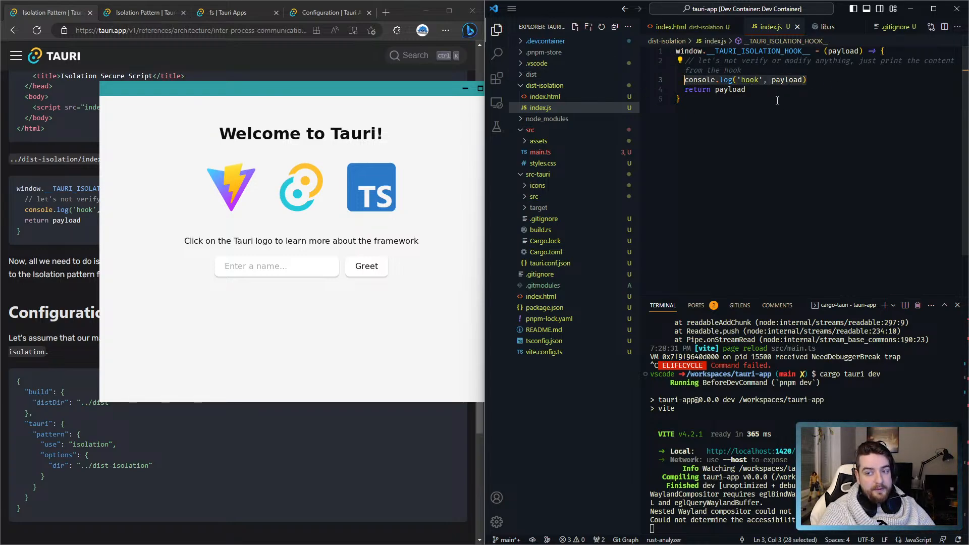
click(808, 79)
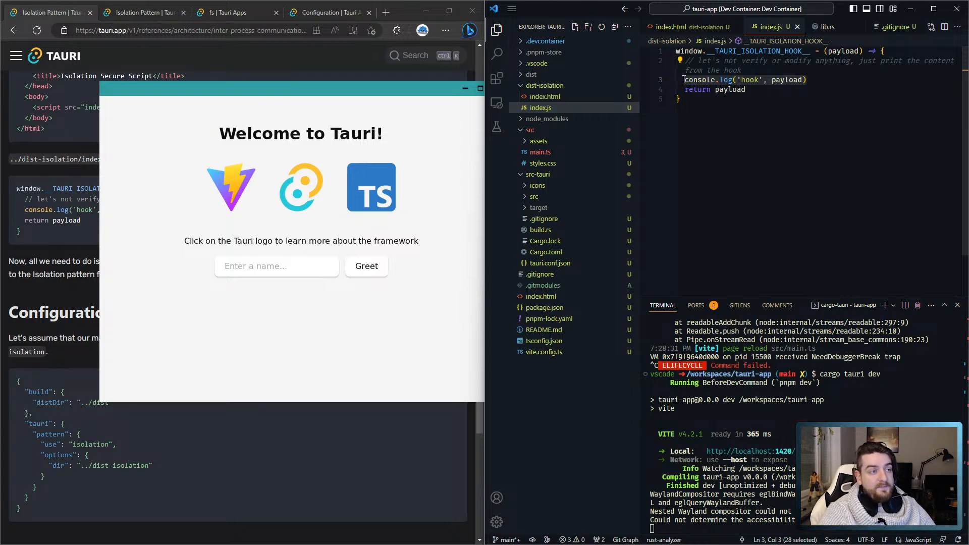
click(822, 79)
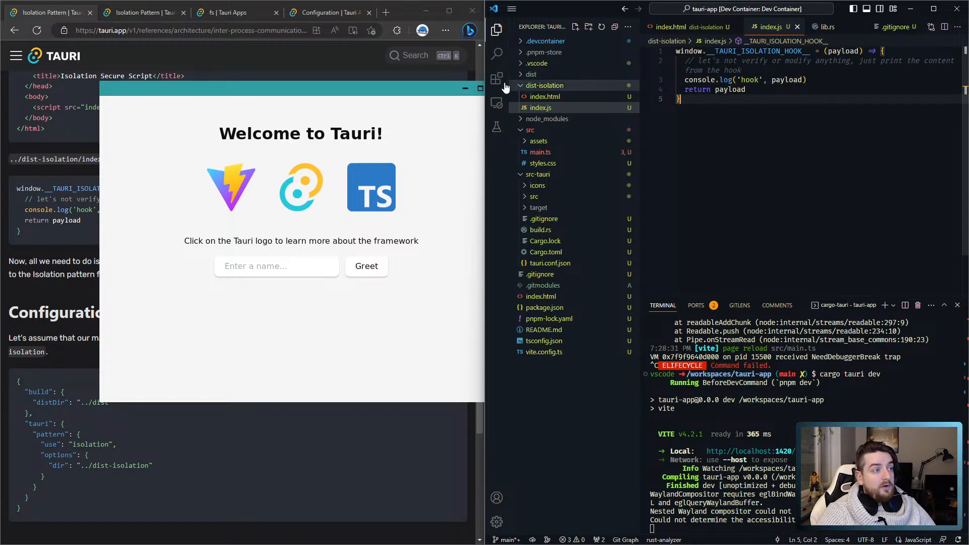
mouse_move(524, 96)
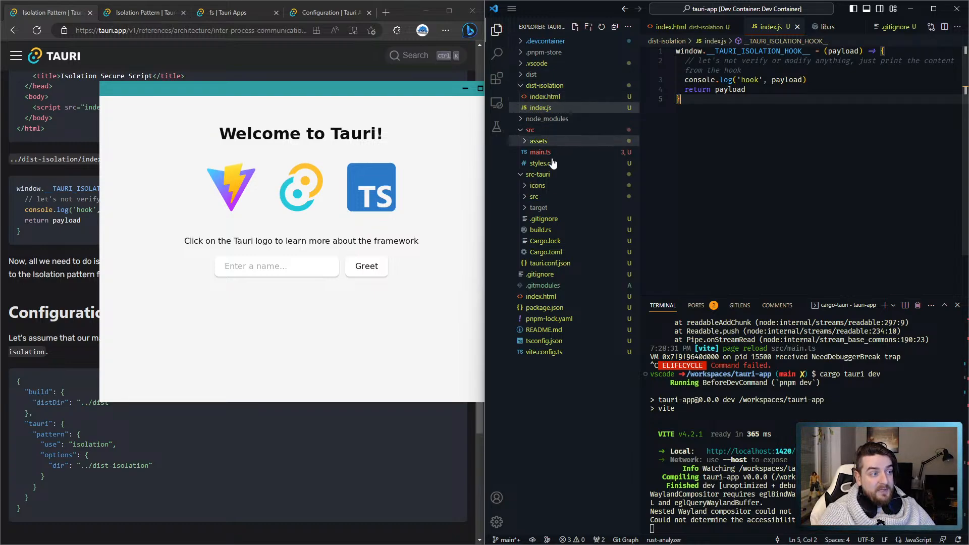
click(548, 262)
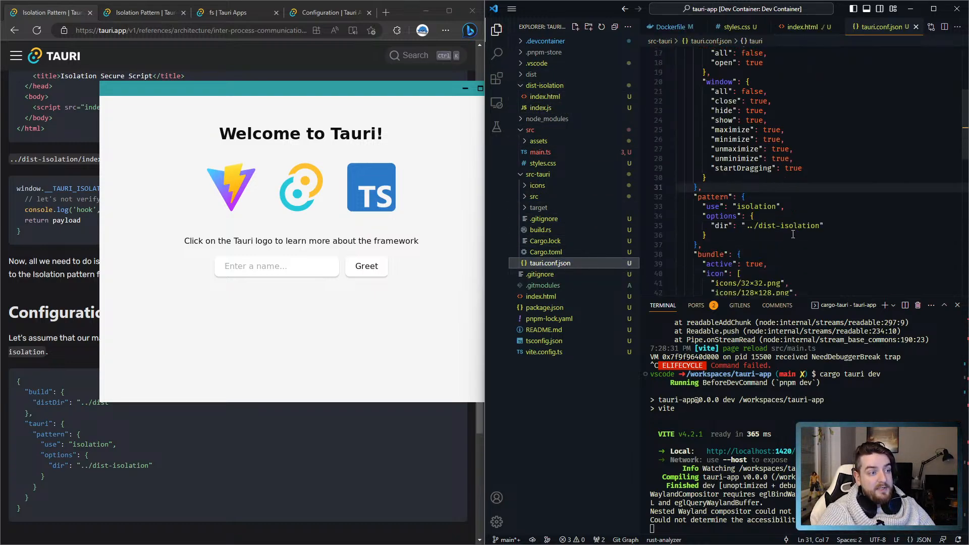
scroll(down, 3)
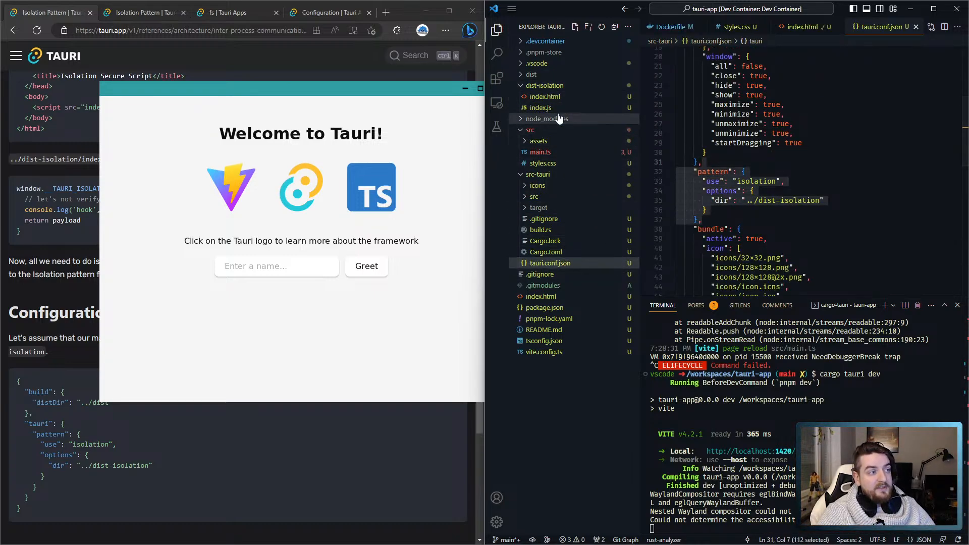
mouse_move(540, 108)
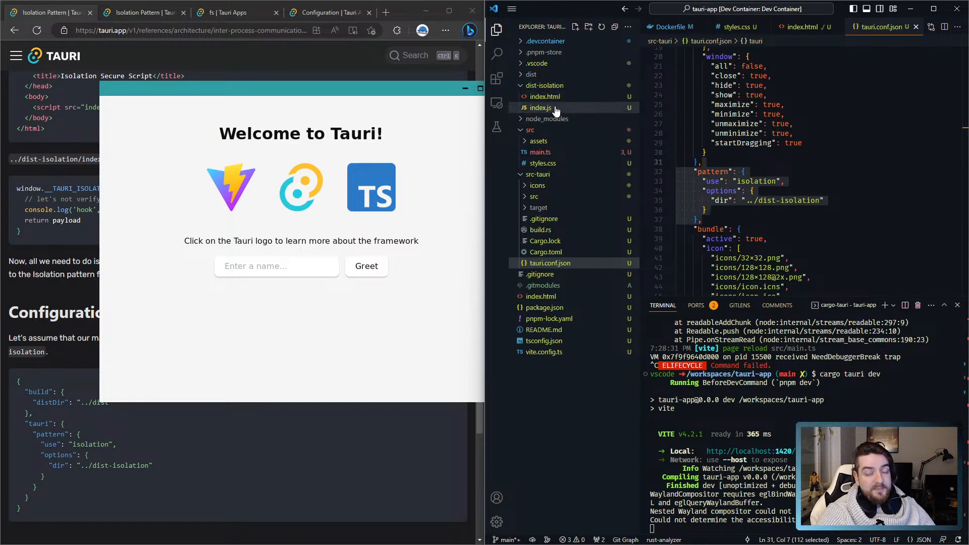
mouse_move(546, 119)
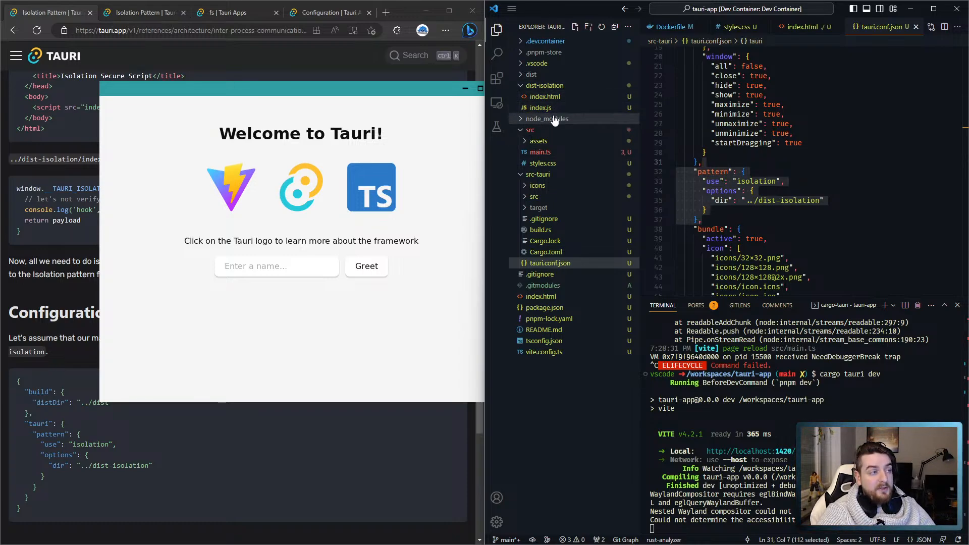
click(538, 108)
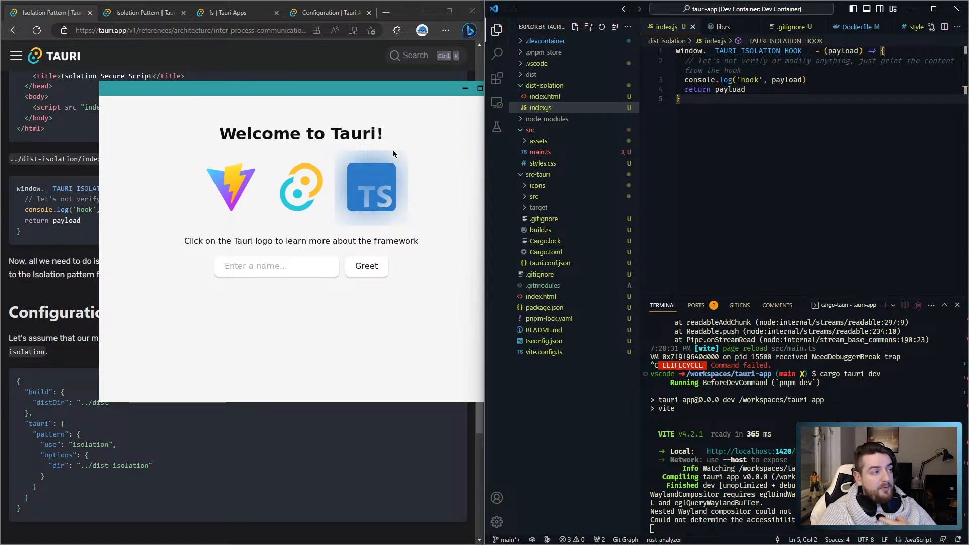
mouse_move(288, 194)
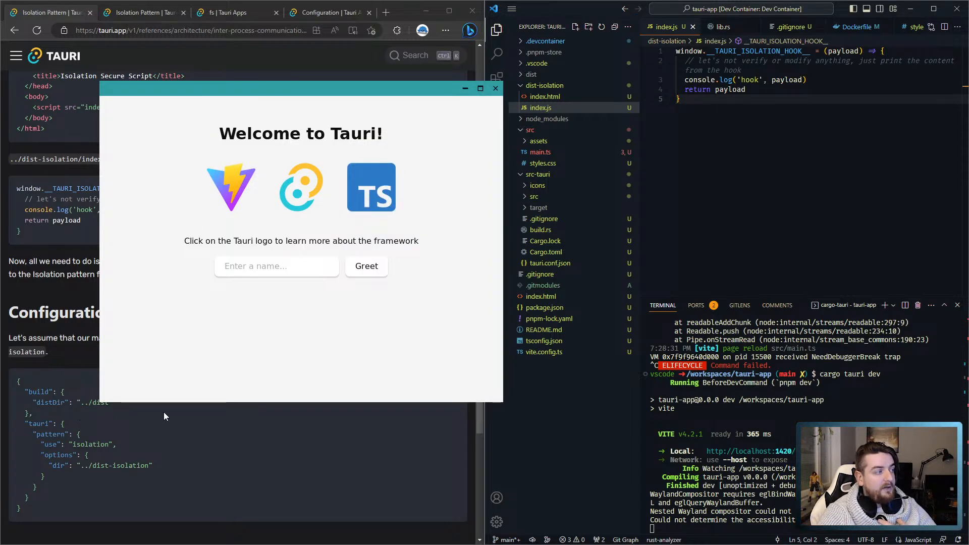
mouse_move(463, 134)
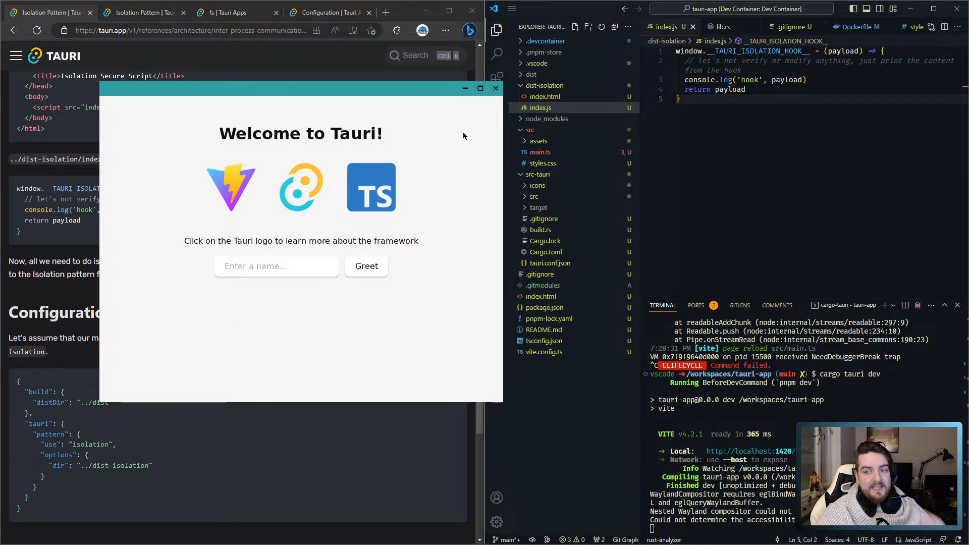
mouse_move(466, 291)
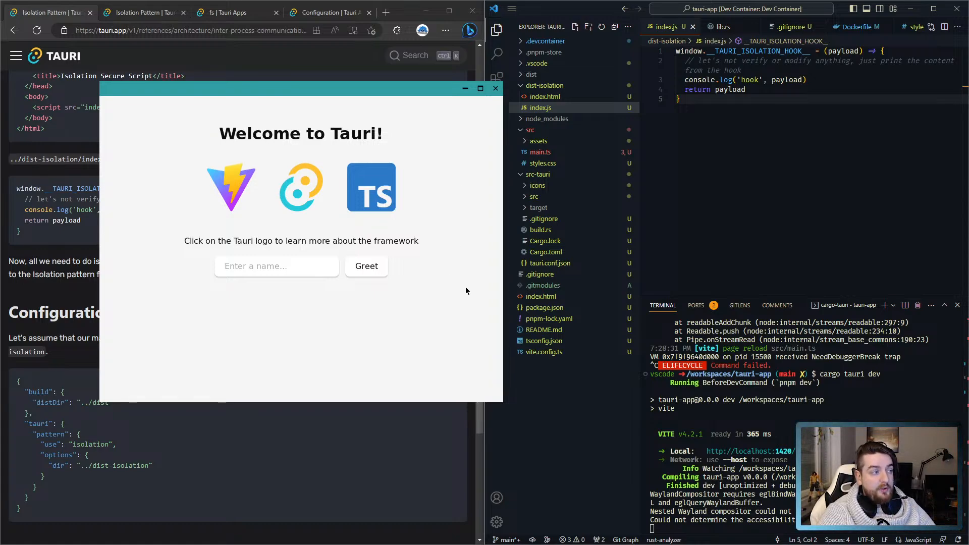
mouse_move(478, 332)
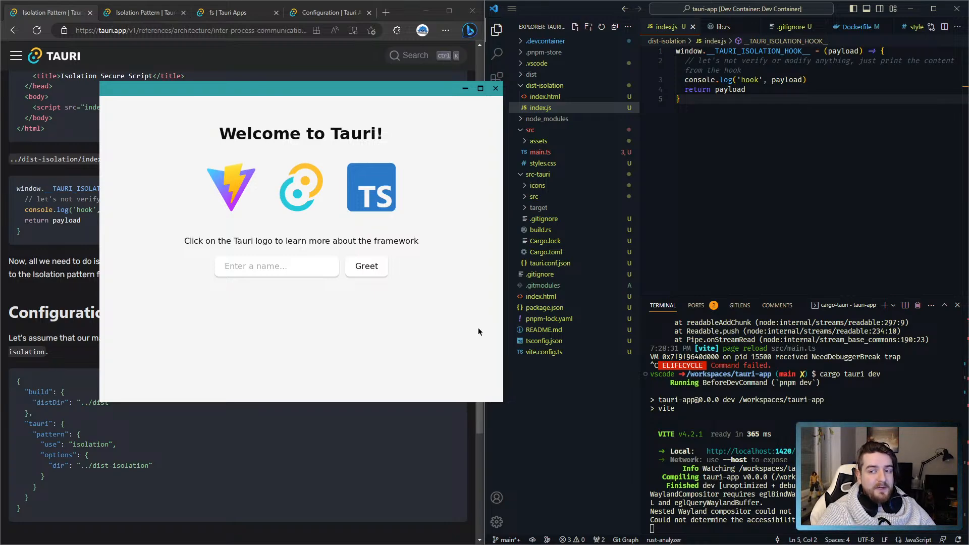
mouse_move(247, 67)
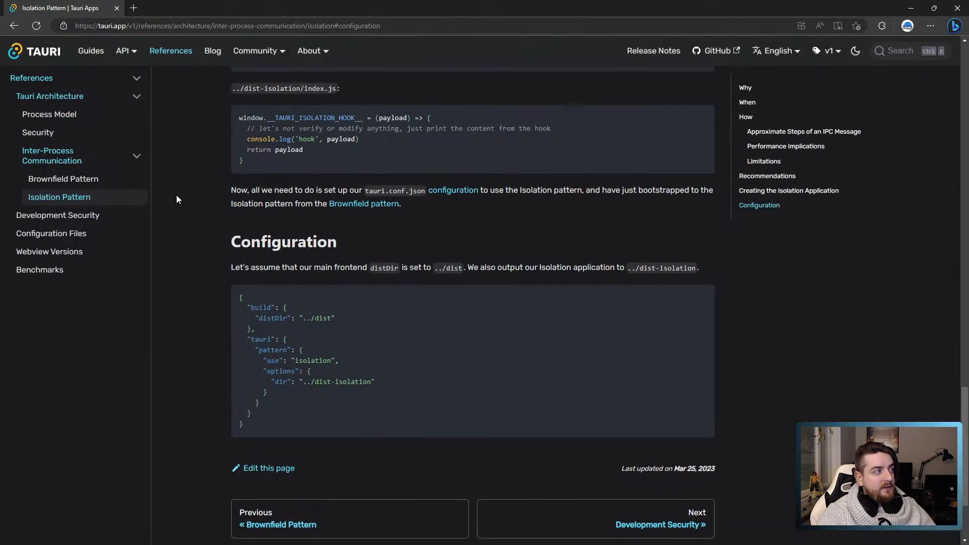
click(34, 50)
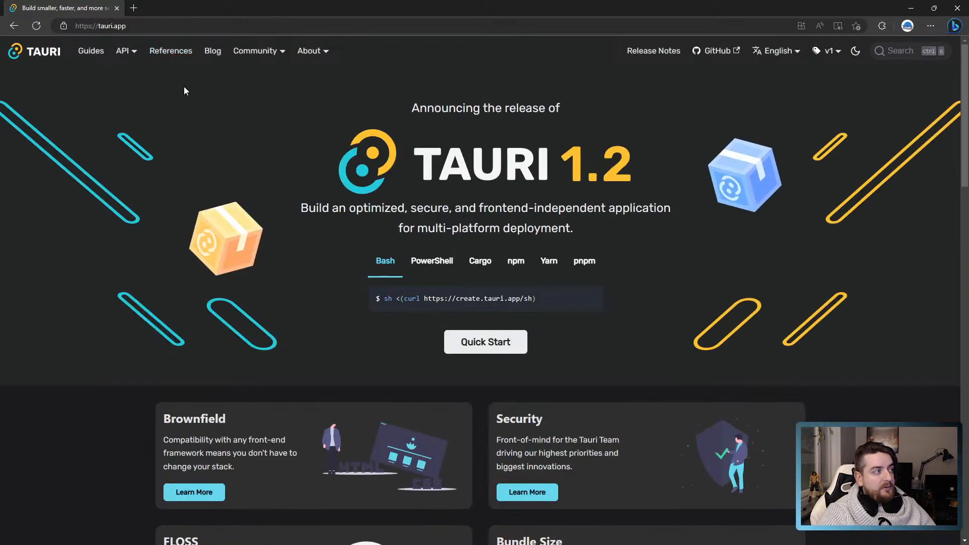
click(170, 50)
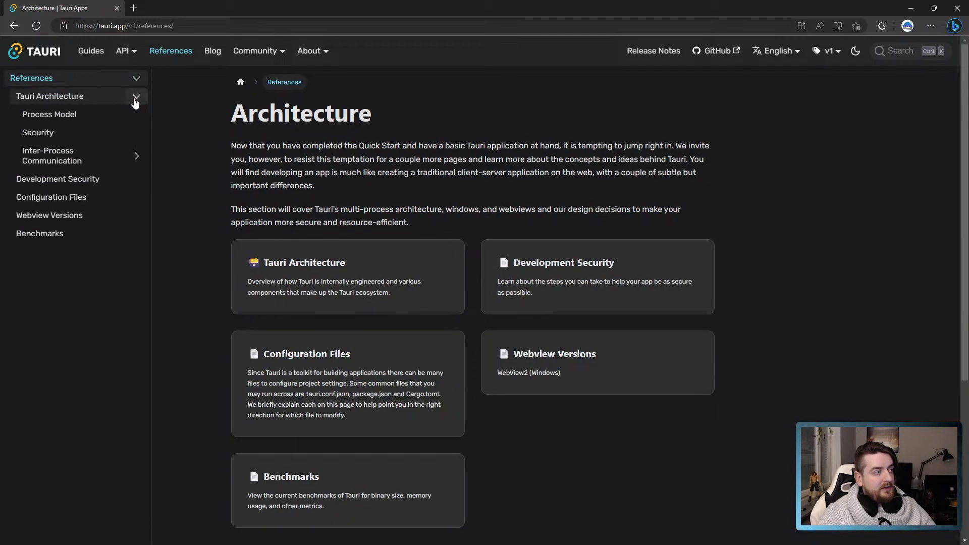
click(136, 155)
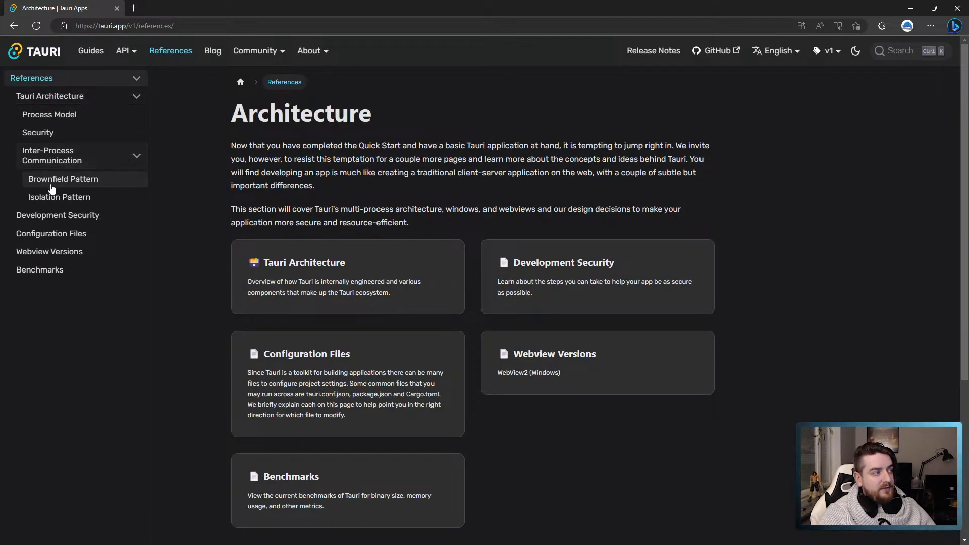
click(60, 196)
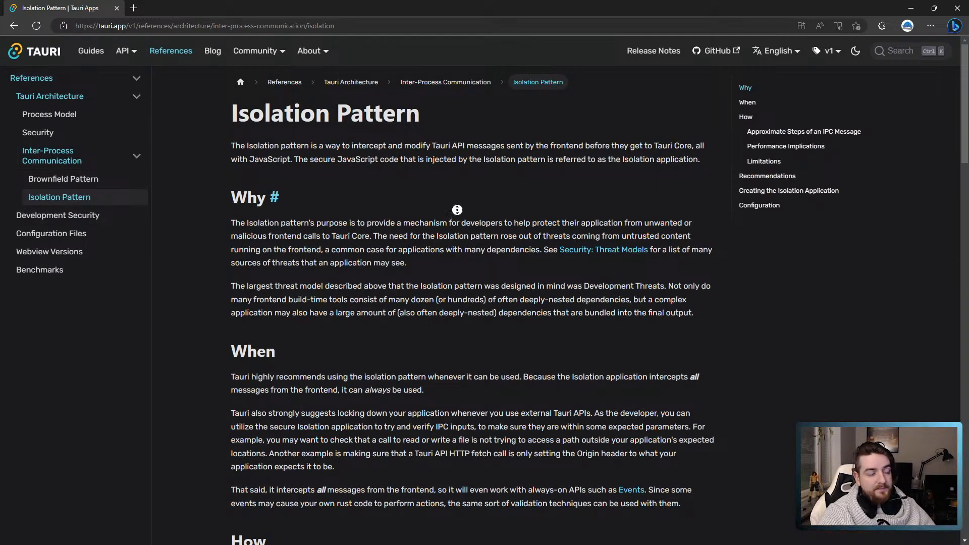
scroll(down, 3)
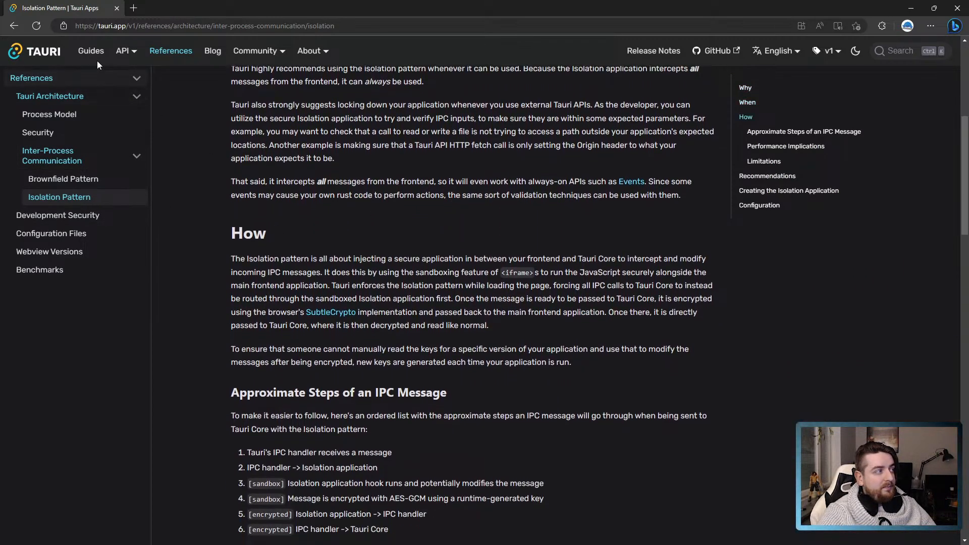
click(90, 51)
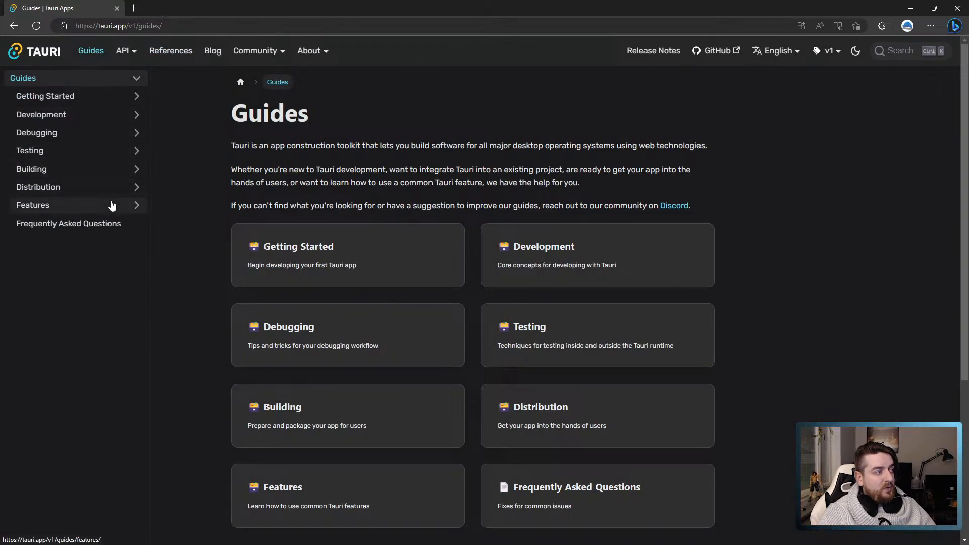
click(33, 205)
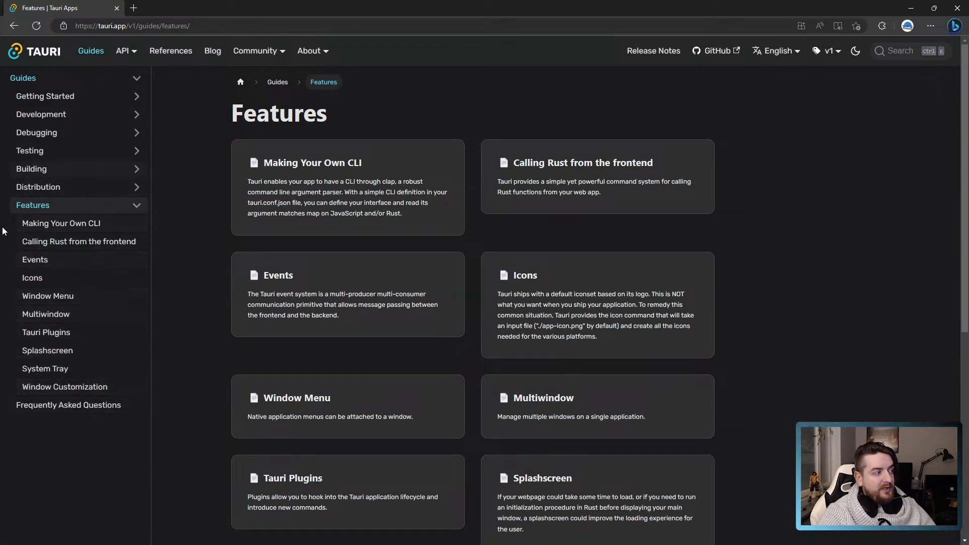
mouse_move(627, 271)
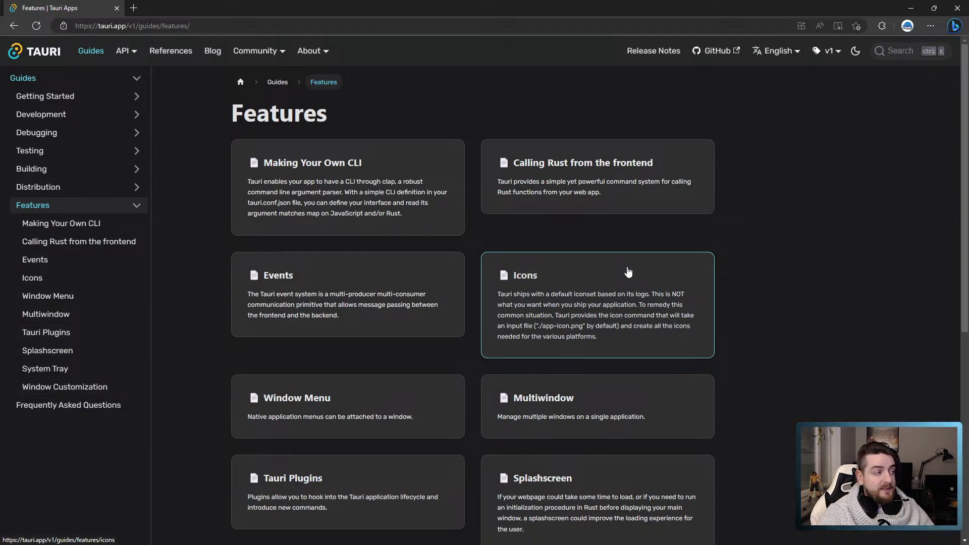
click(169, 50)
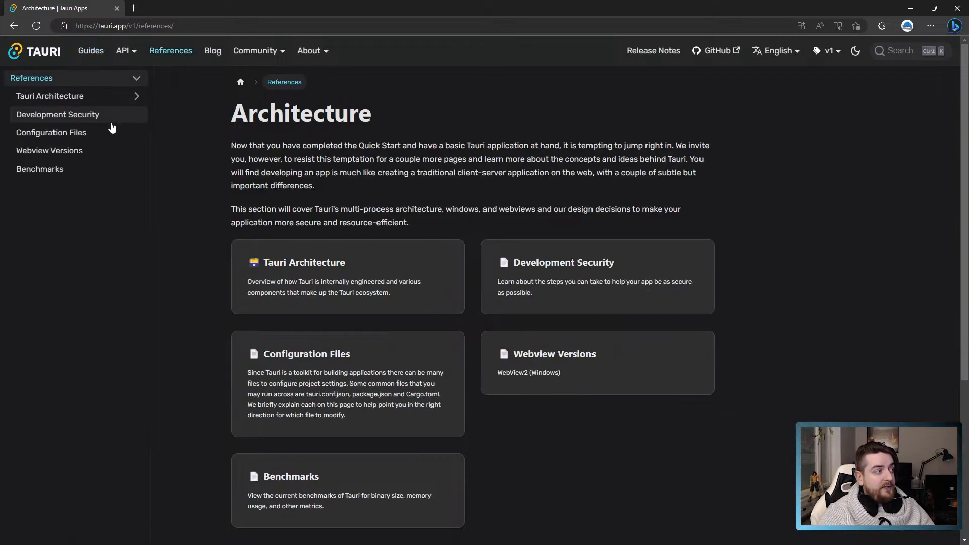
click(50, 96)
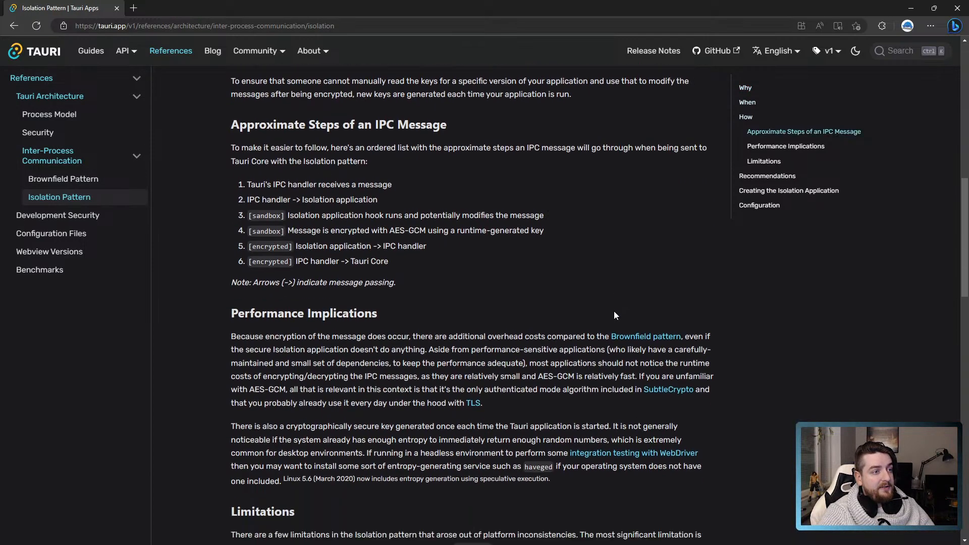
scroll(down, 3)
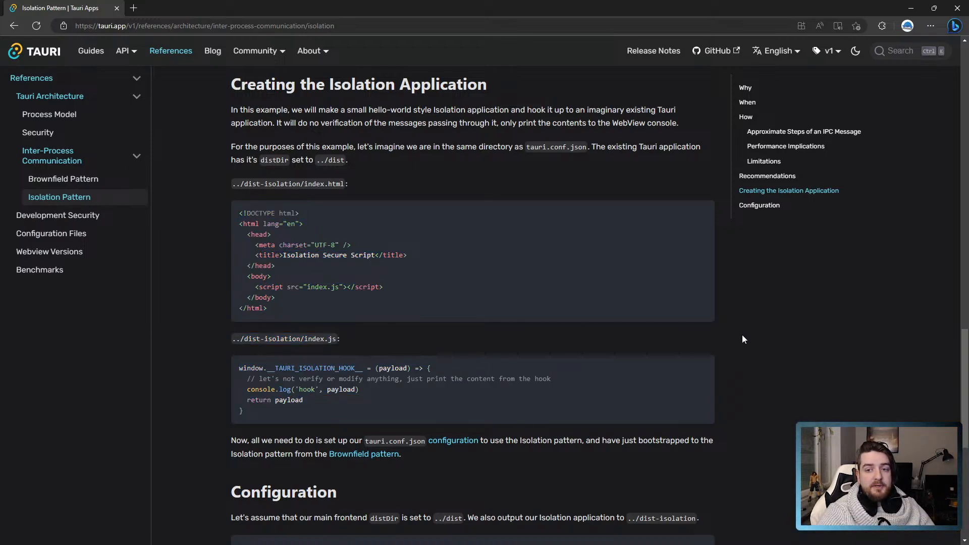
mouse_move(744, 349)
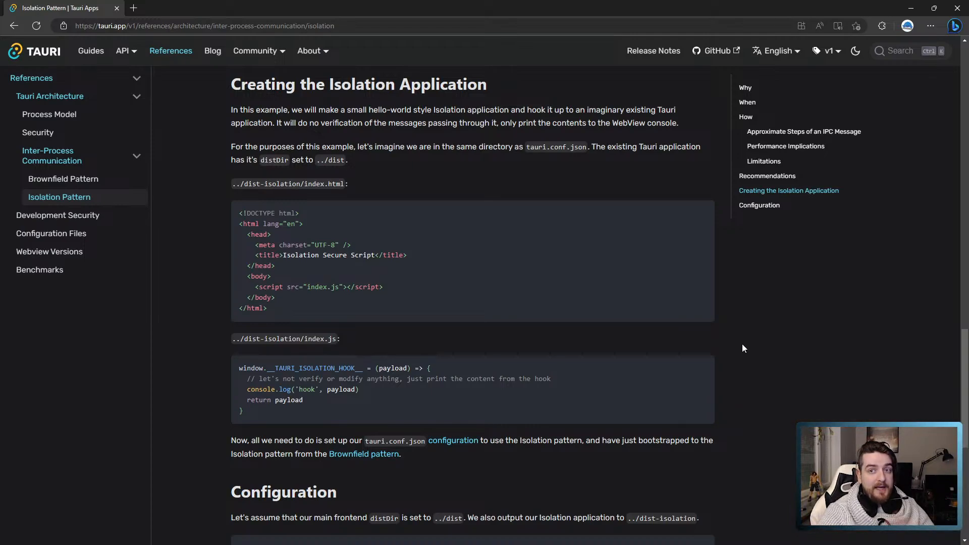